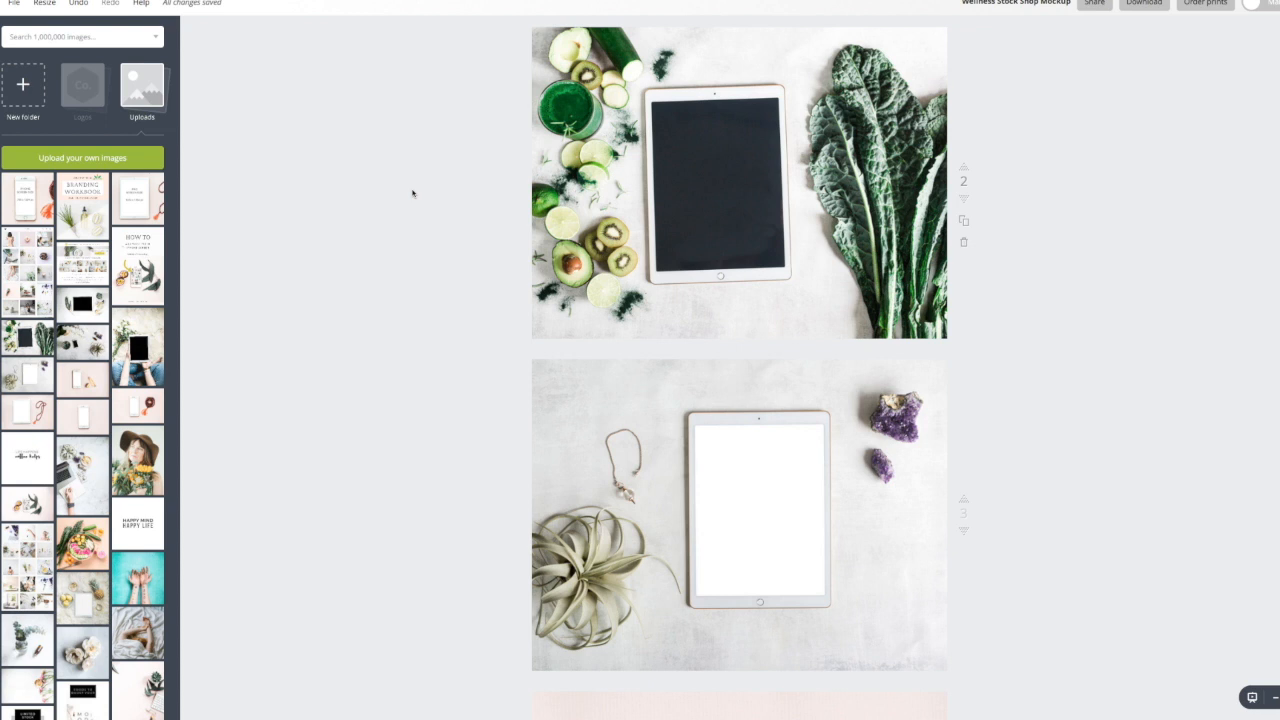
mouse_move(518, 231)
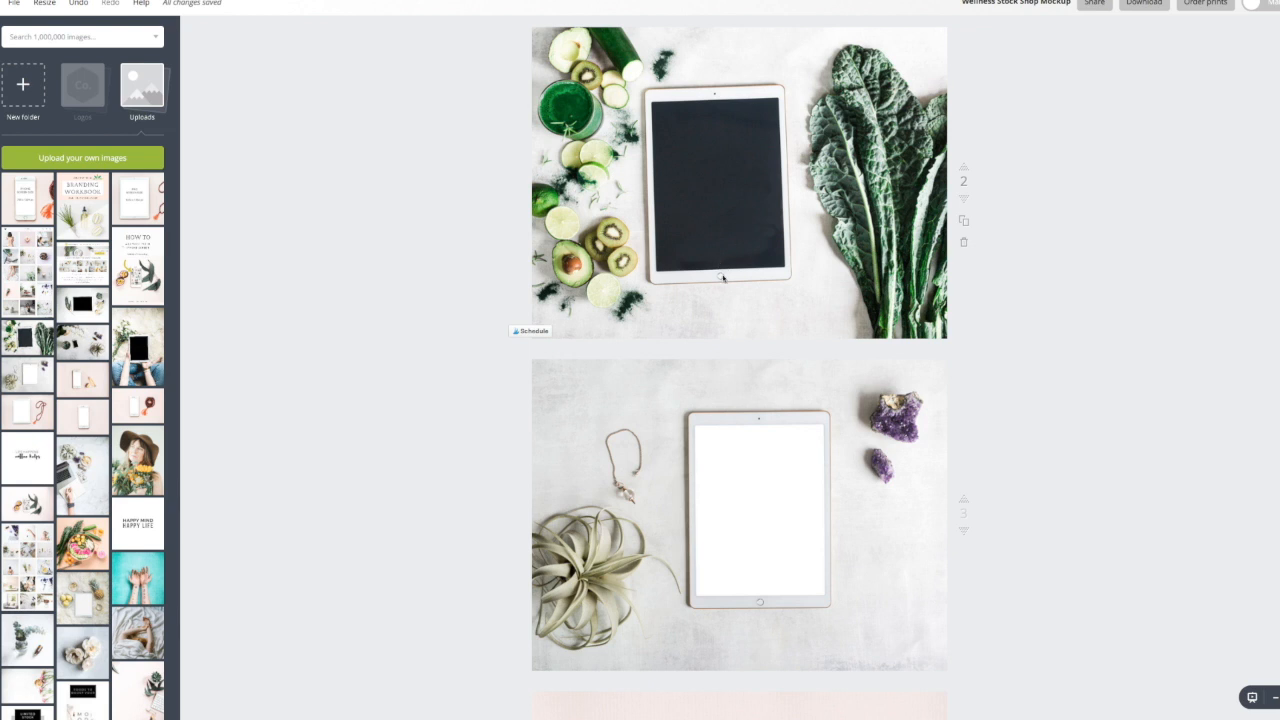
mouse_move(458, 226)
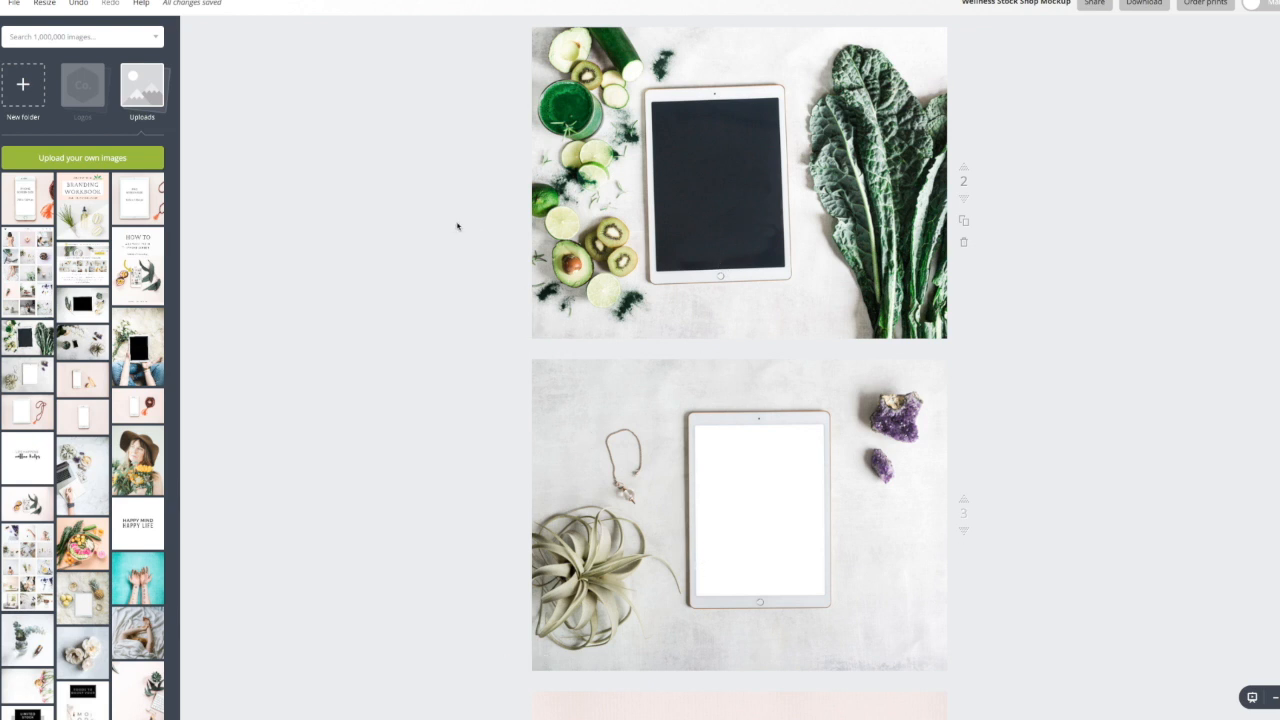
Step: Scroll to page 2's green fruit mockup and drop the HOW TO graphic onto its iPad screen
scroll(down, 3)
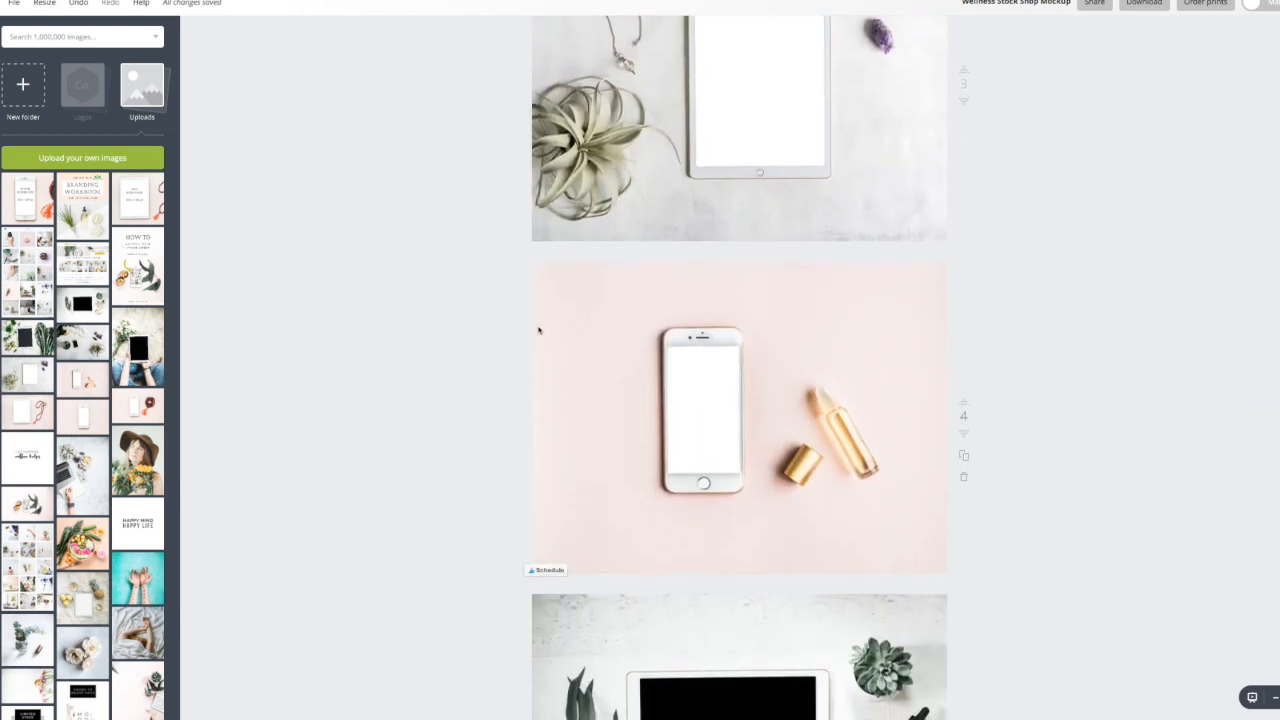
scroll(down, 3)
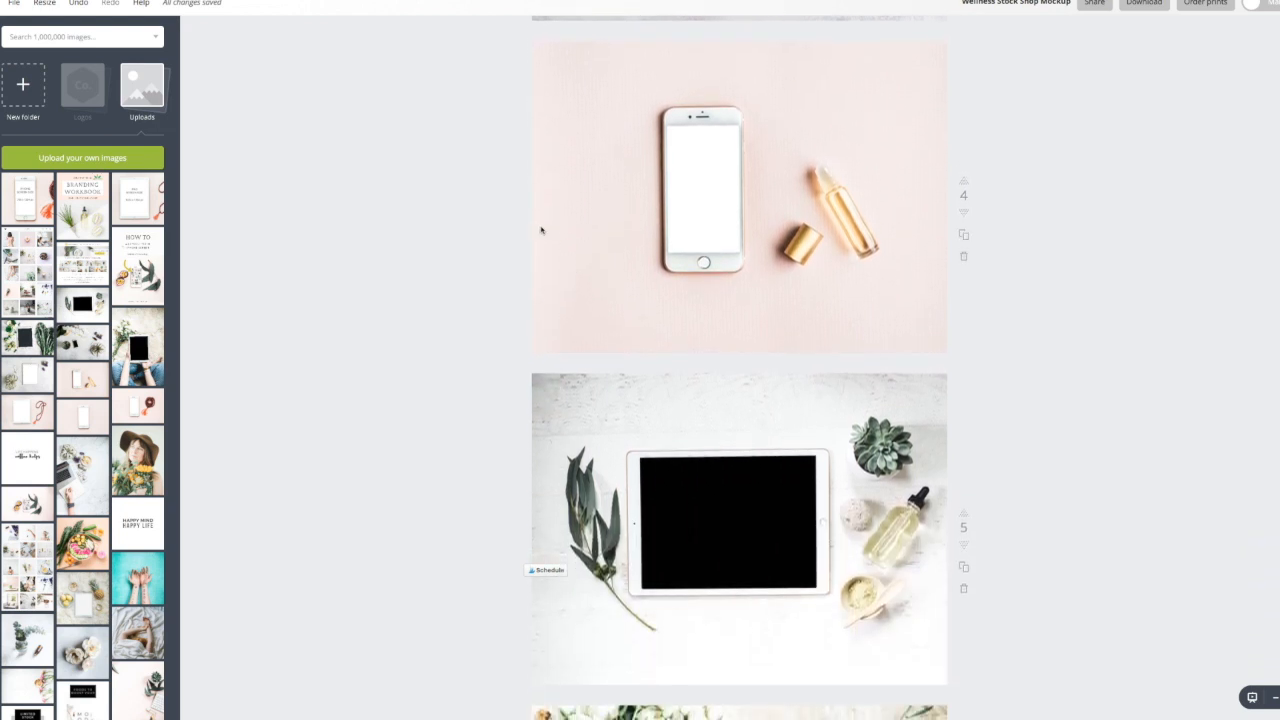
mouse_move(565, 230)
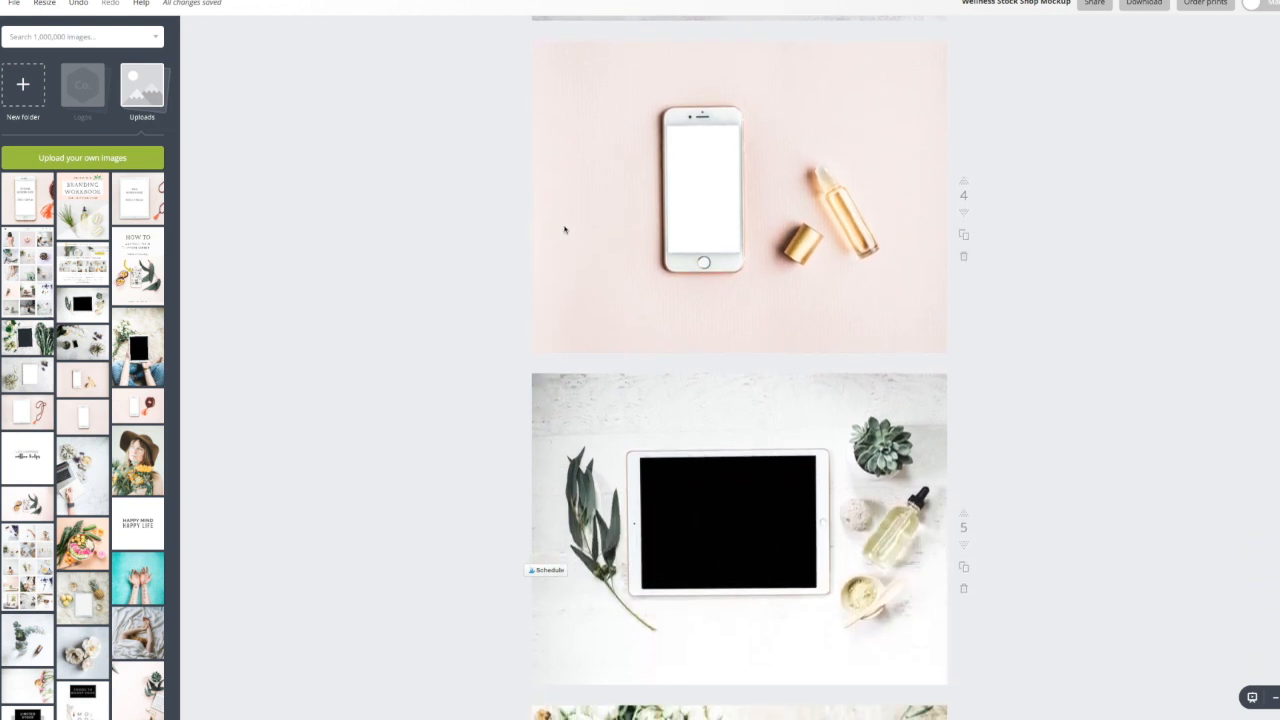
scroll(down, 3)
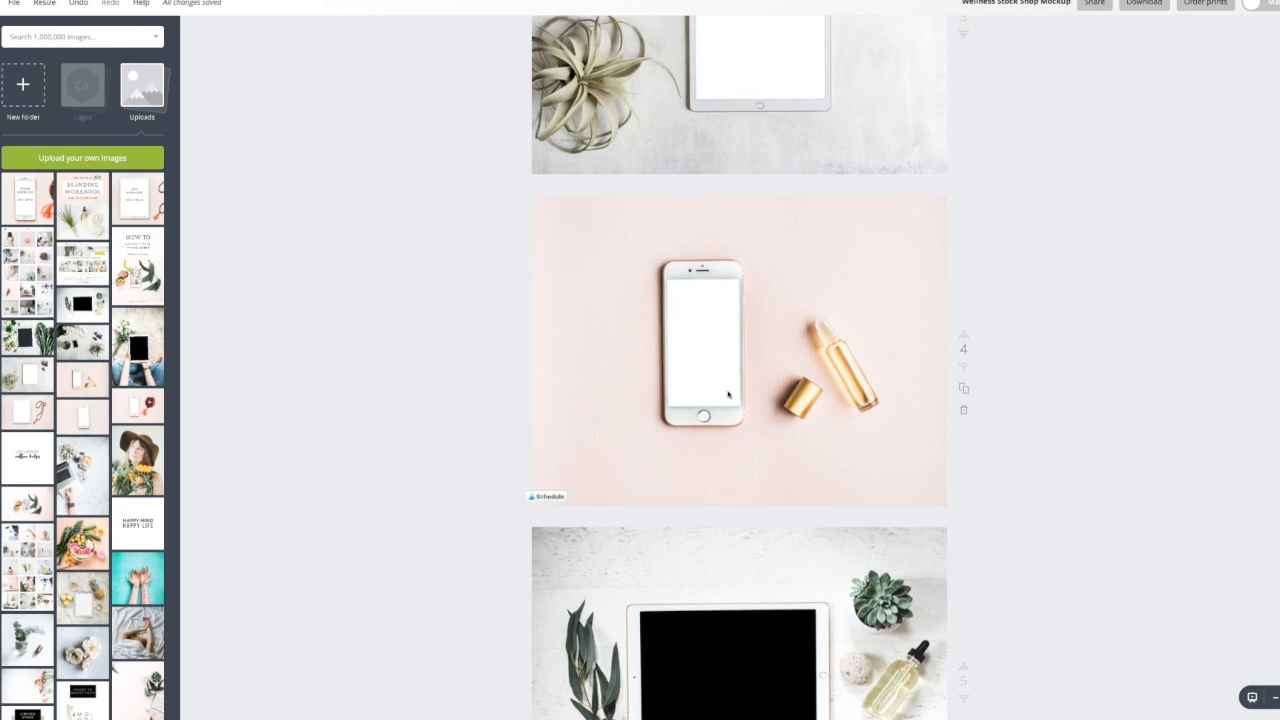
mouse_move(590, 299)
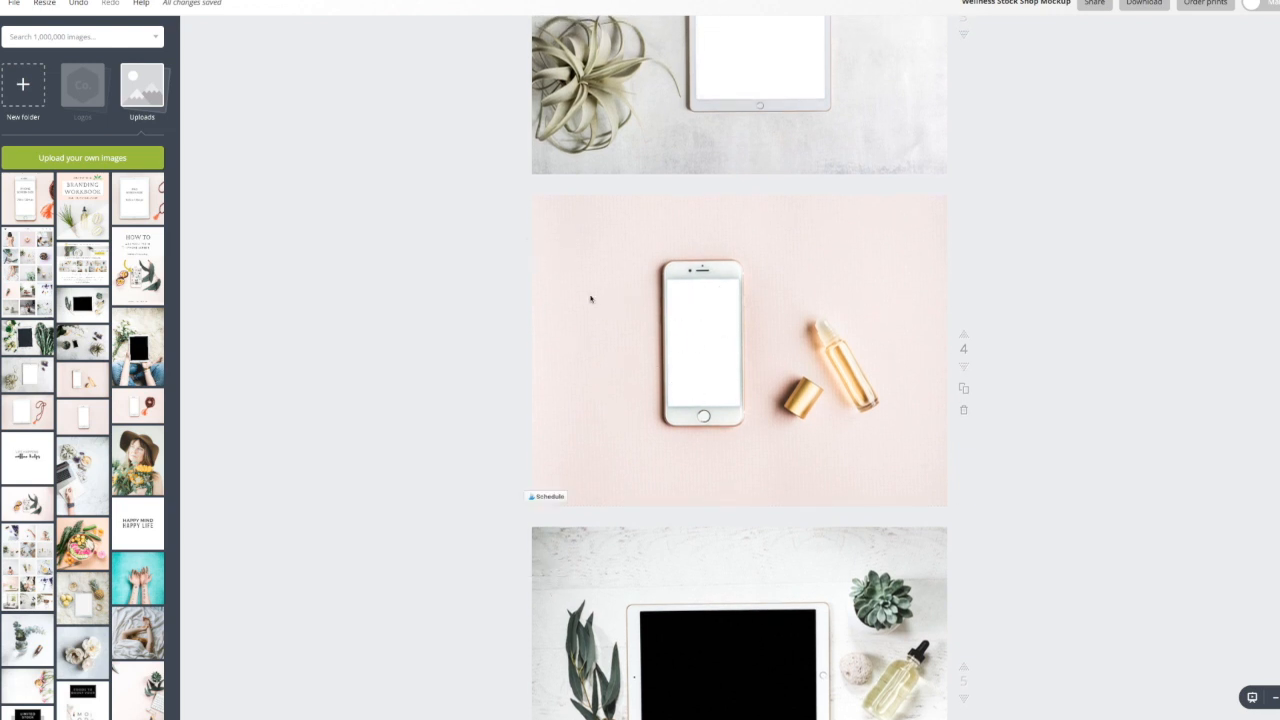
scroll(down, 3)
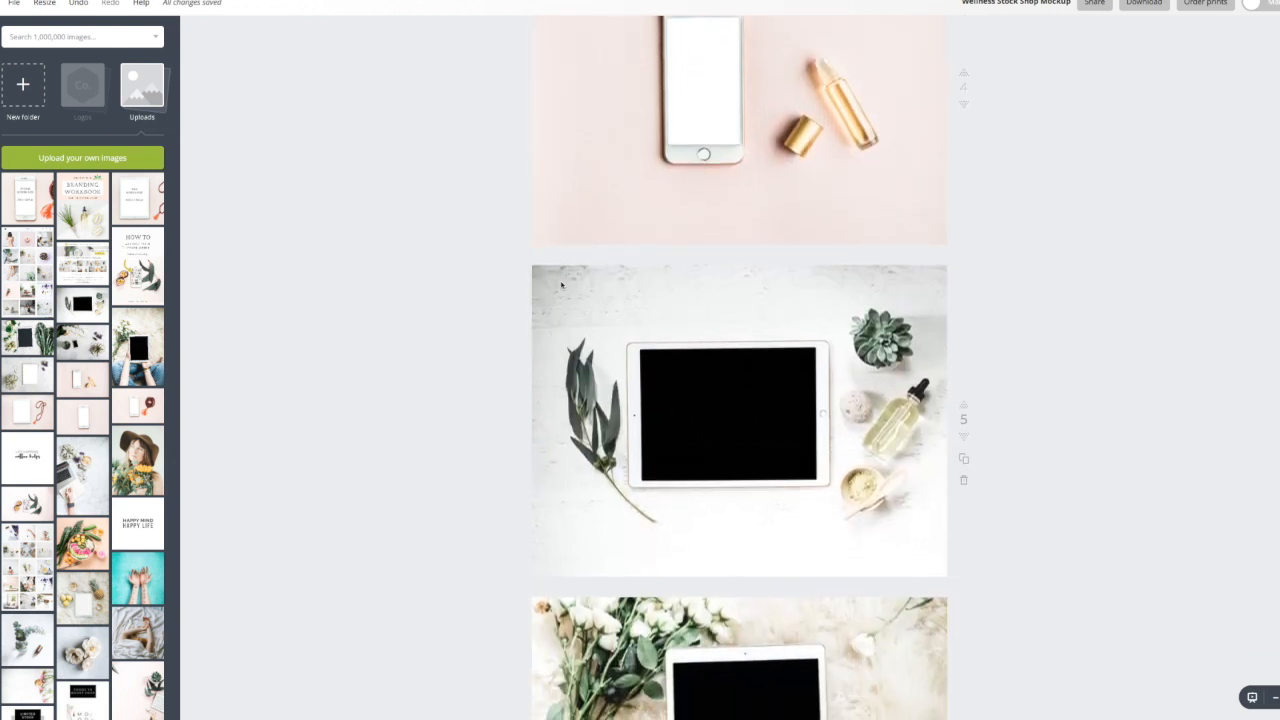
scroll(down, 3)
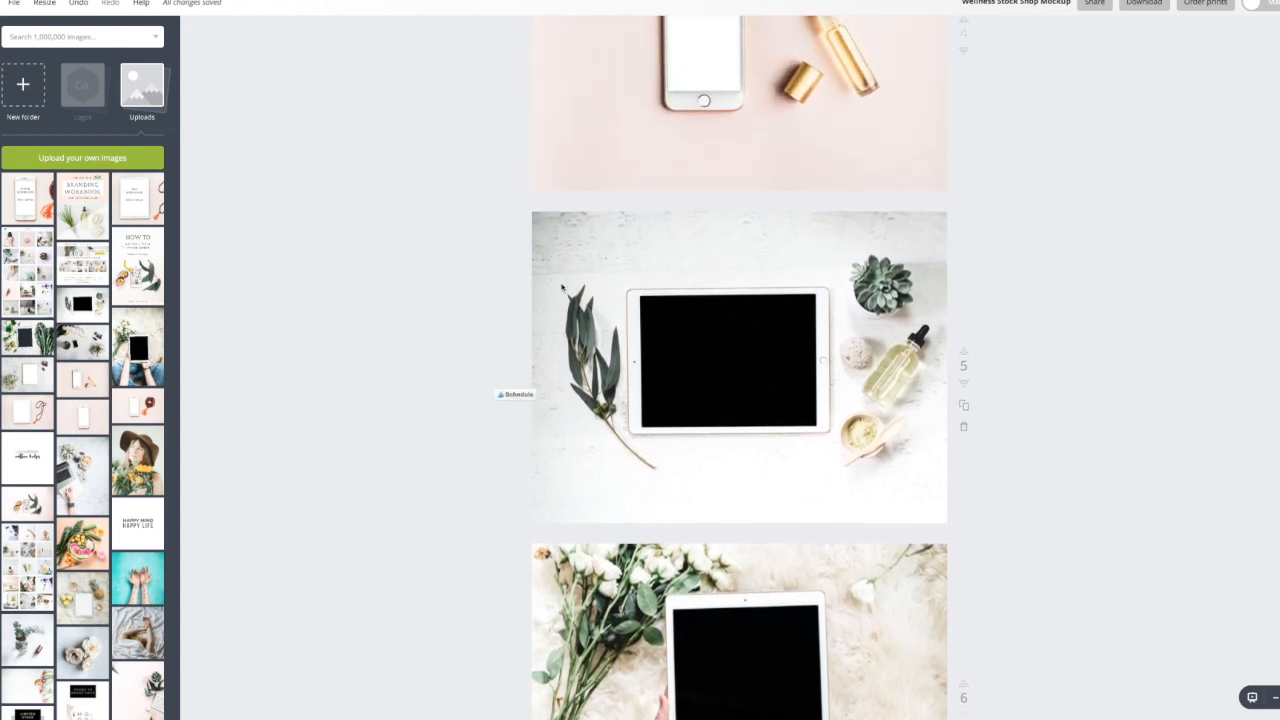
scroll(down, 3)
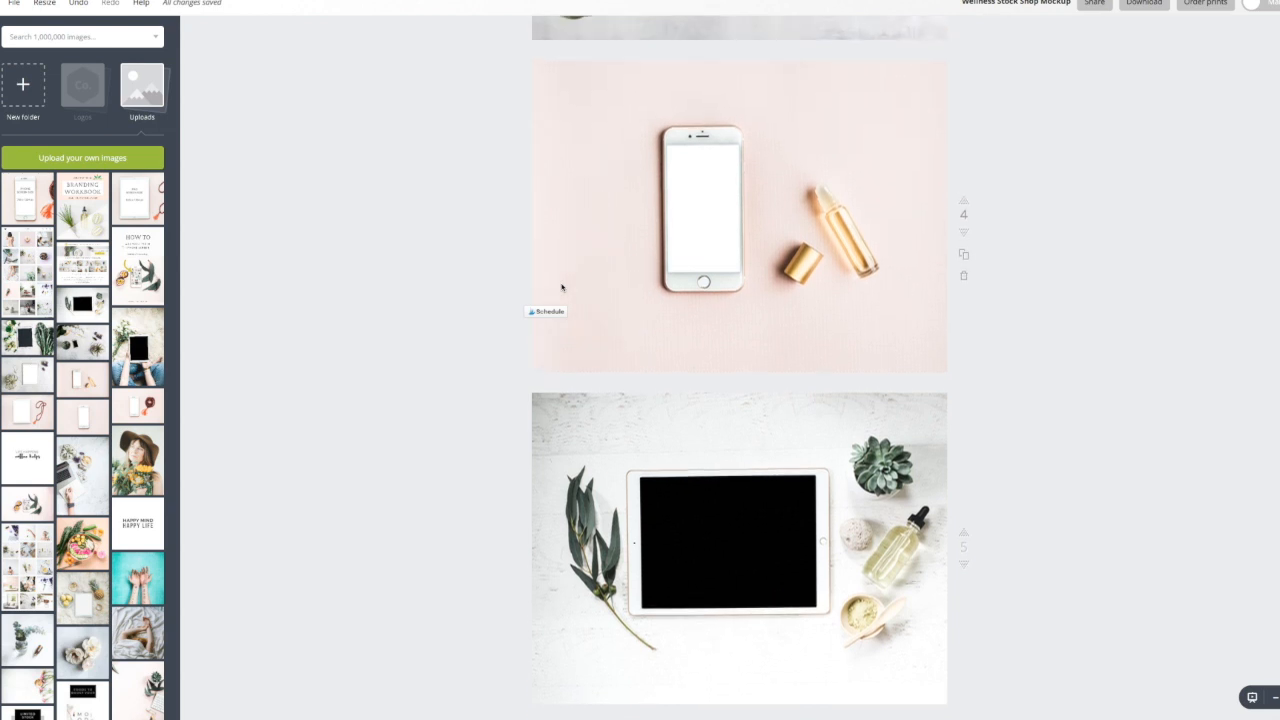
scroll(down, 3)
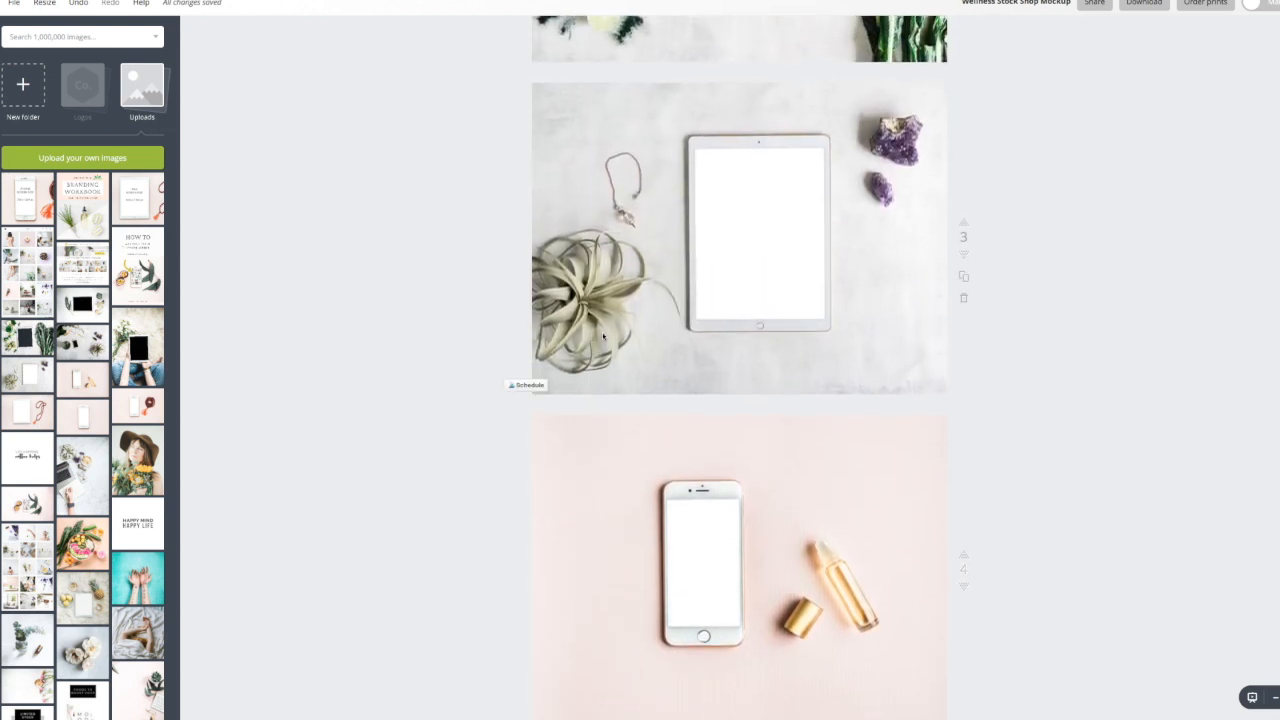
scroll(down, 3)
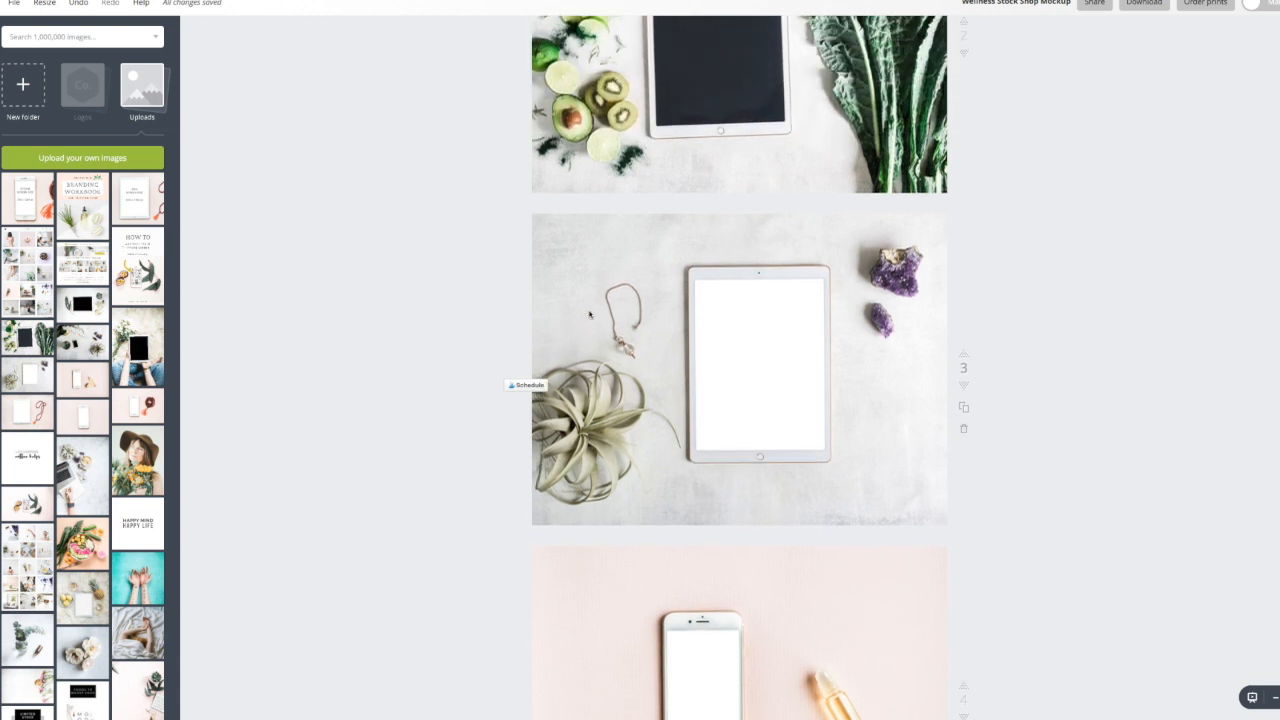
scroll(down, 3)
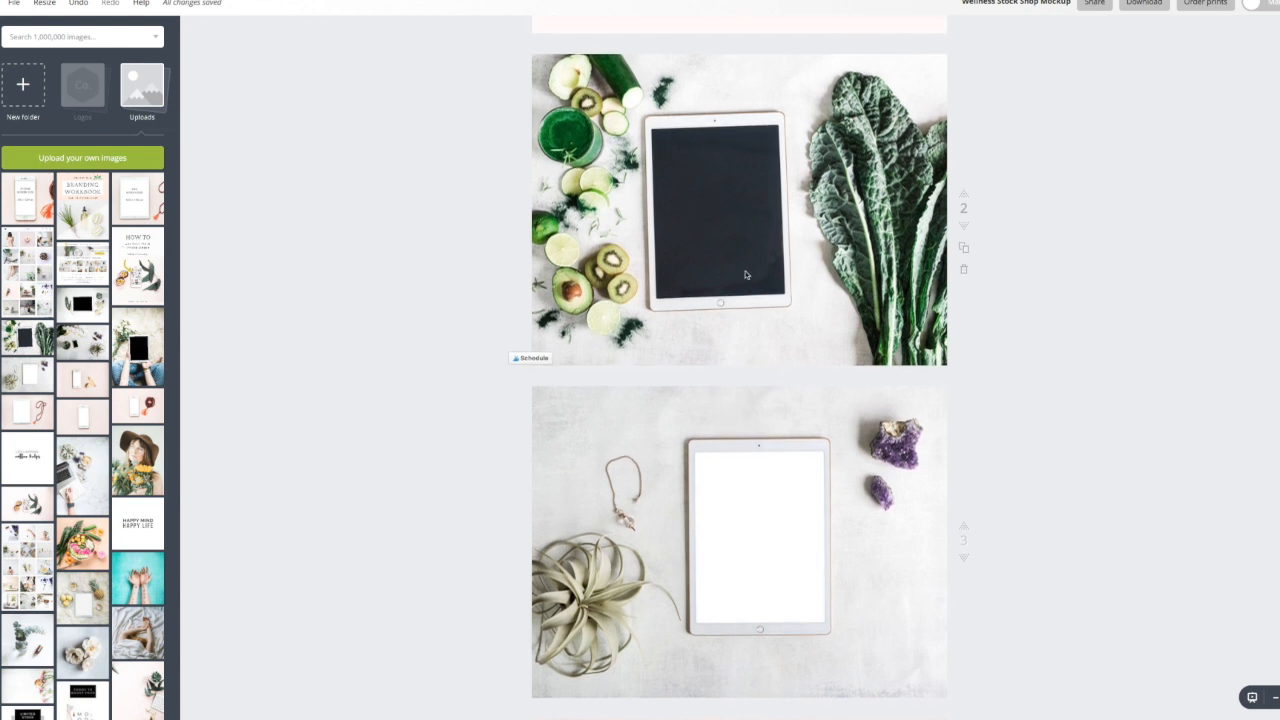
mouse_move(753, 279)
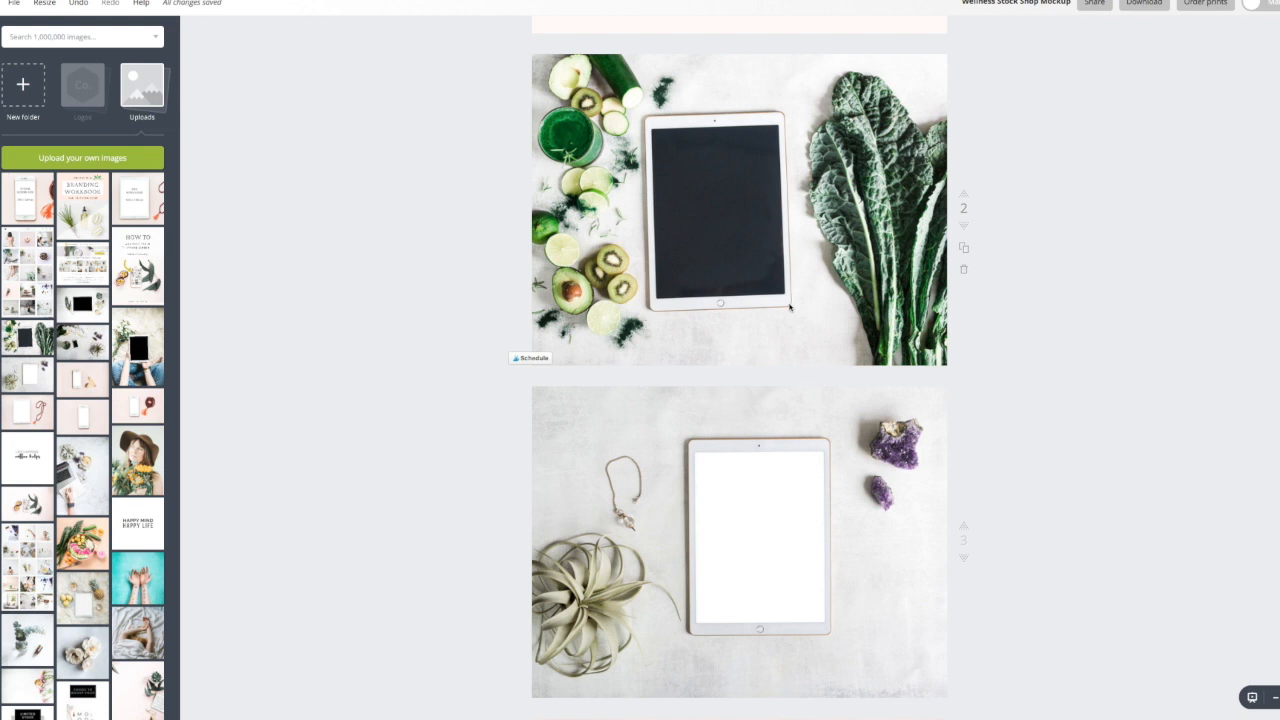
mouse_move(688, 228)
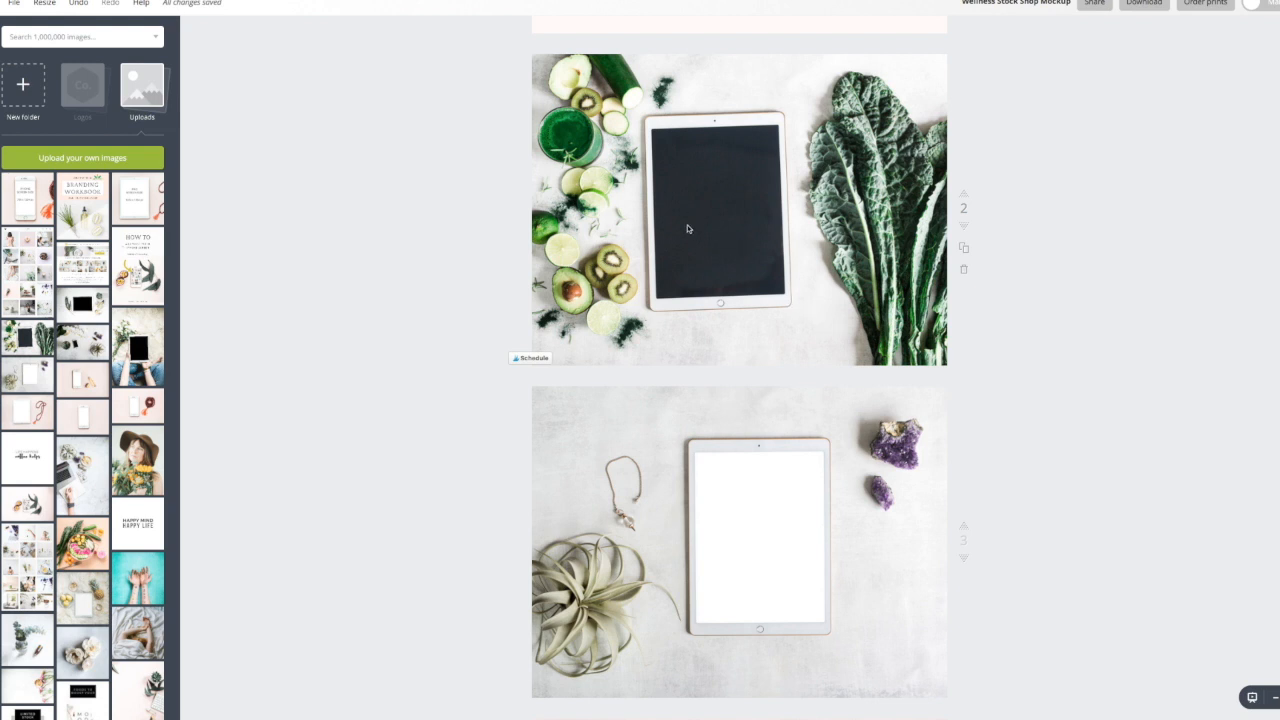
mouse_move(772, 130)
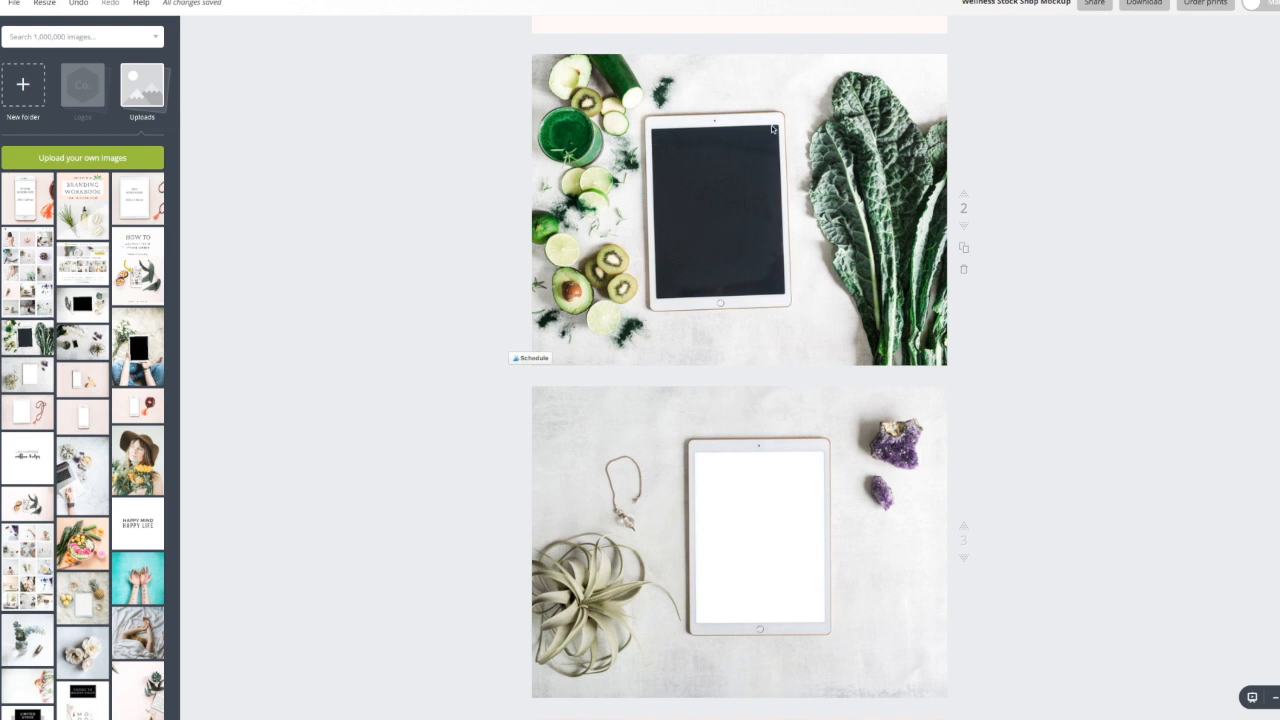
mouse_move(783, 300)
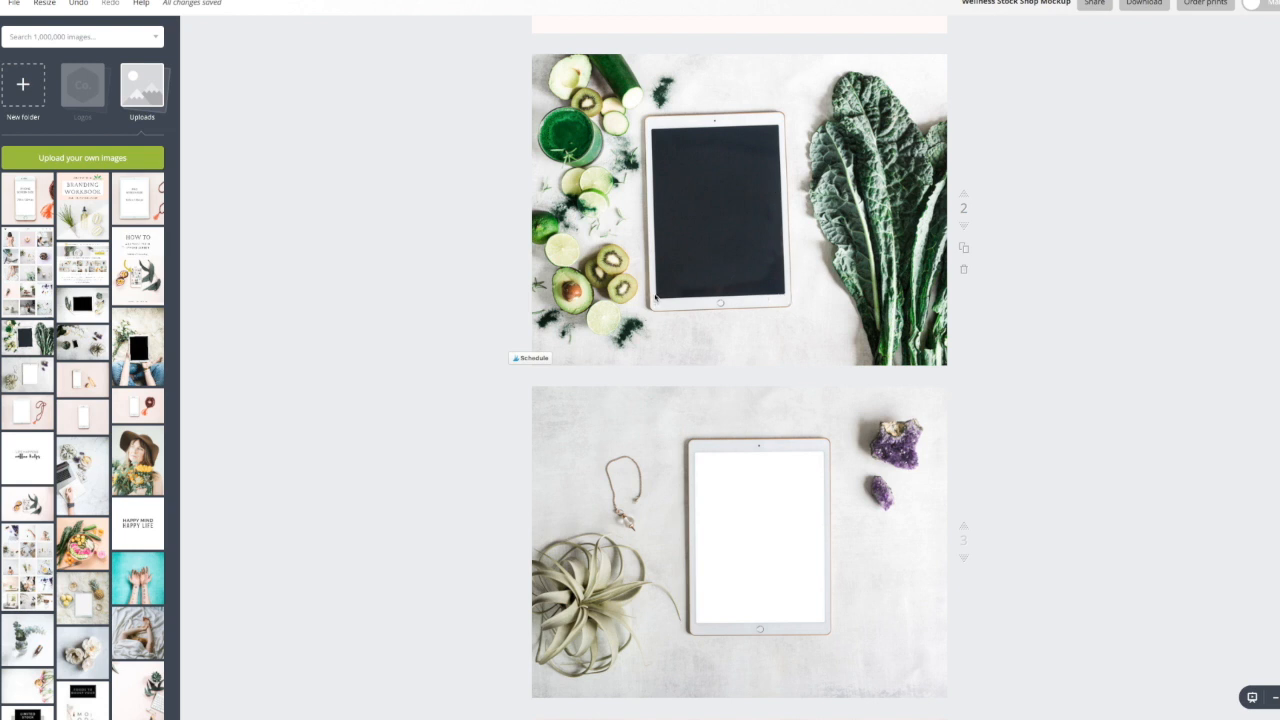
mouse_move(703, 177)
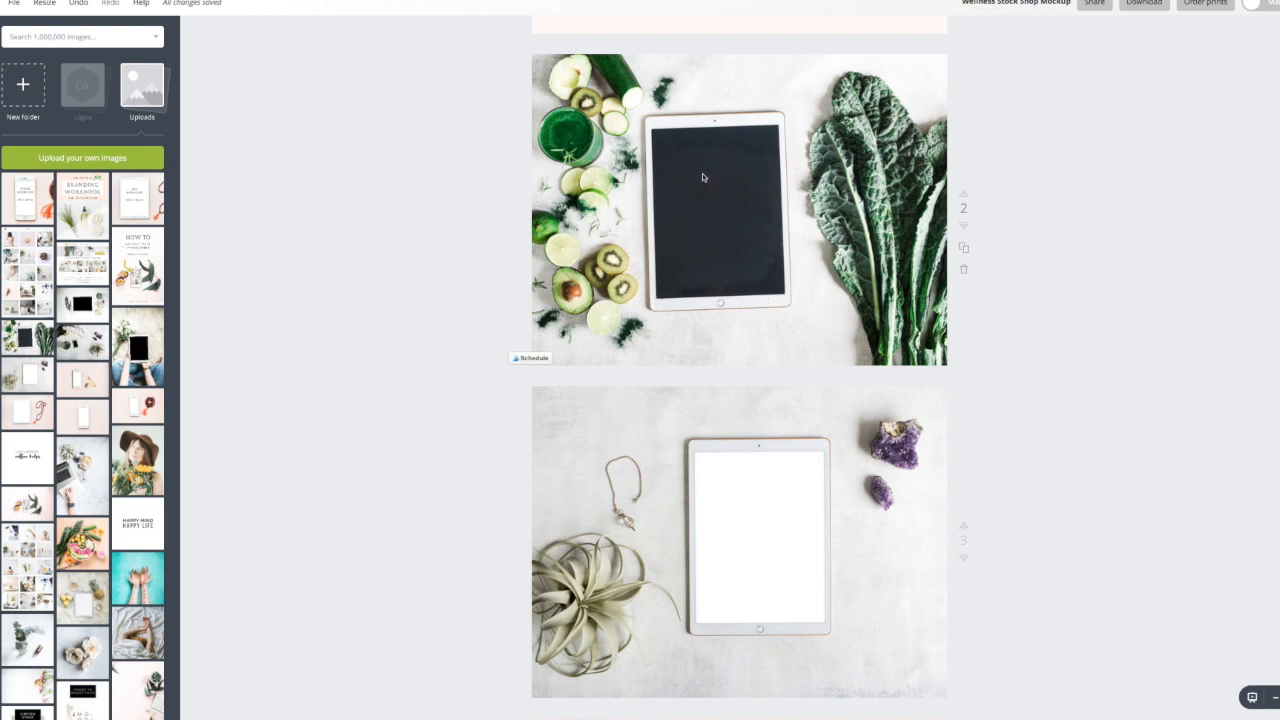
mouse_move(715, 226)
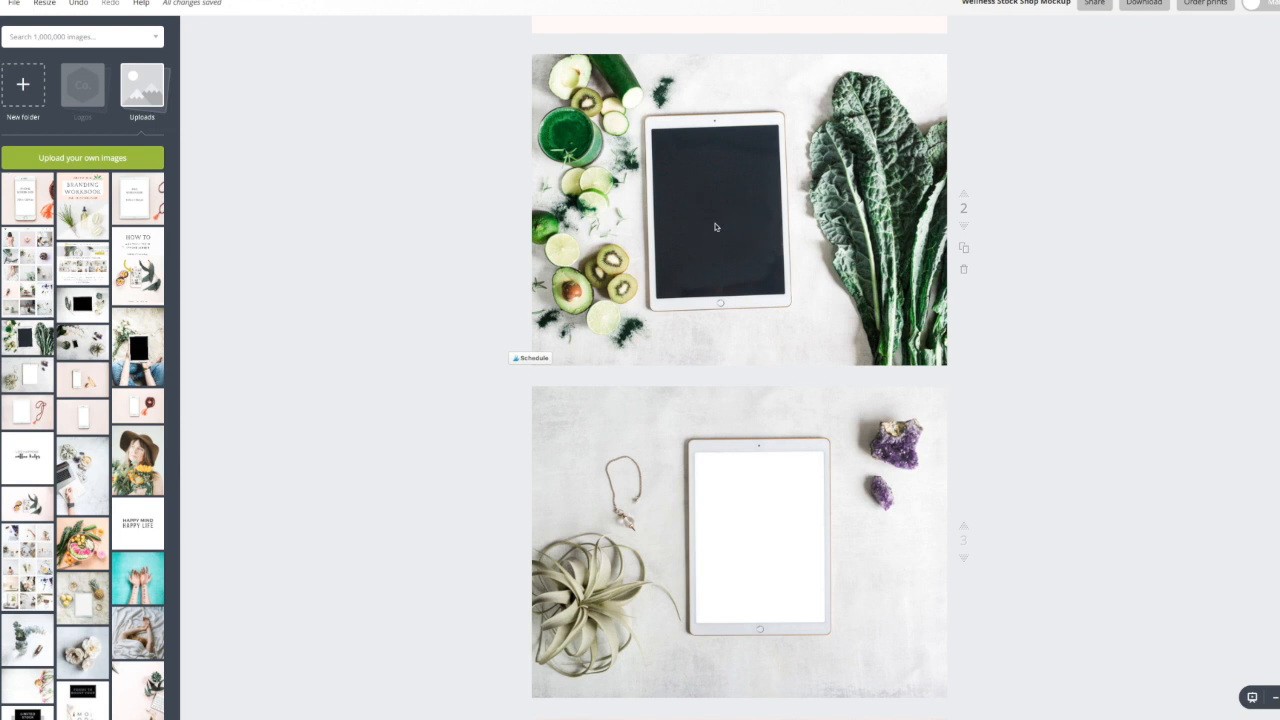
click(715, 210)
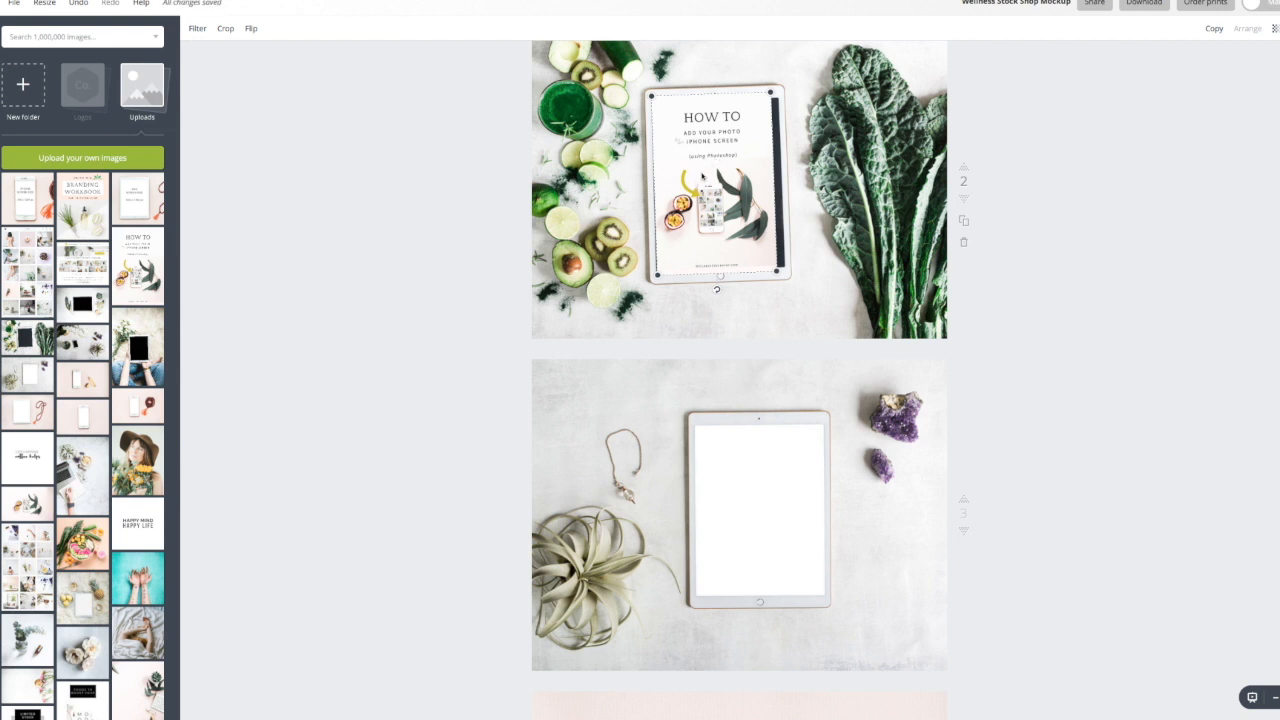
Step: Scroll to page 1 to check the iPad screen size of 1024 x 1366 px
scroll(down, 3)
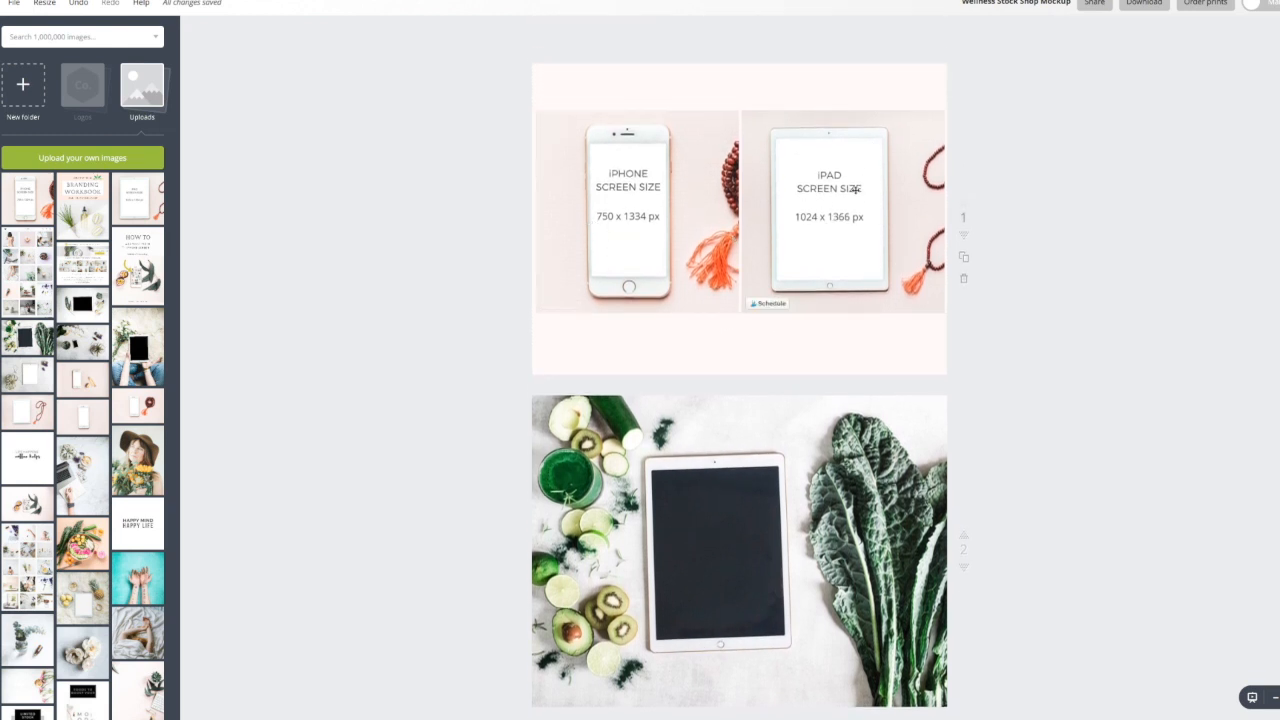
mouse_move(803, 243)
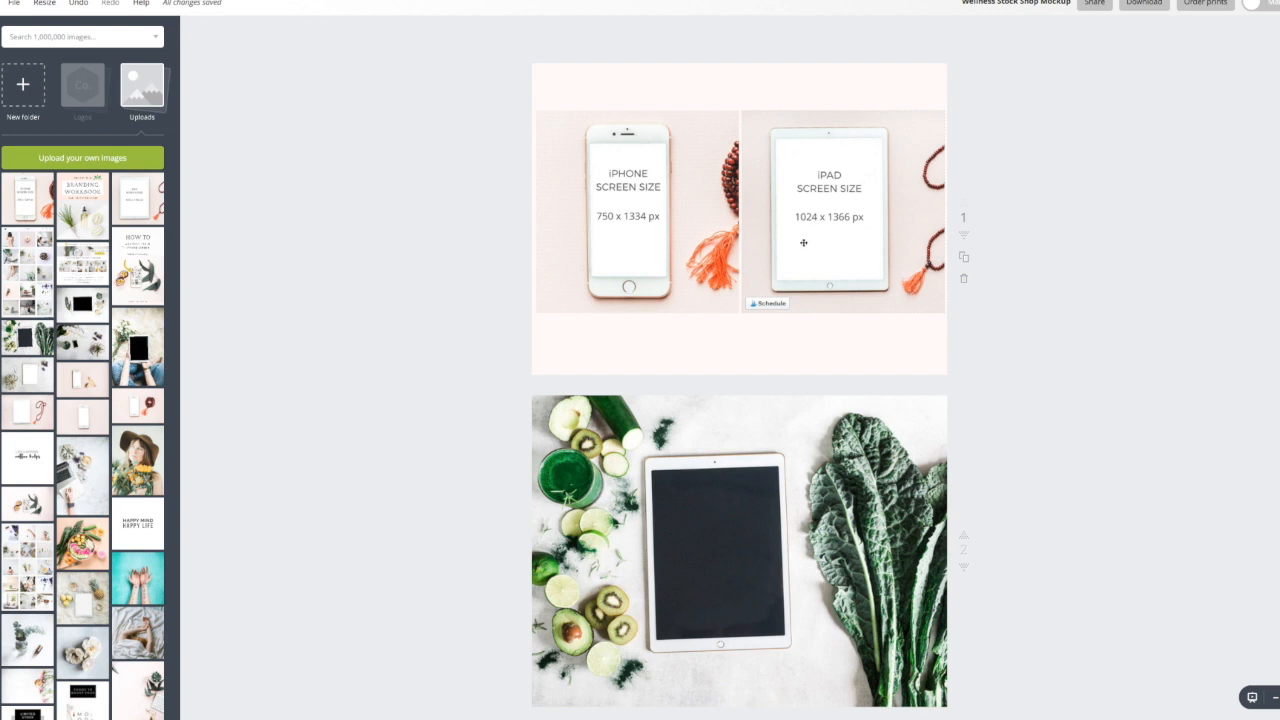
mouse_move(826, 227)
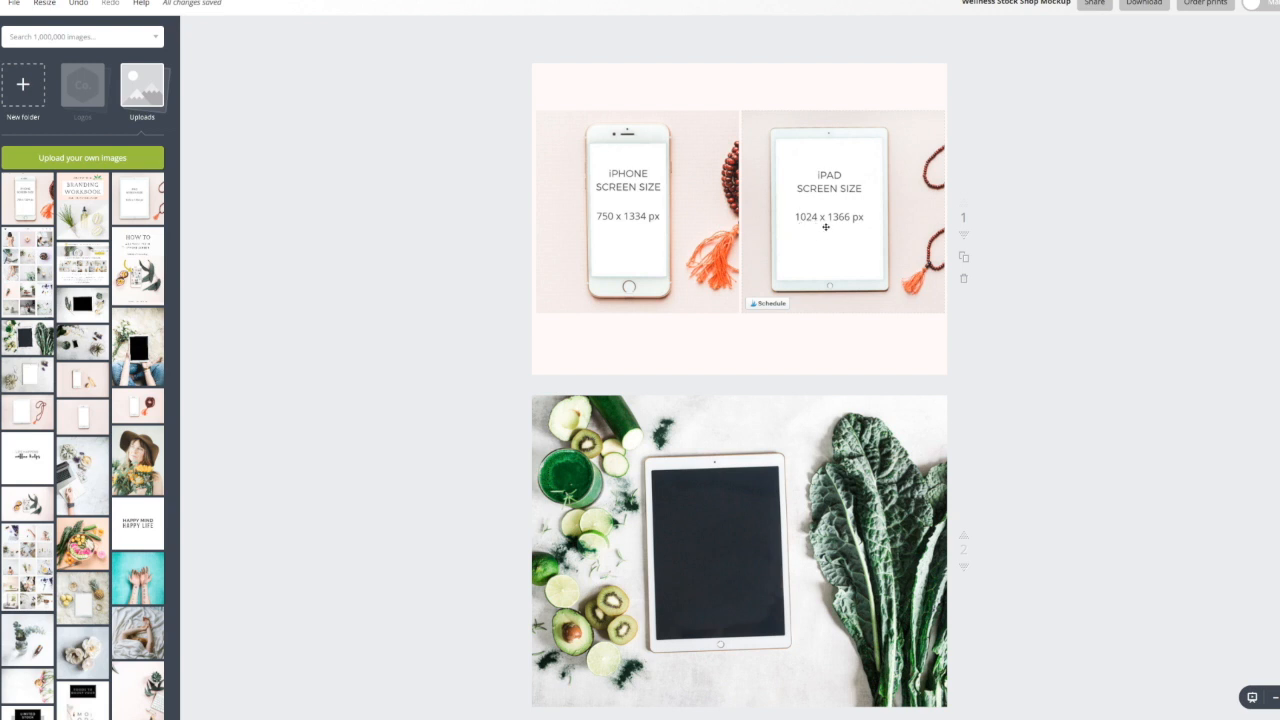
mouse_move(840, 230)
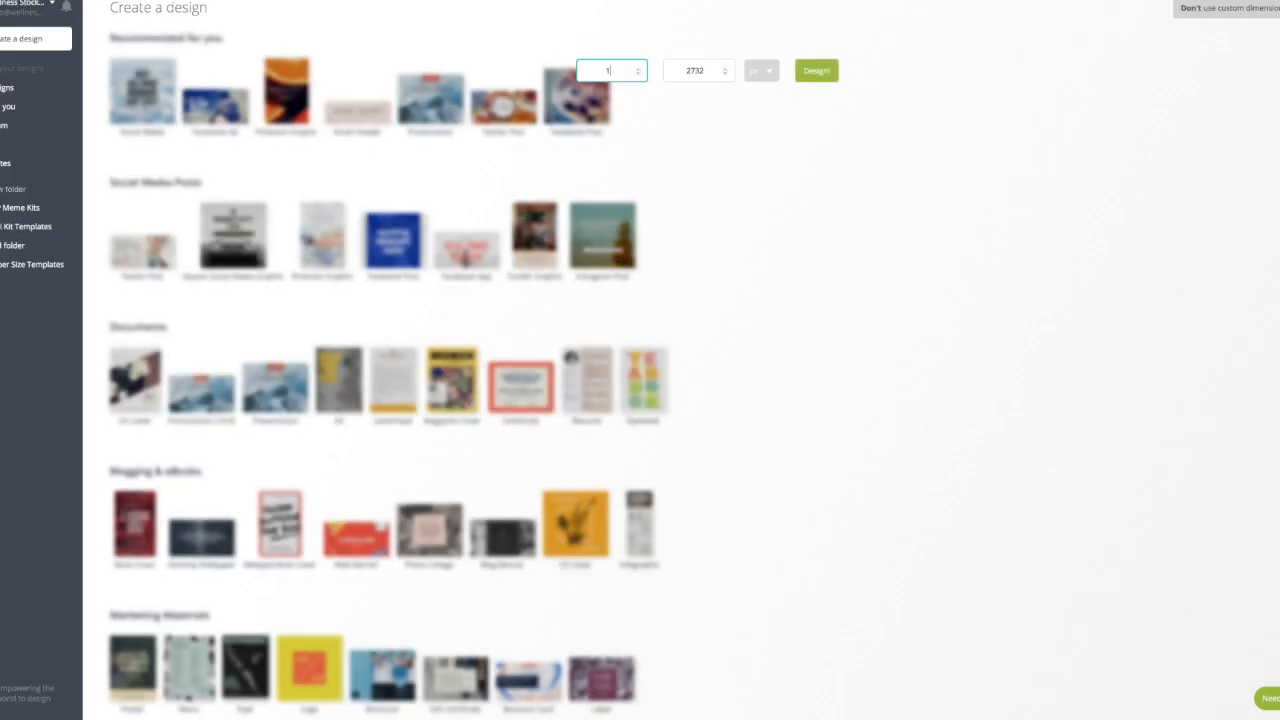
Step: Create a custom-size design with width 1024 and height 1366 px
text(1024)
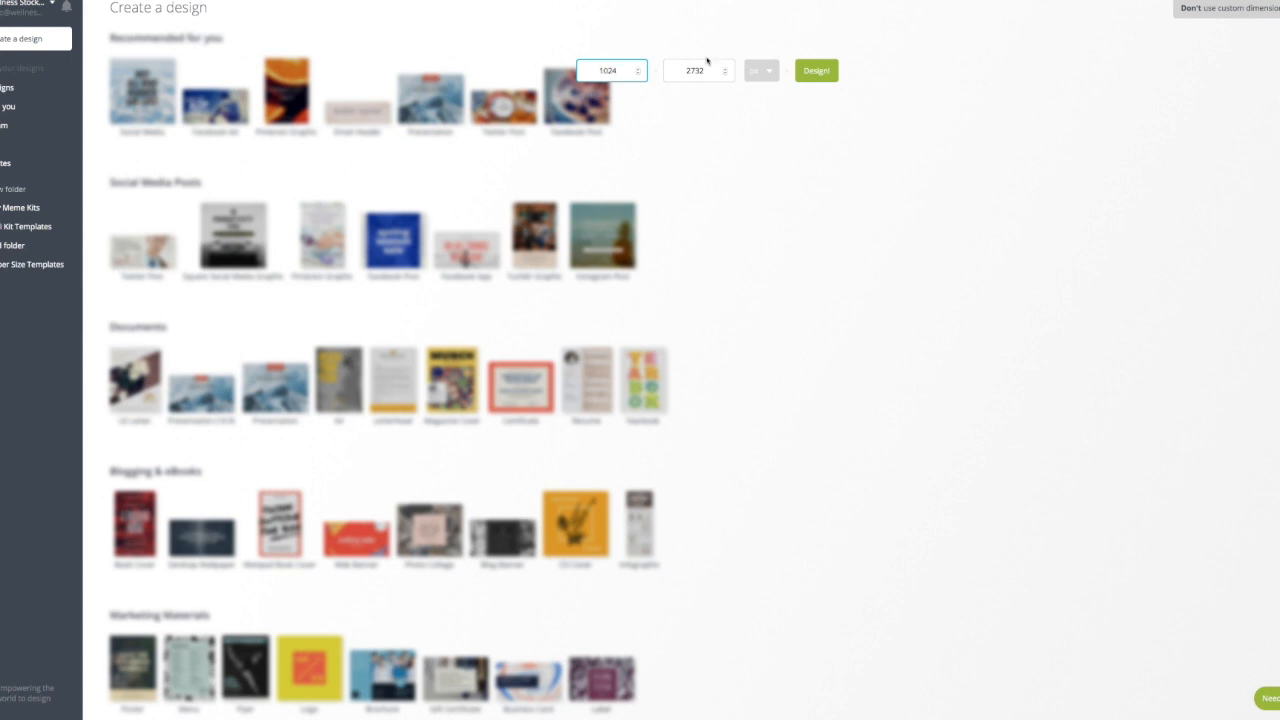
click(694, 70)
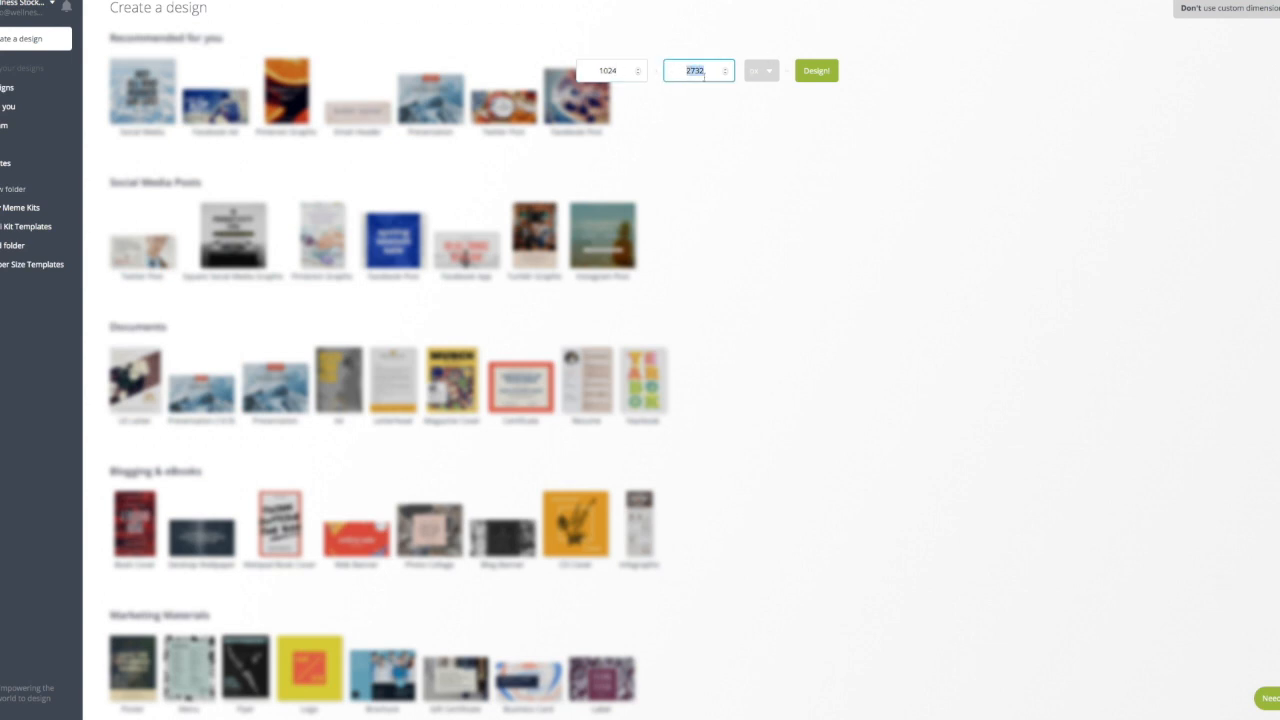
text(1366)
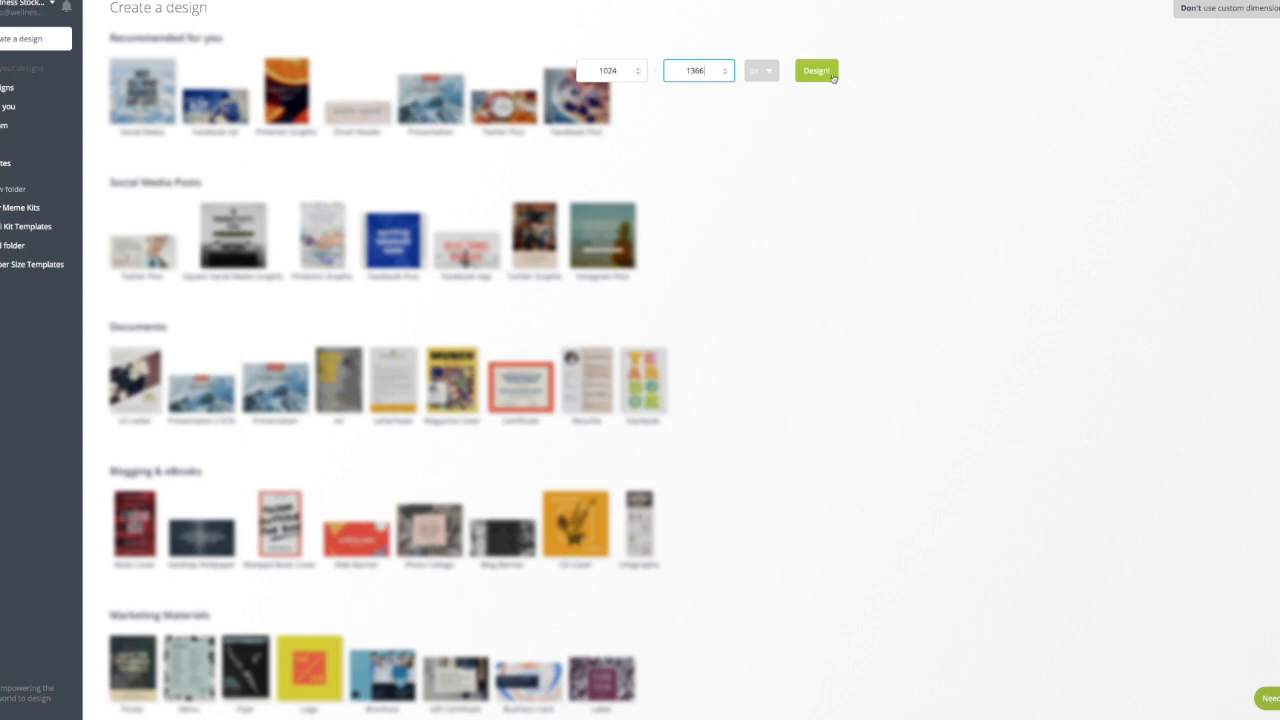
click(816, 70)
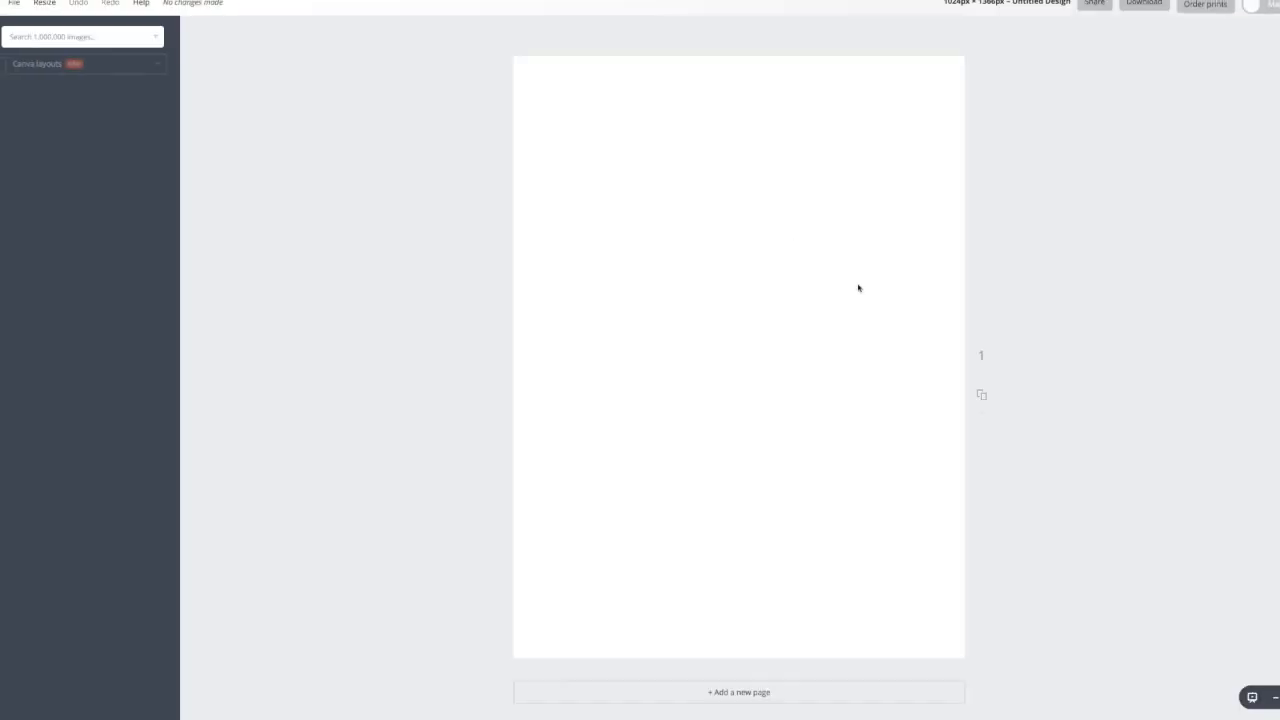
Step: Add the How To graphic from Uploads to fill the page, then download the design
click(80, 63)
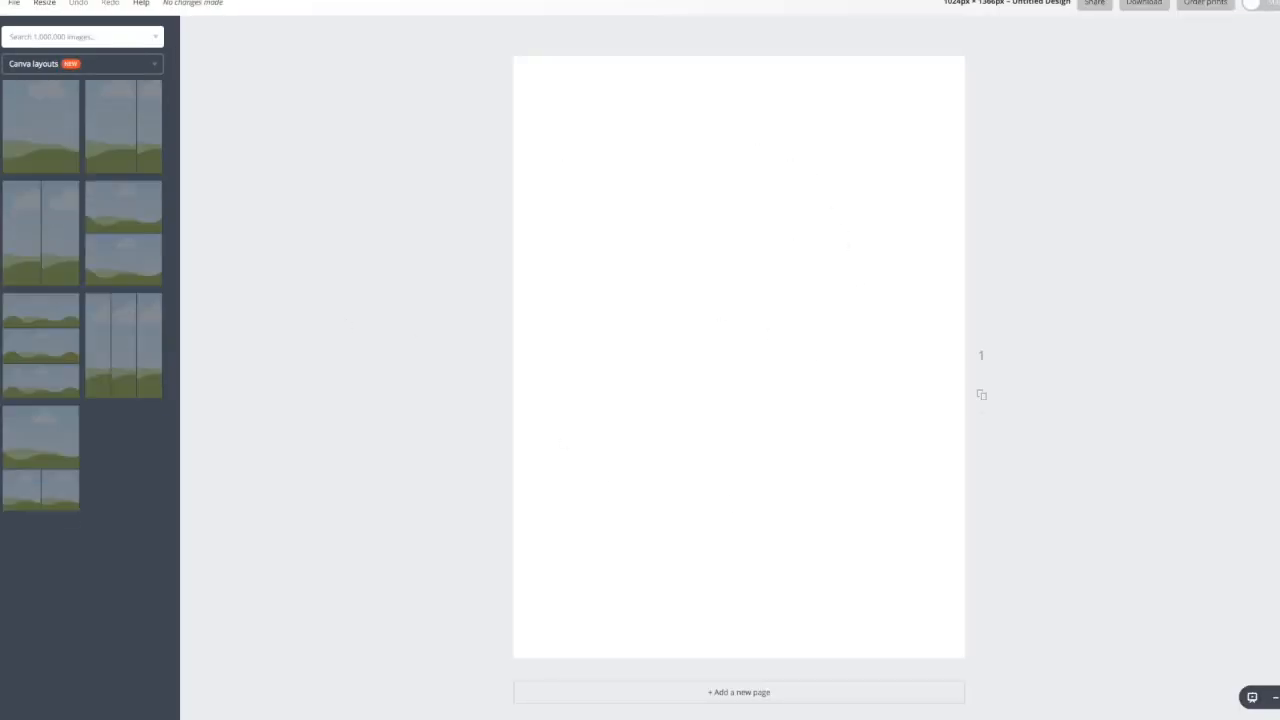
click(142, 90)
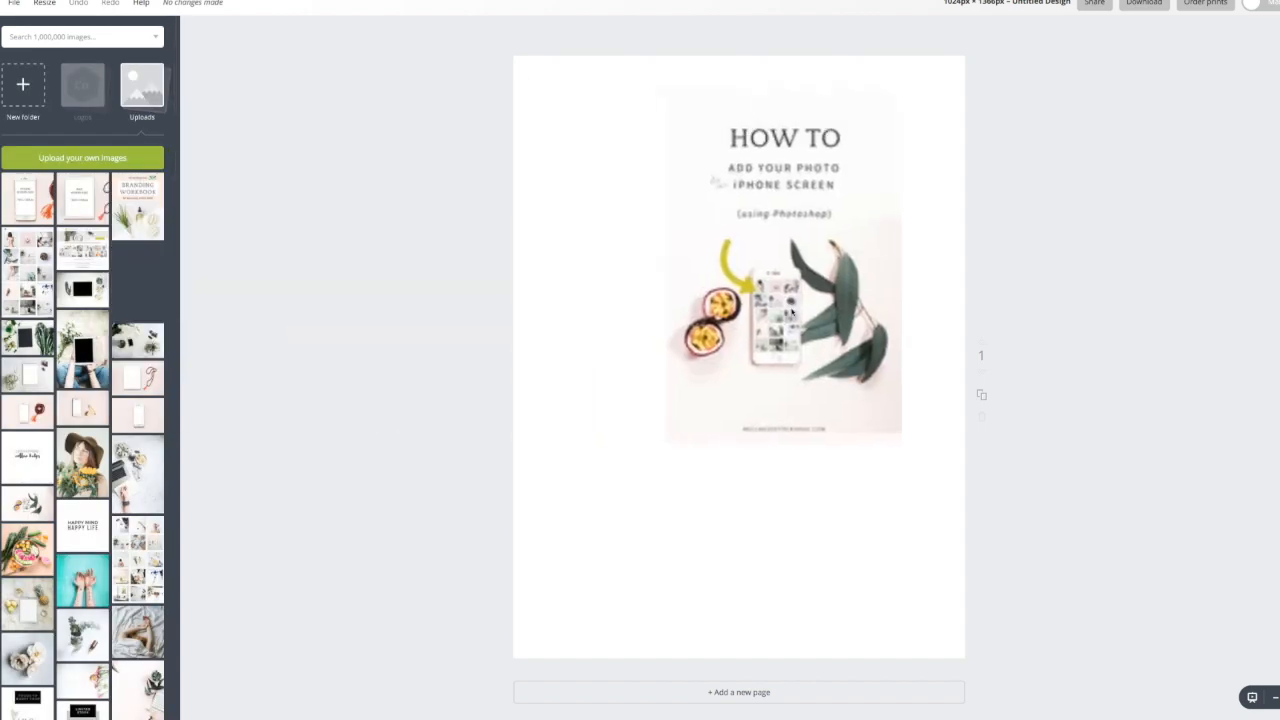
click(784, 260)
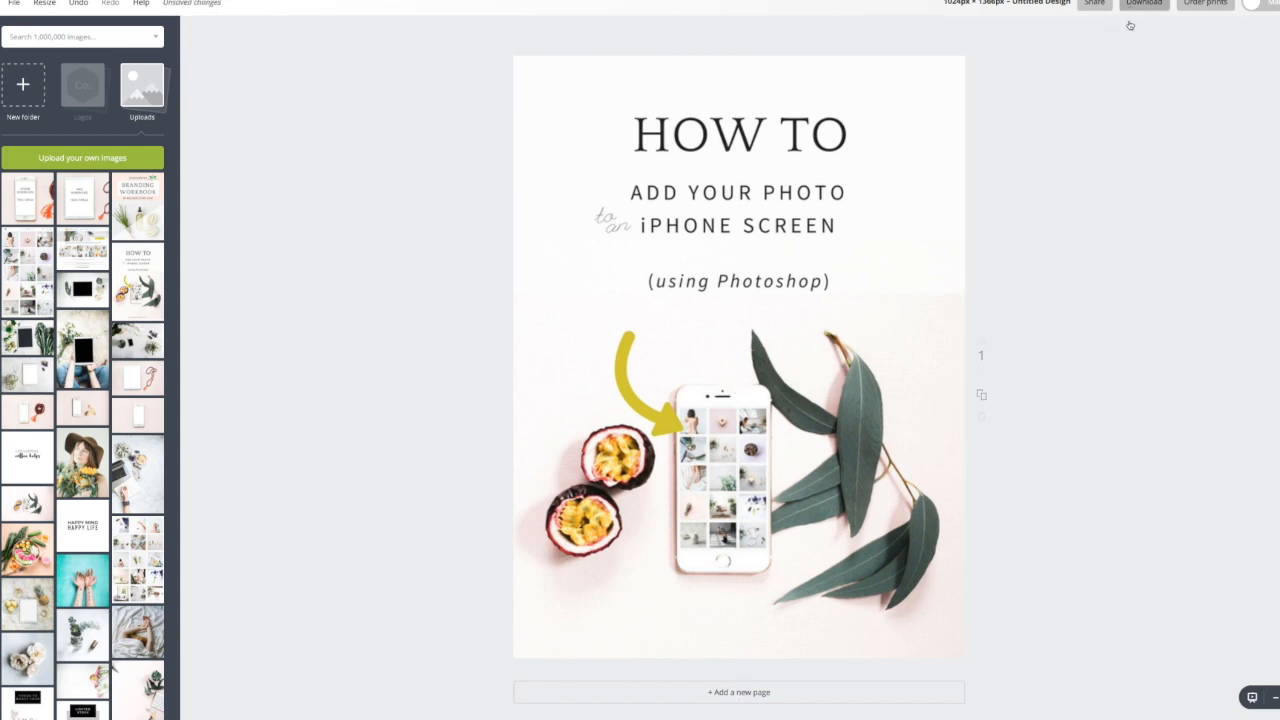
click(1144, 3)
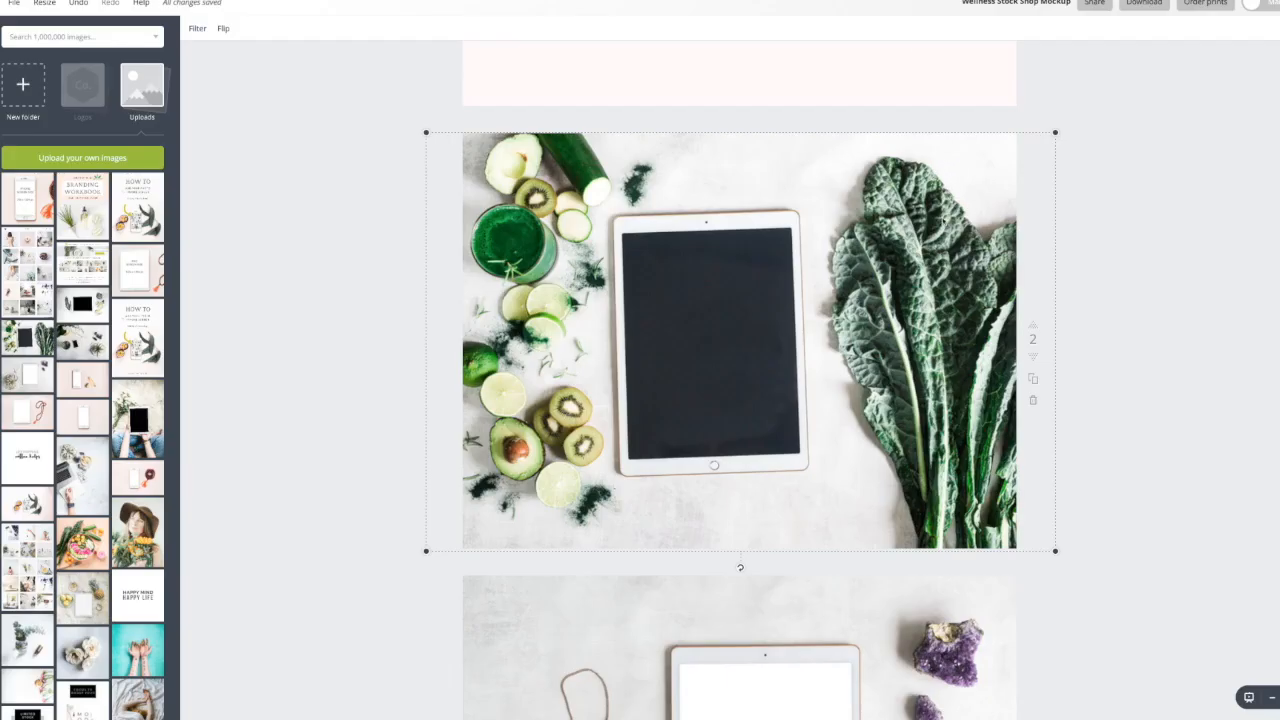
mouse_move(901, 258)
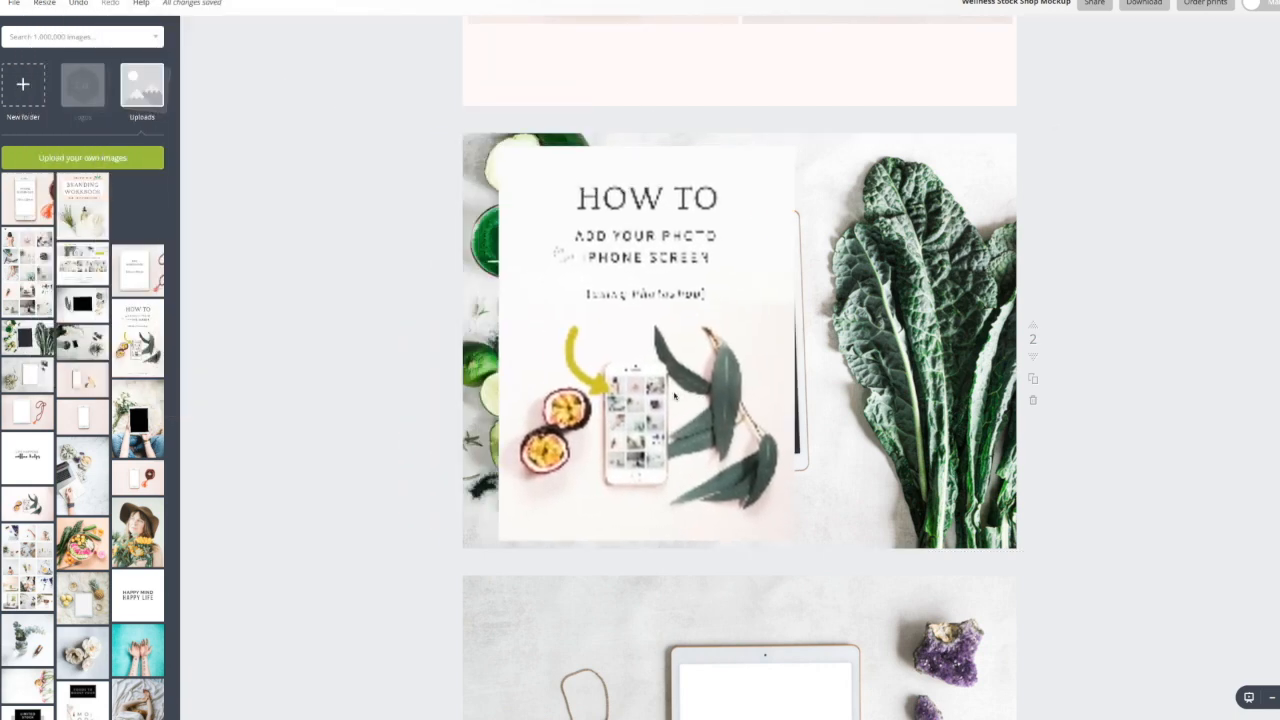
Step: Place the How To graphic over page 2's iPad and fit it to the screen
click(680, 338)
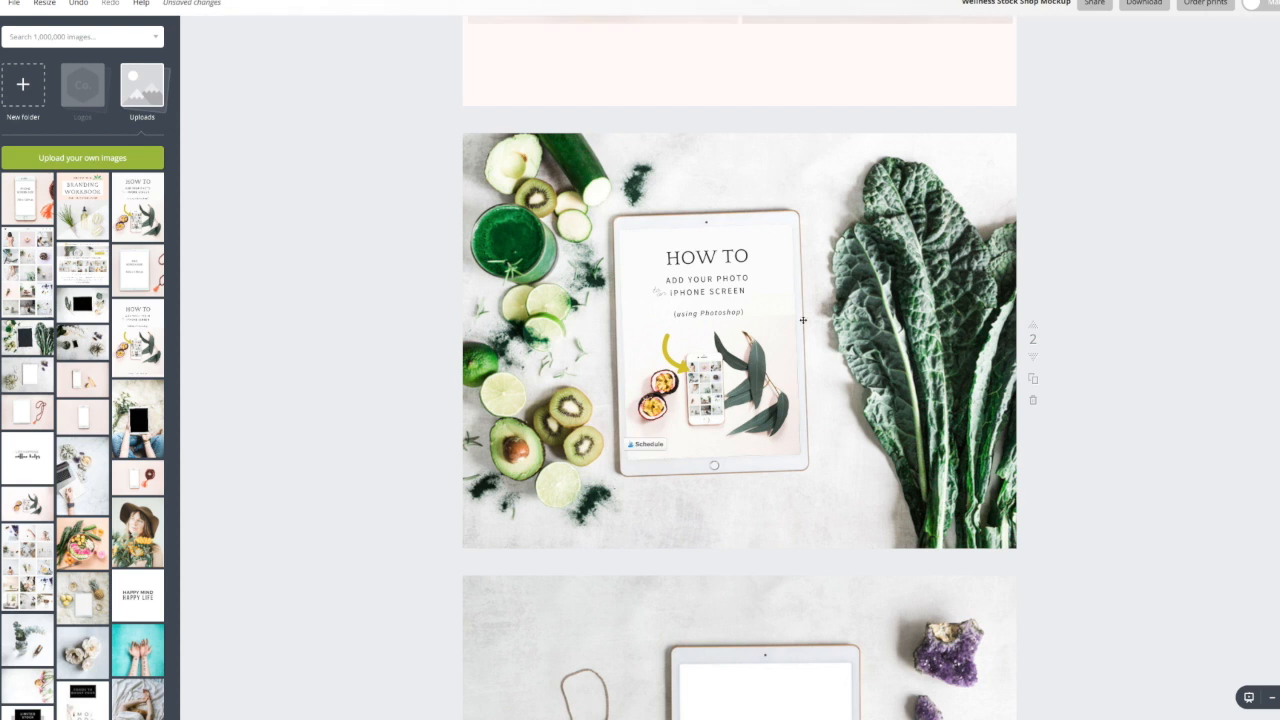
mouse_move(788, 332)
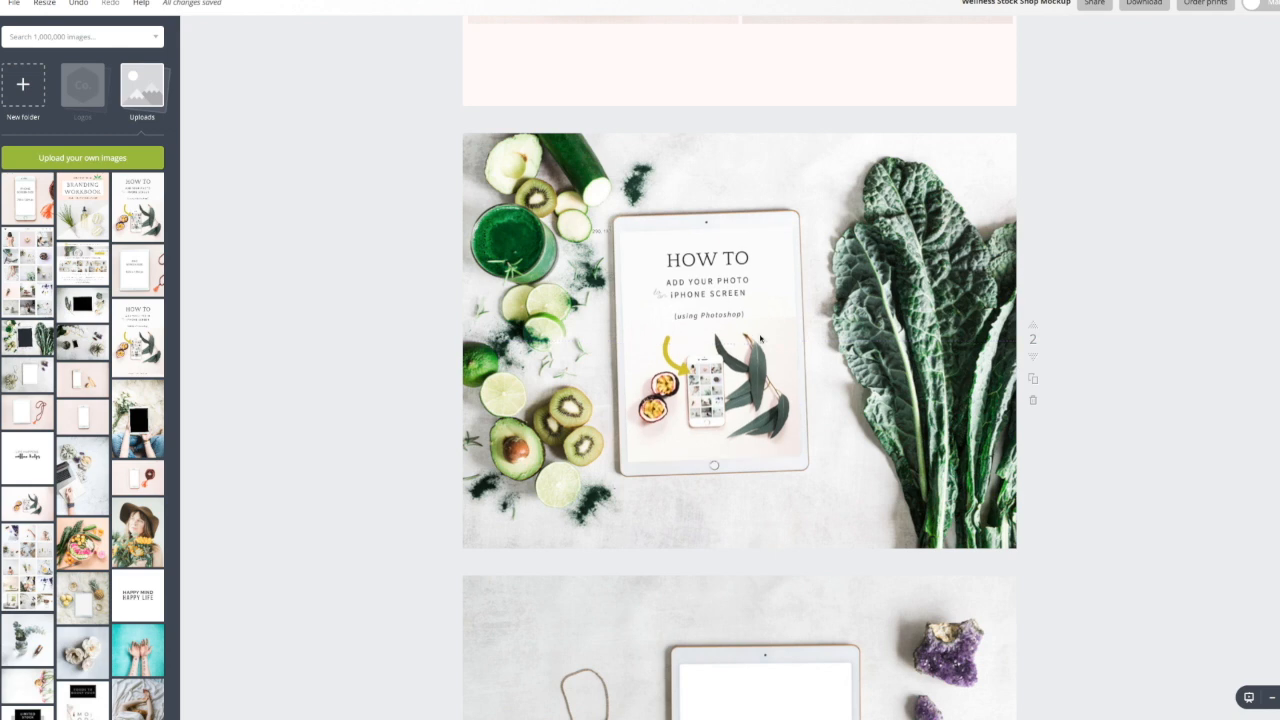
click(760, 339)
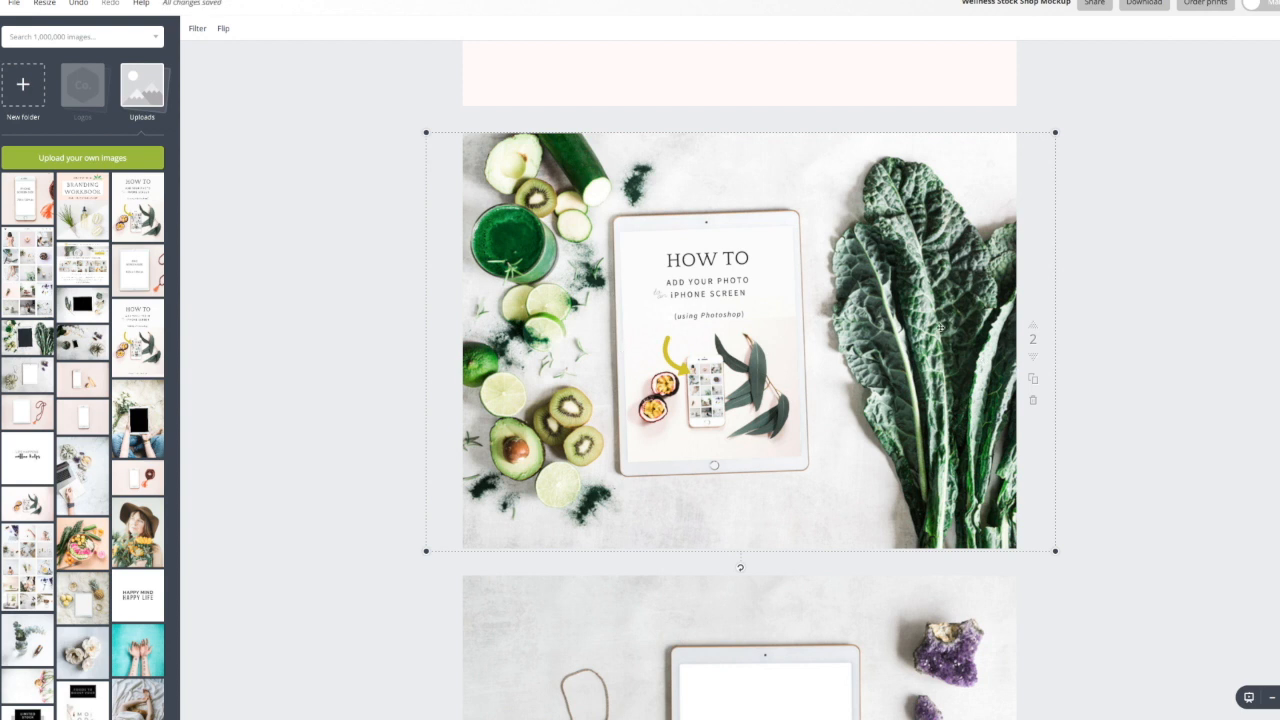
mouse_move(962, 335)
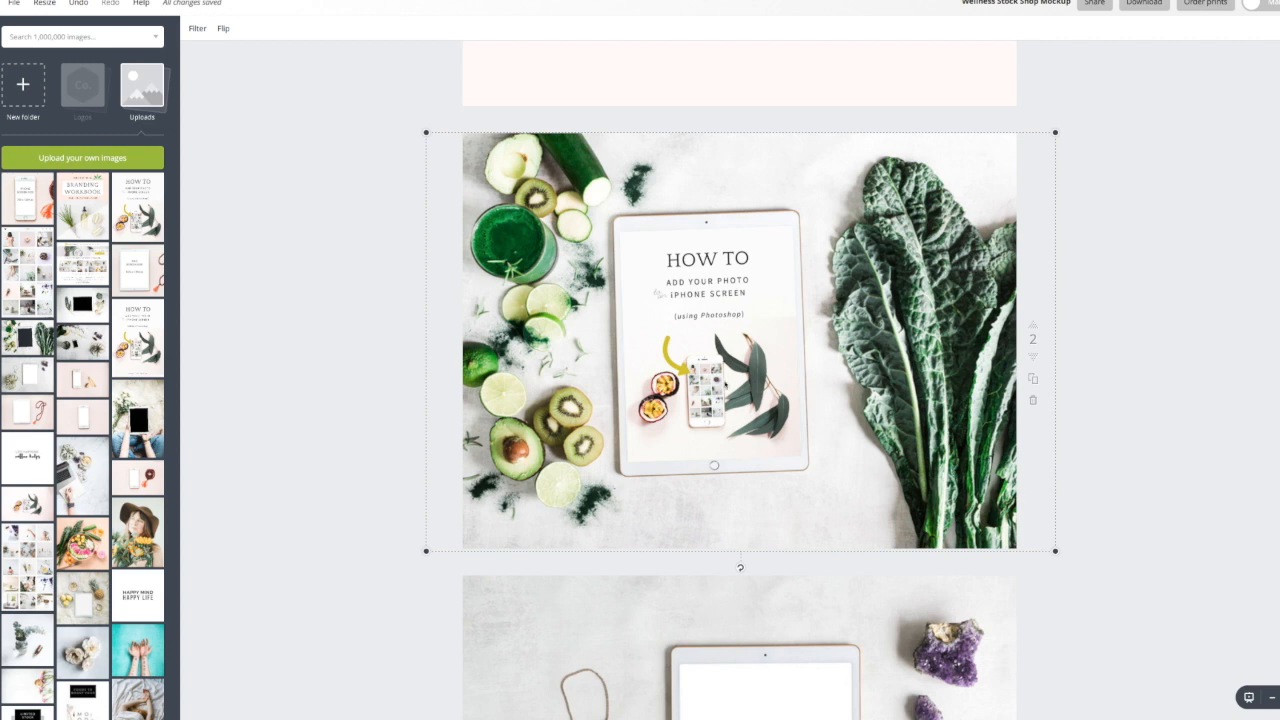
click(1131, 390)
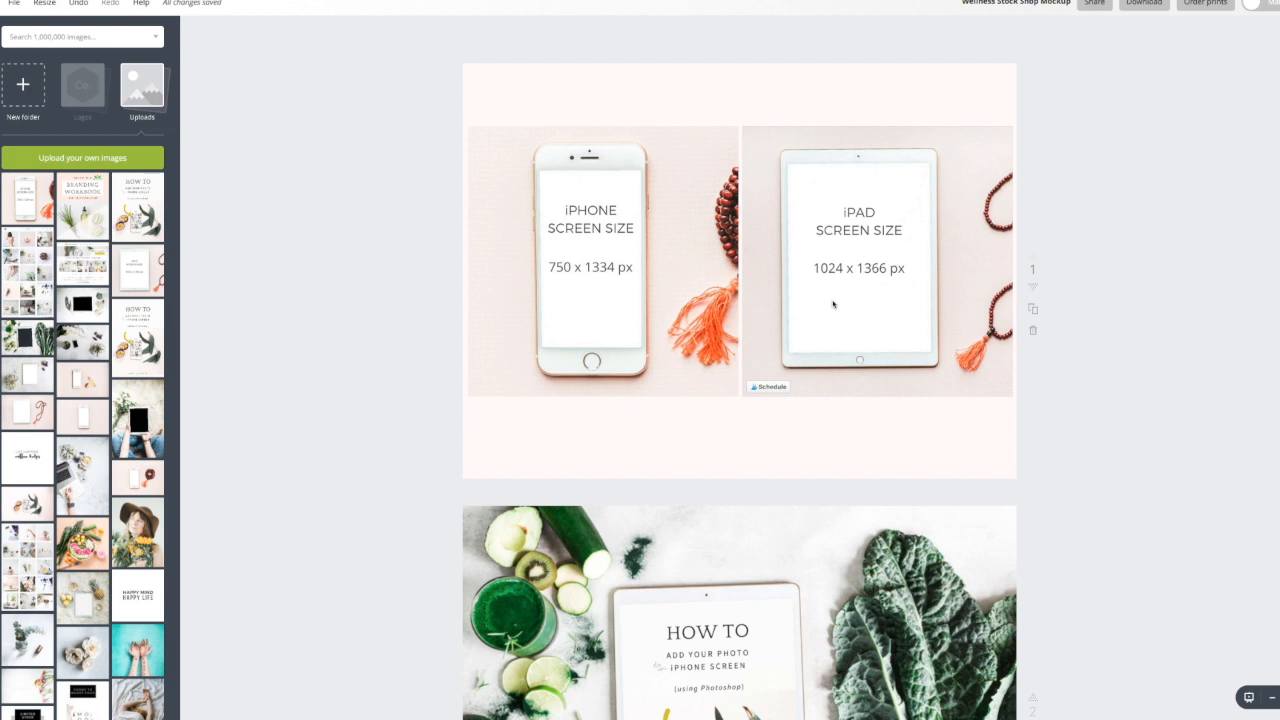
mouse_move(561, 296)
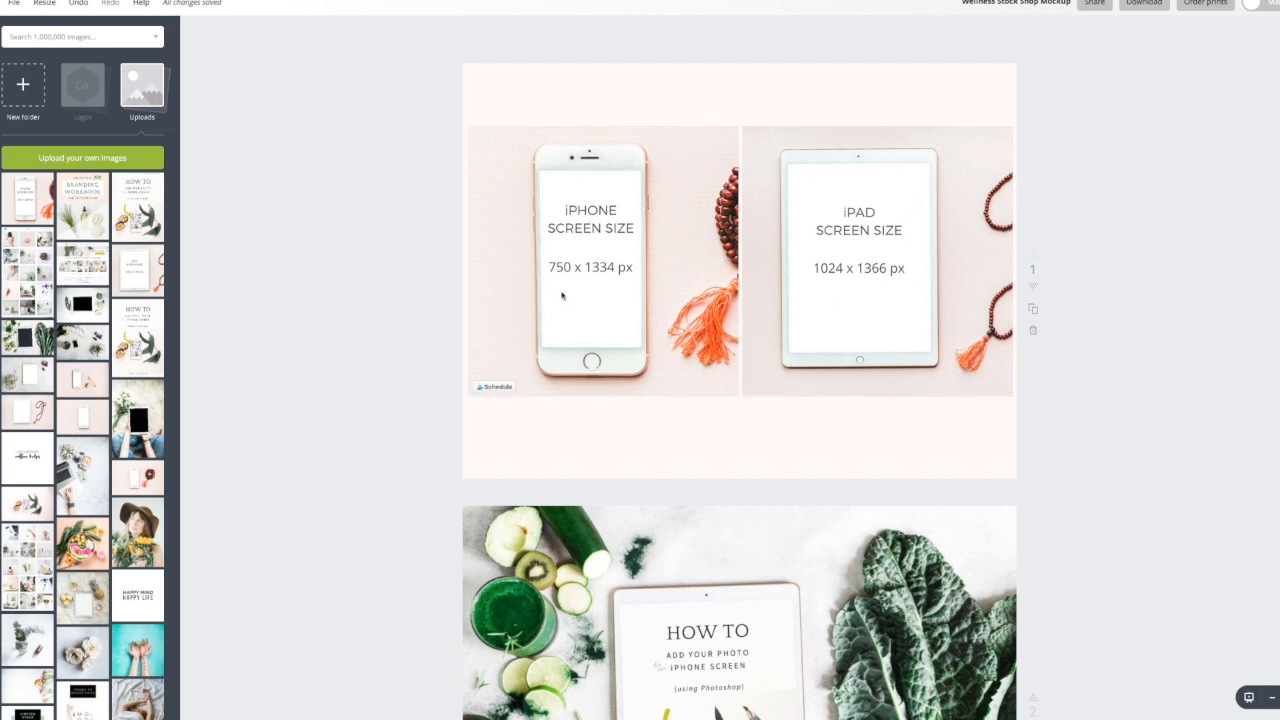
mouse_move(600, 300)
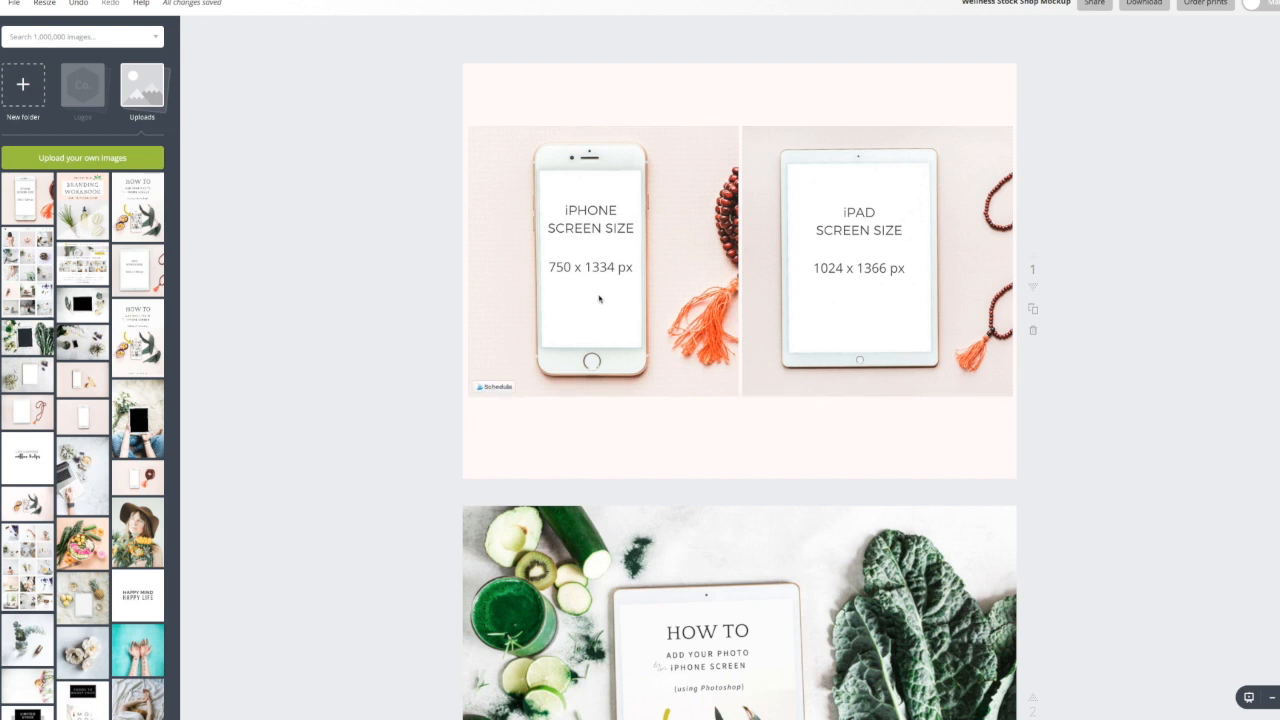
Step: Scroll past pages 1 and 2 to the amethyst iPad mockup on page 3
scroll(down, 3)
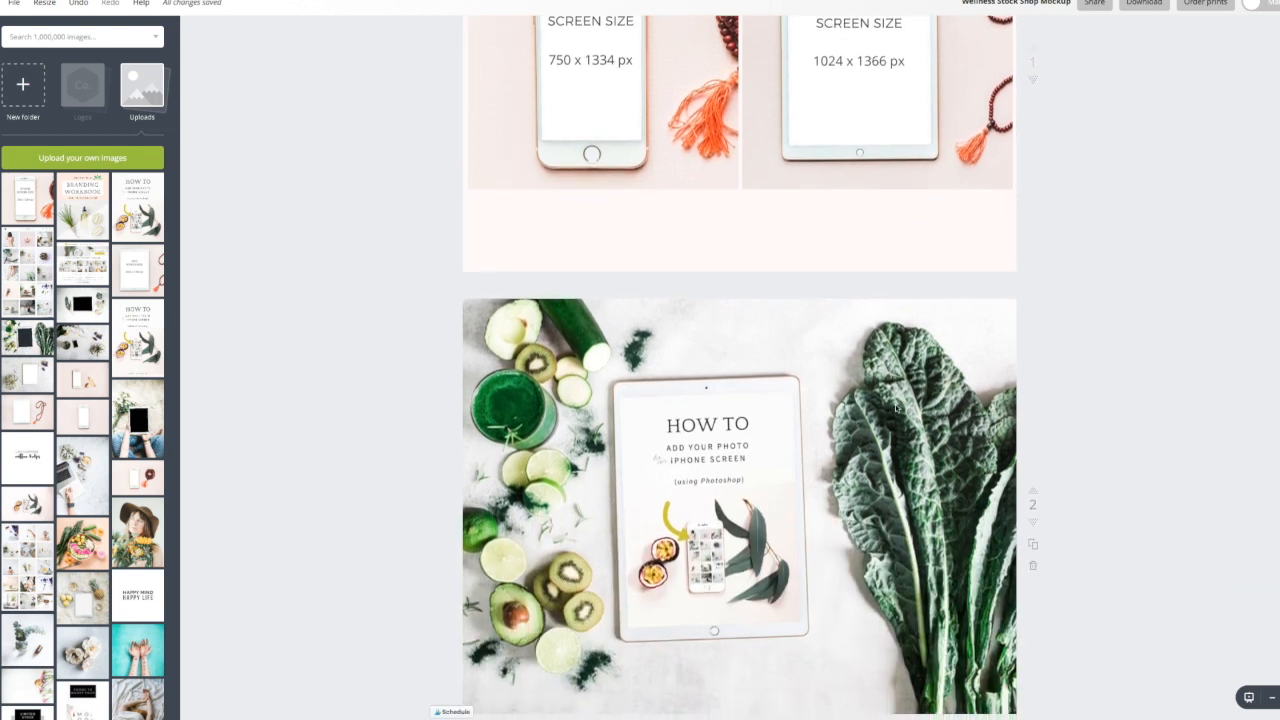
scroll(down, 3)
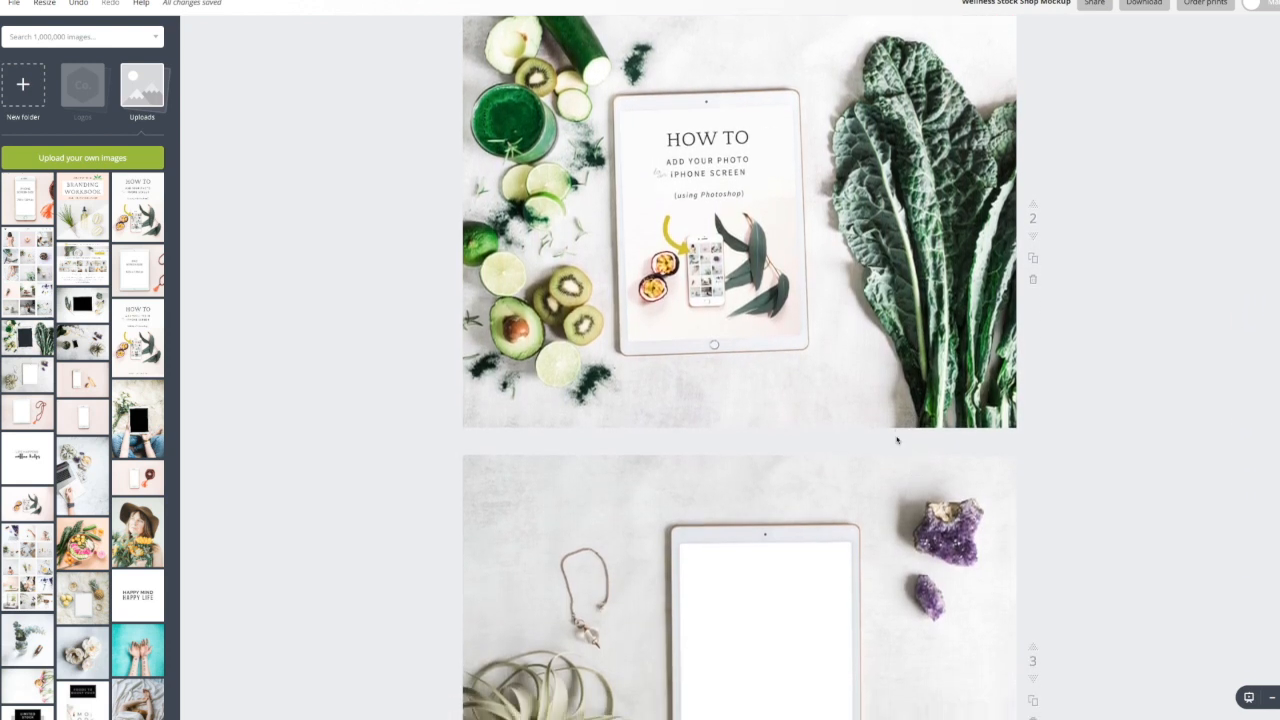
scroll(down, 3)
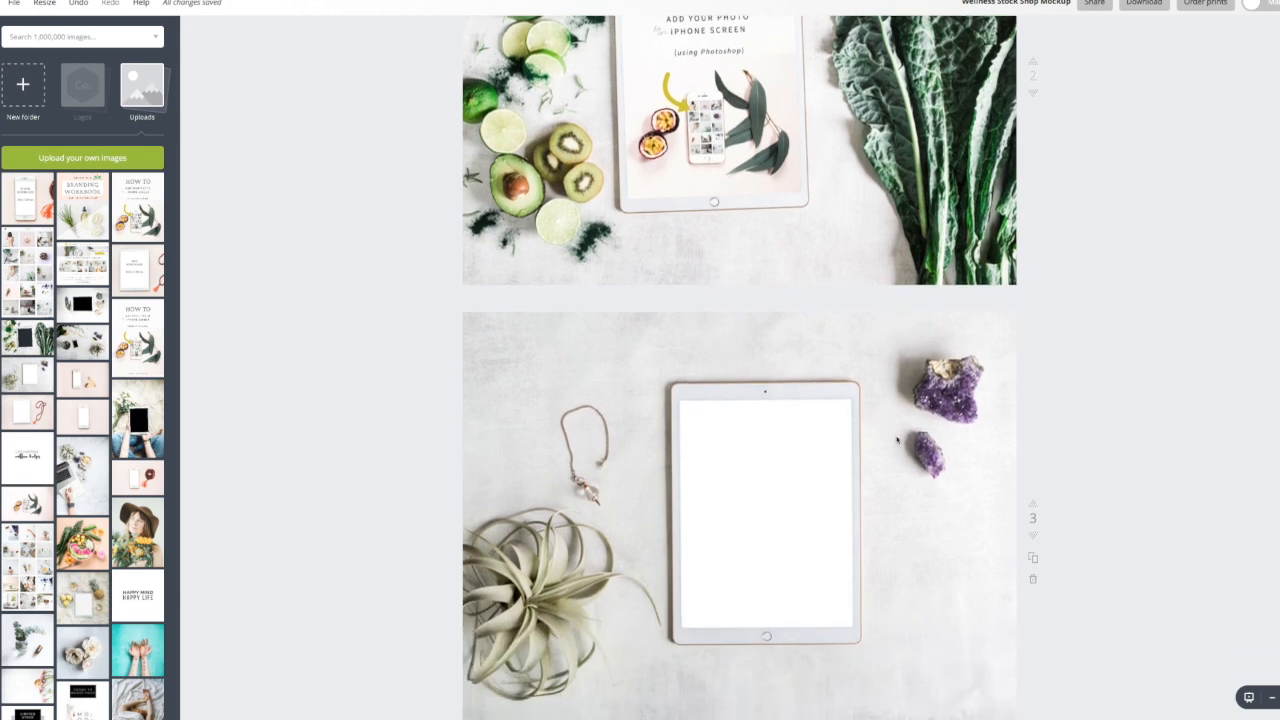
scroll(down, 3)
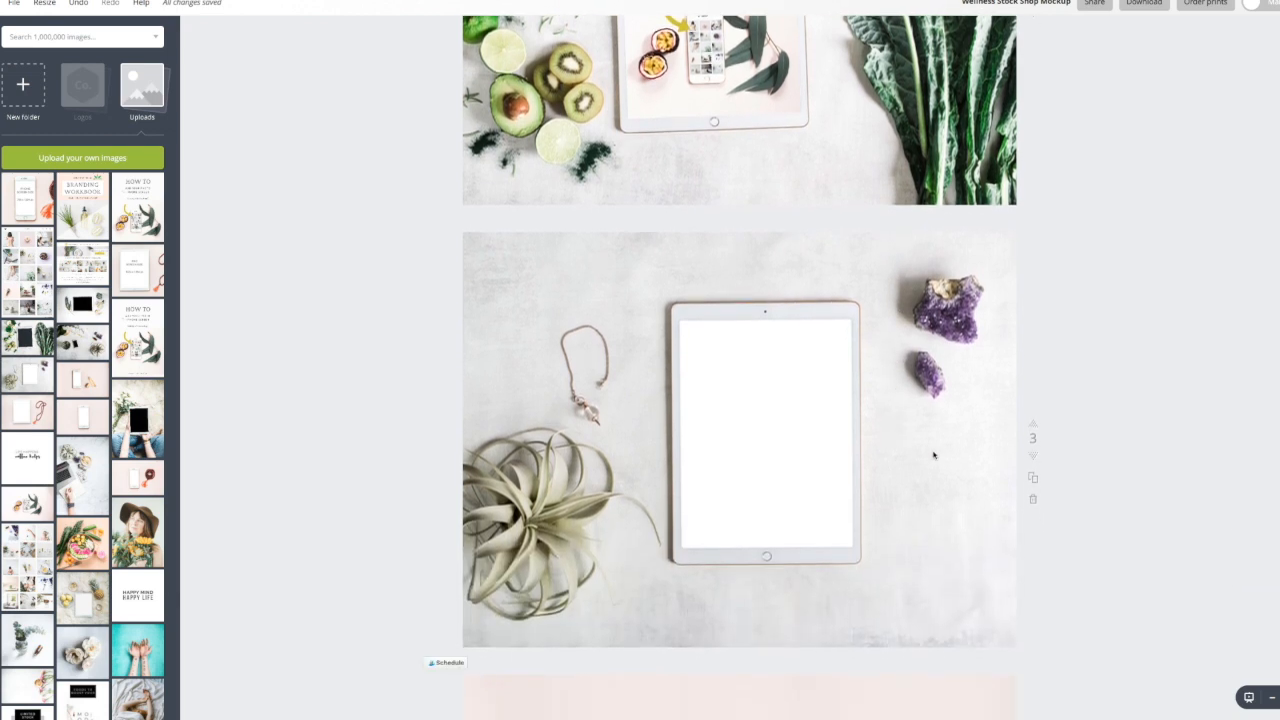
scroll(down, 3)
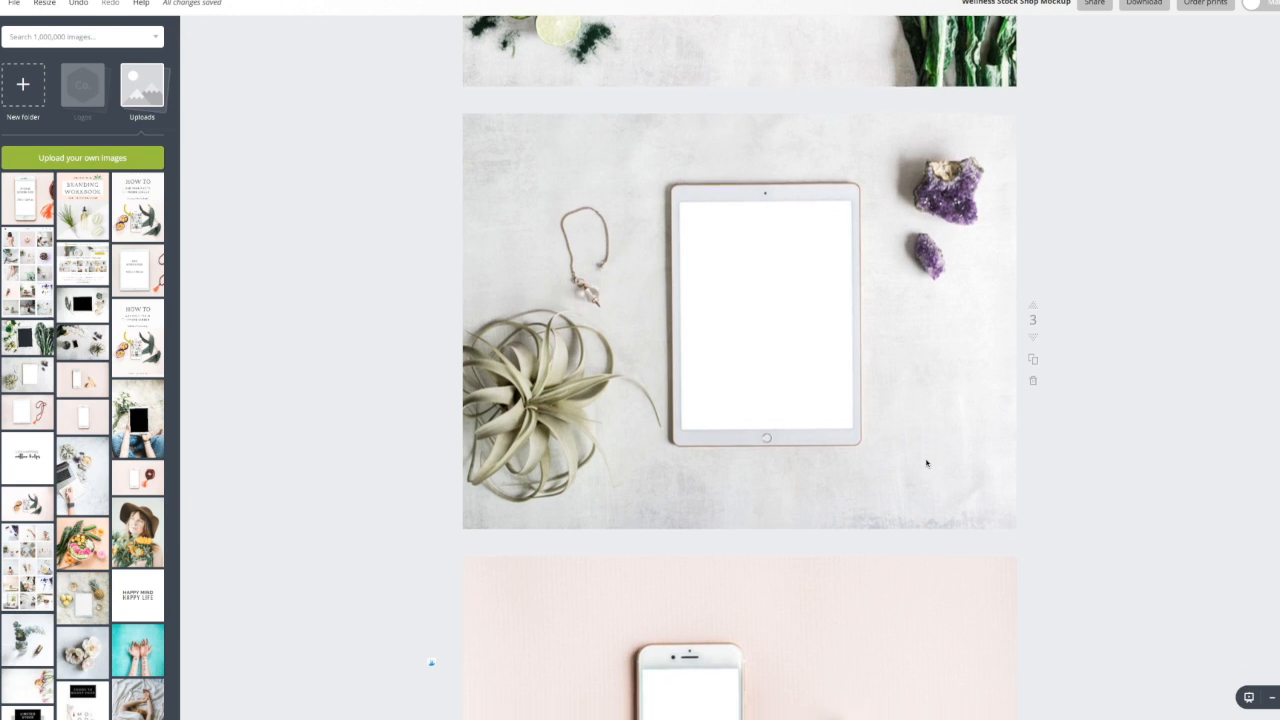
mouse_move(419, 317)
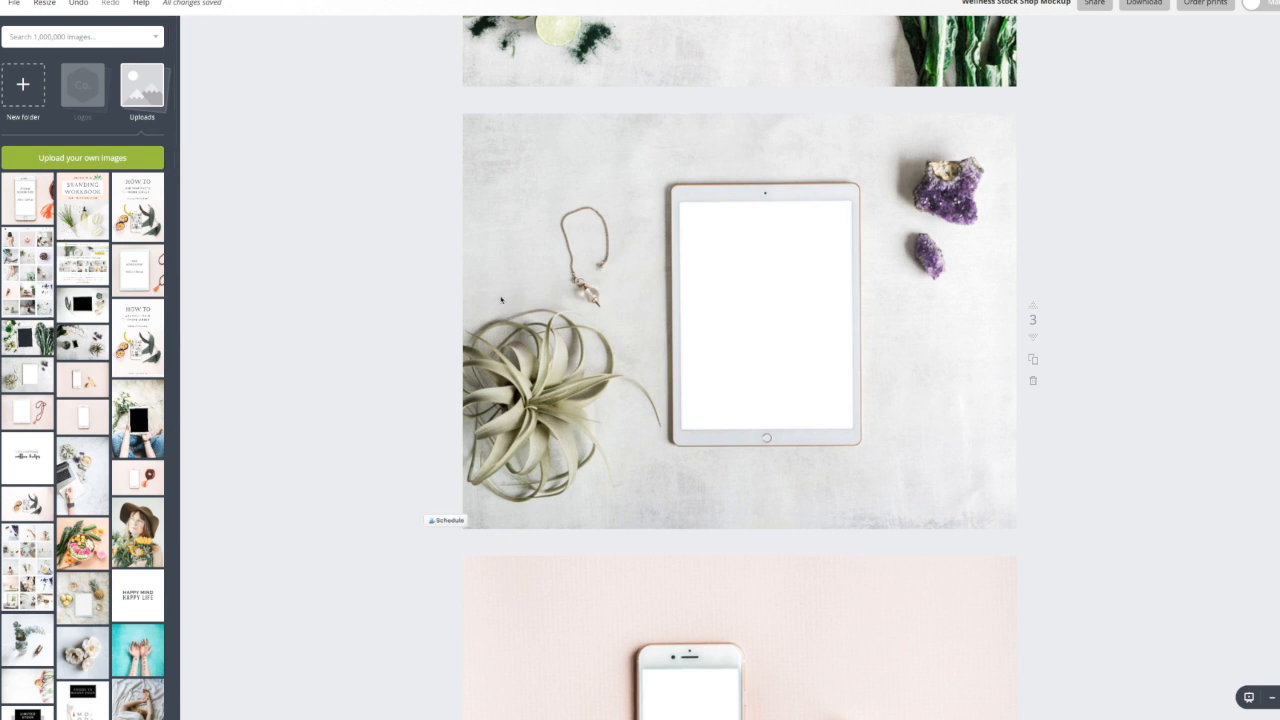
Step: Add the Branding Workbook cover, then shrink and move it onto page 3's iPad screen
click(765, 320)
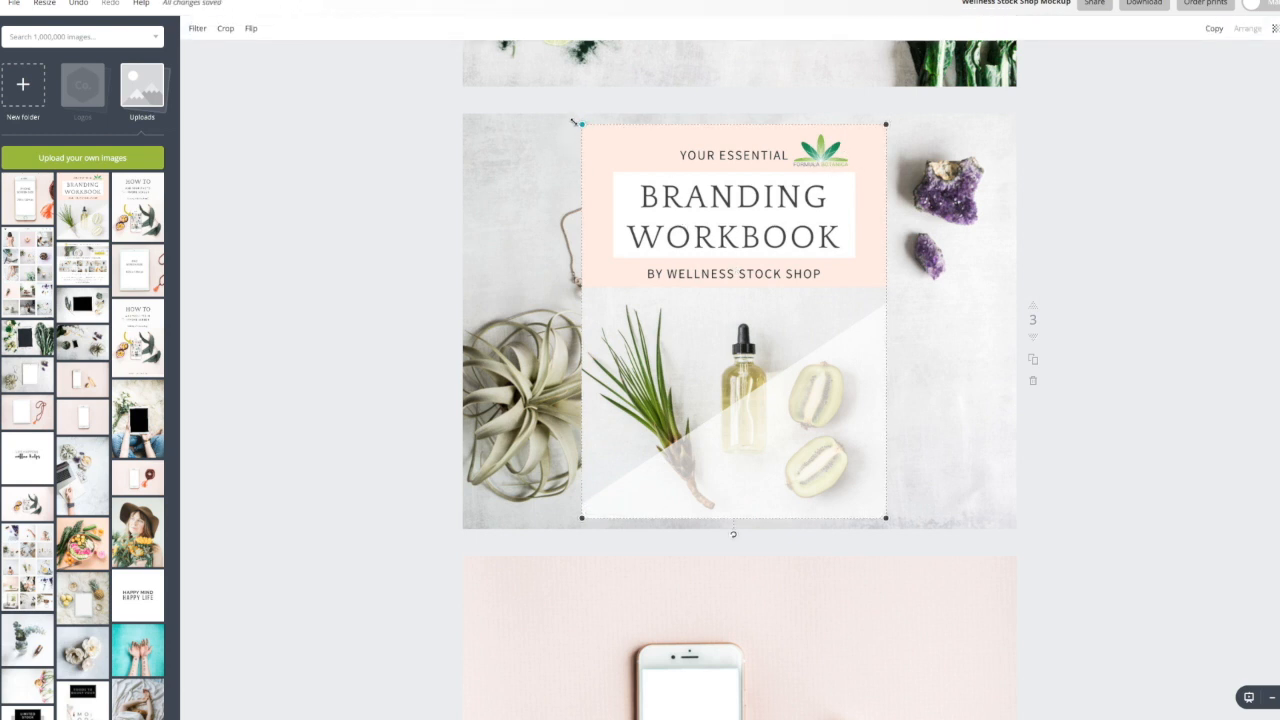
drag(580, 124, 630, 168)
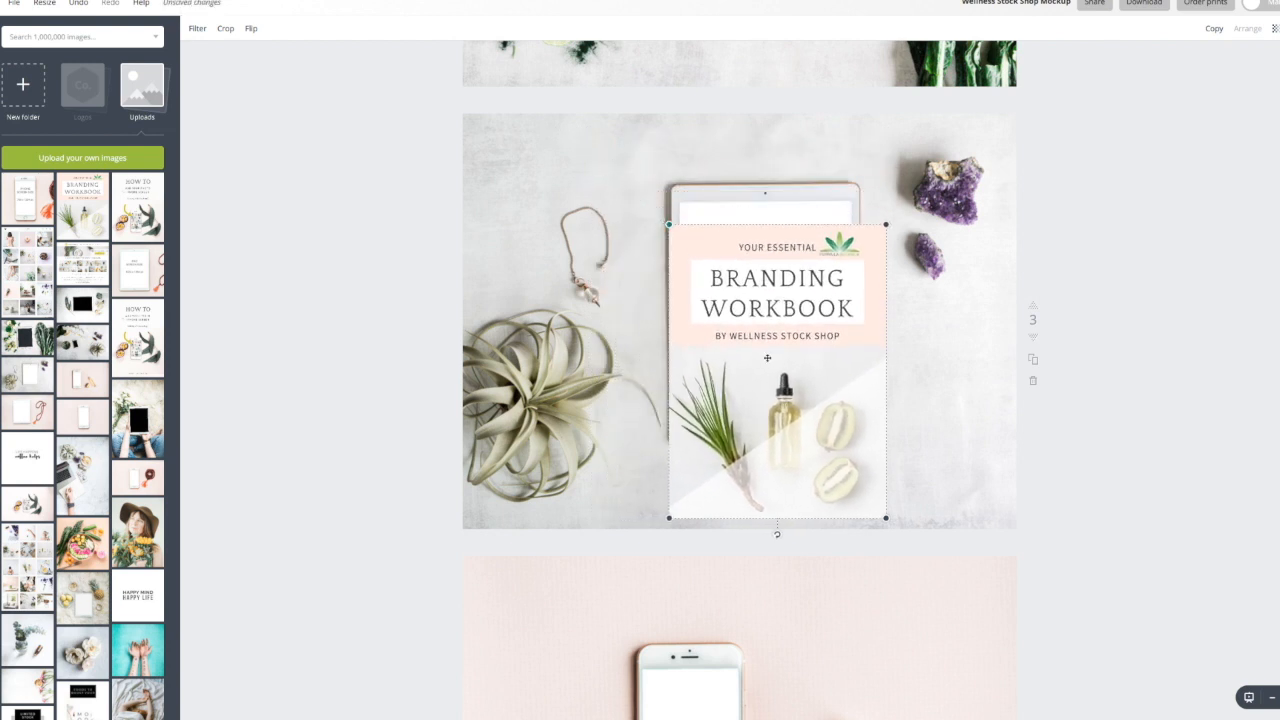
drag(778, 370, 780, 340)
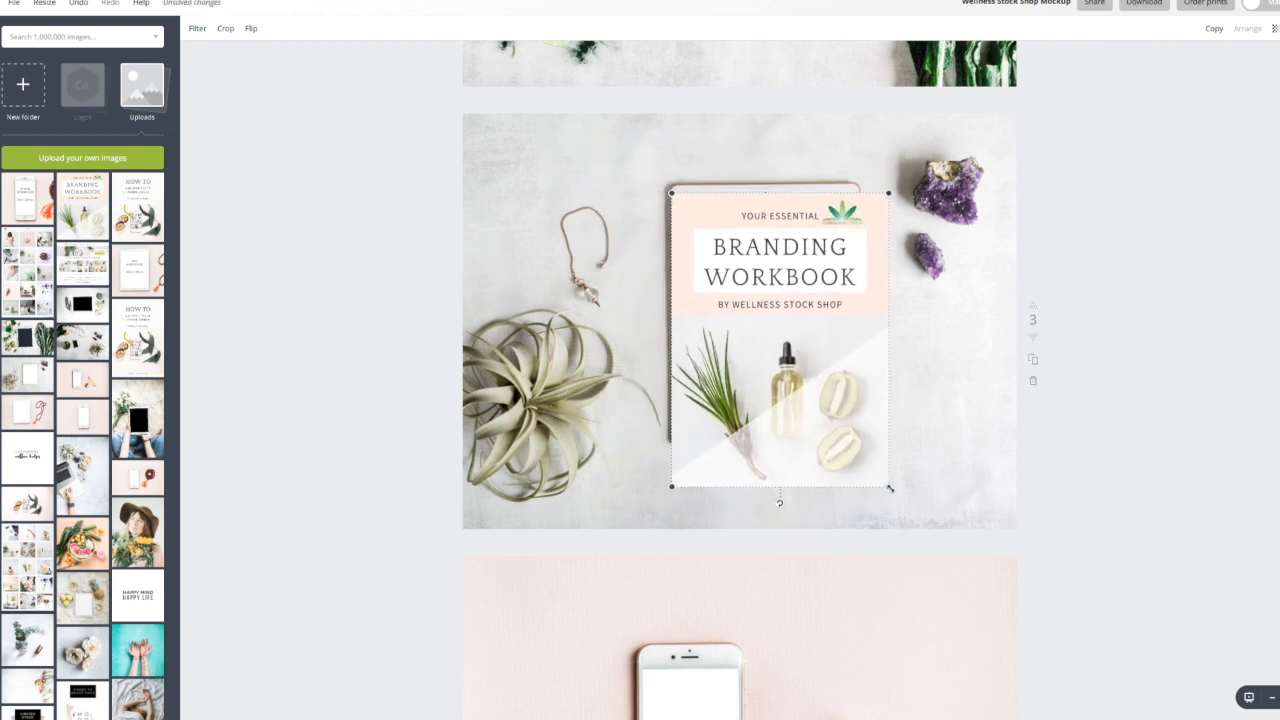
drag(888, 488, 843, 428)
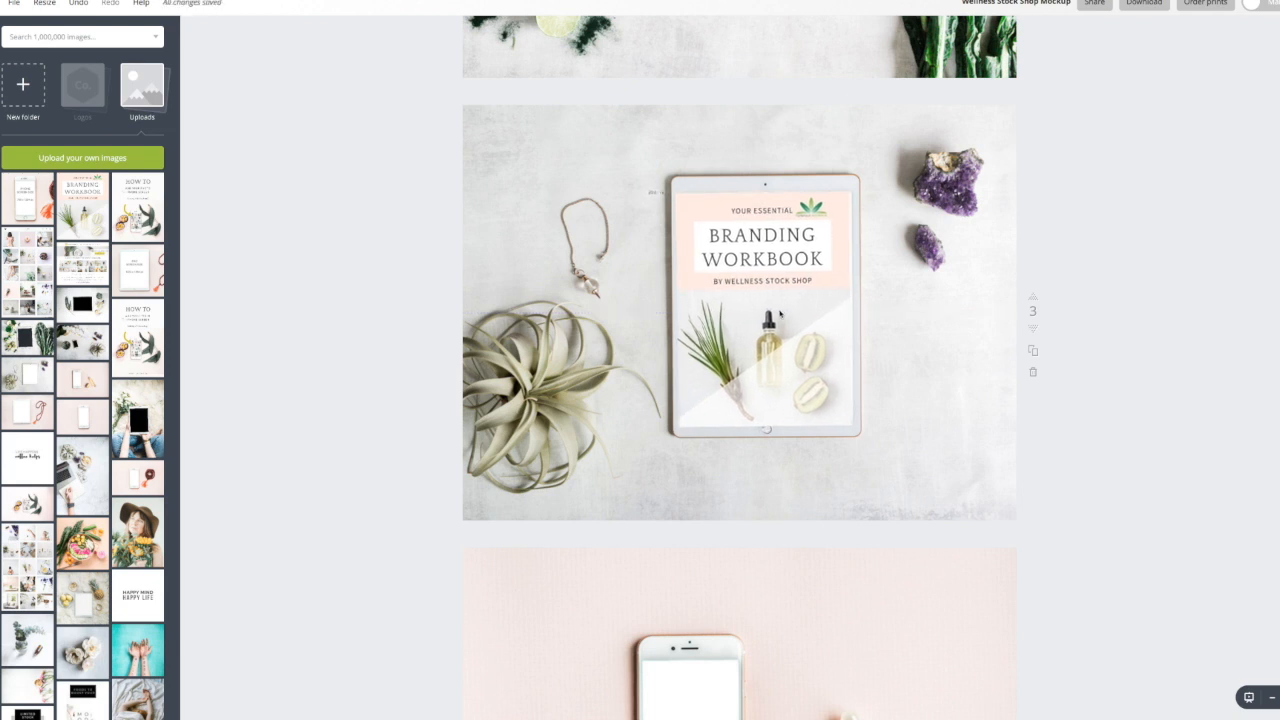
Step: Reselect the workbook cover and adjust it to align with the iPad screen edges
click(765, 310)
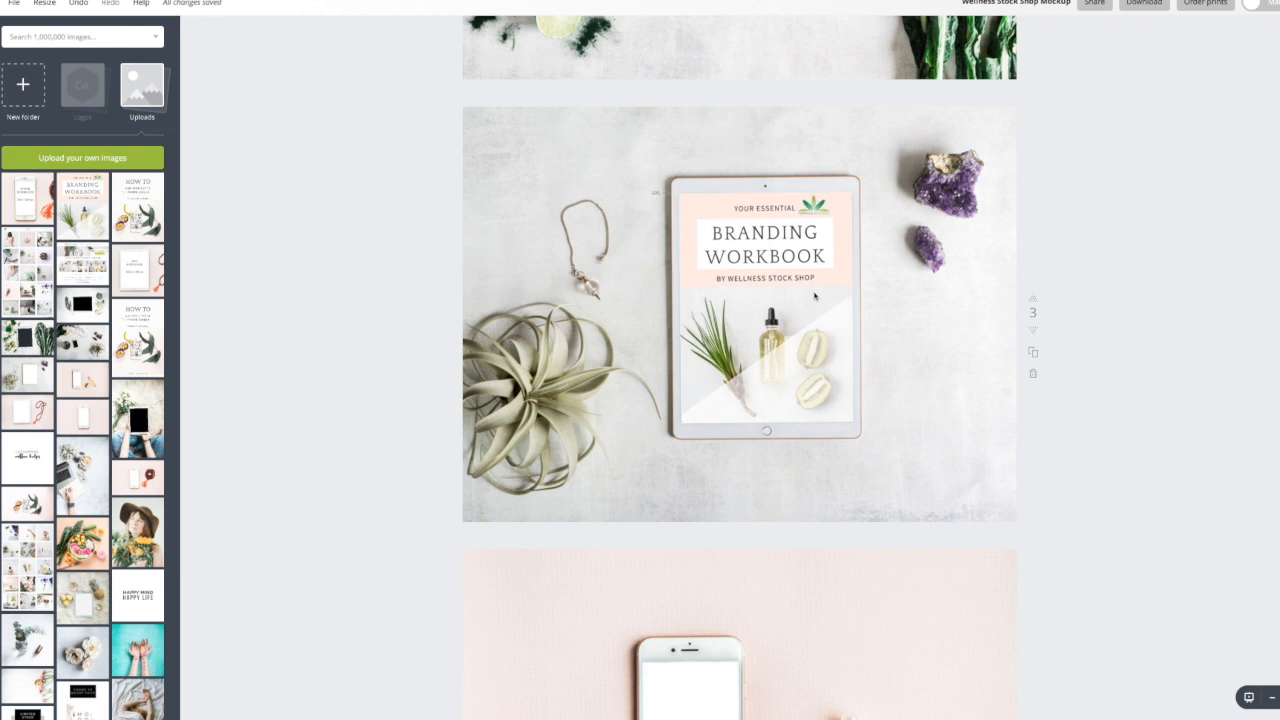
click(765, 310)
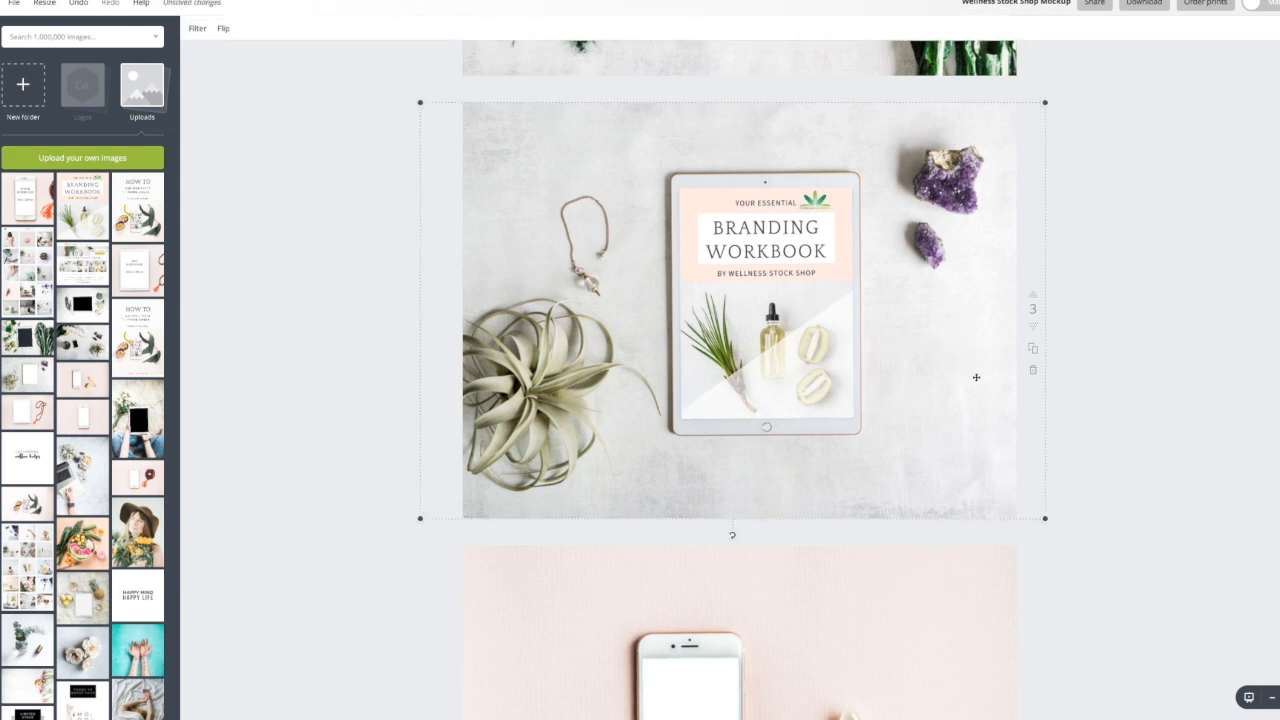
Step: Scroll the mockup back to page 1's iPhone and iPad screen size reference
scroll(down, 3)
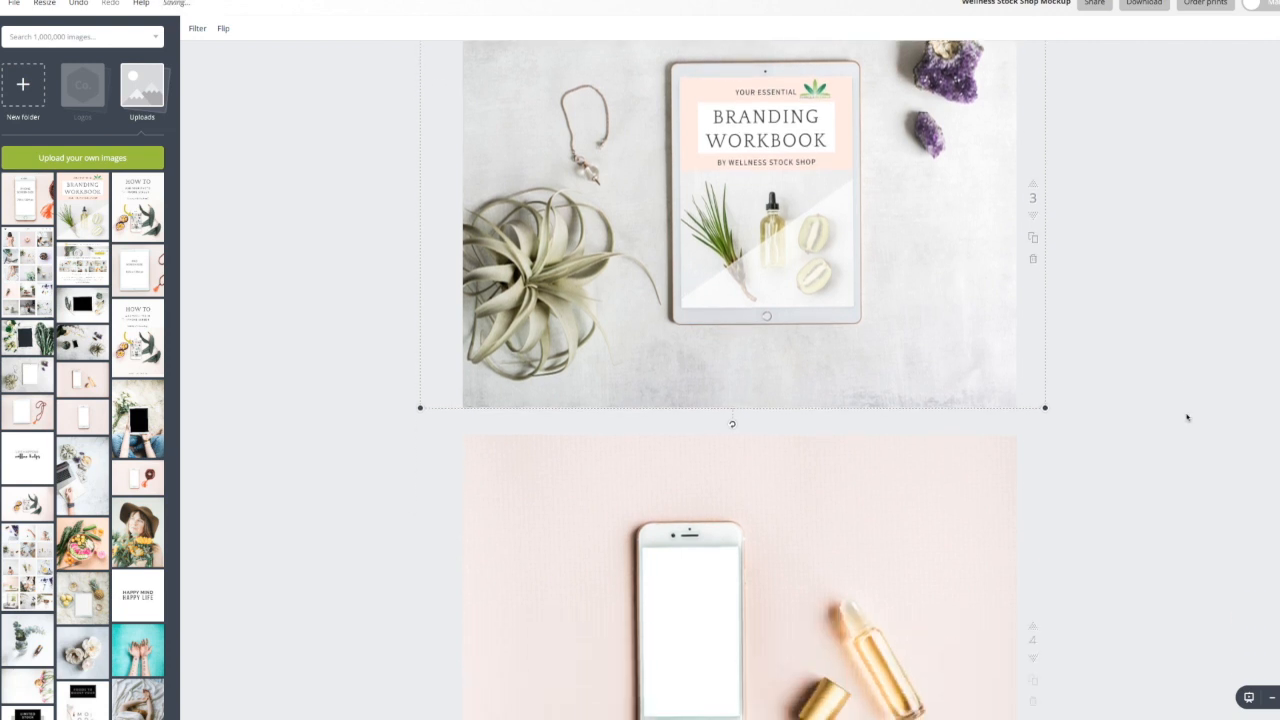
scroll(down, 3)
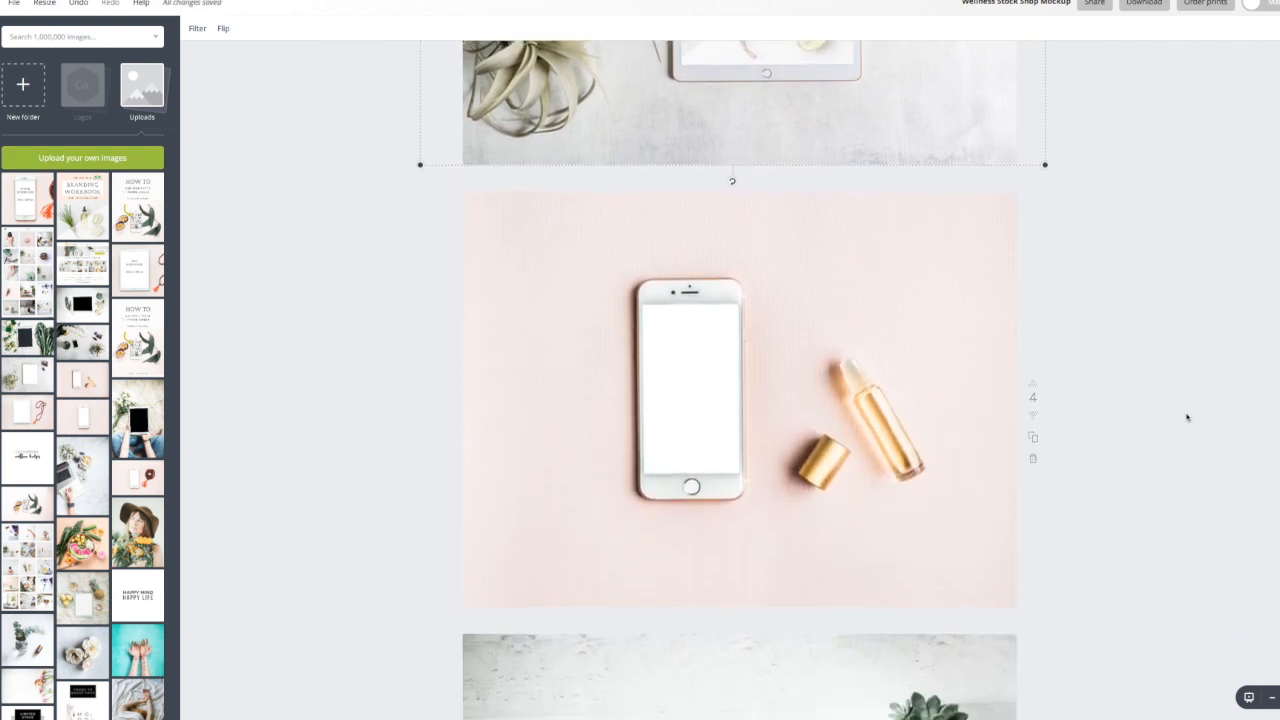
scroll(down, 3)
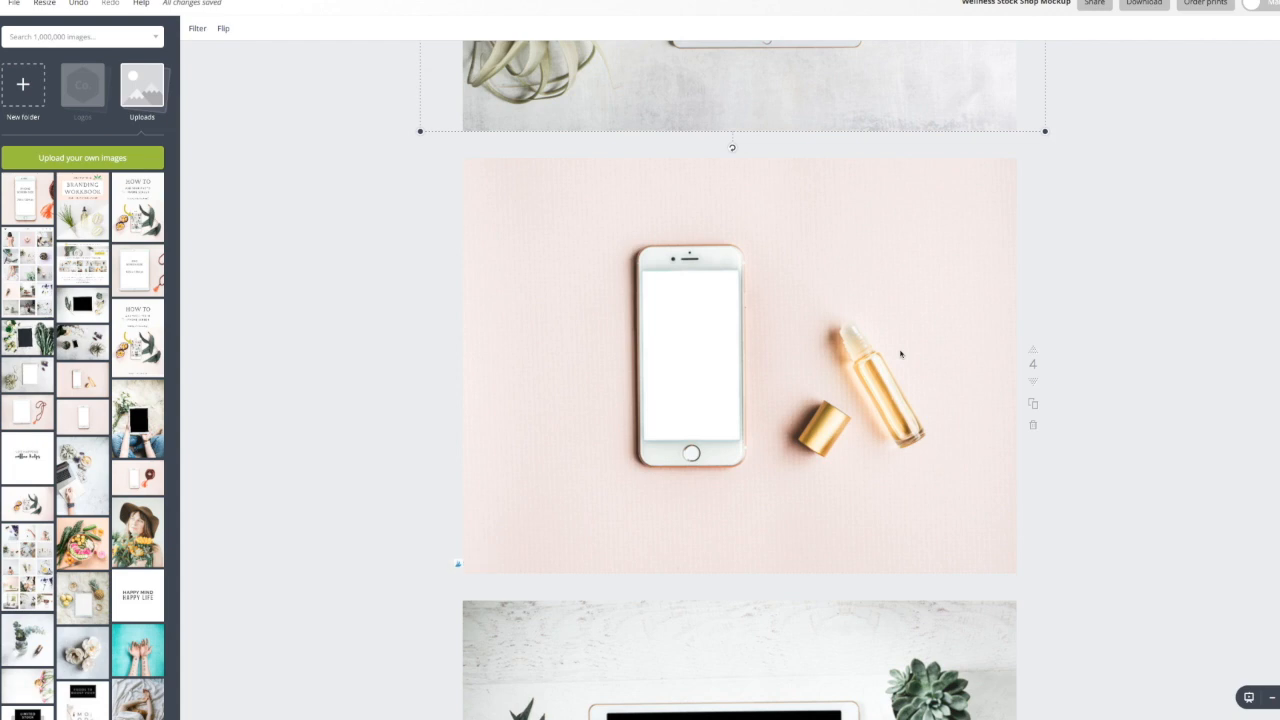
mouse_move(865, 412)
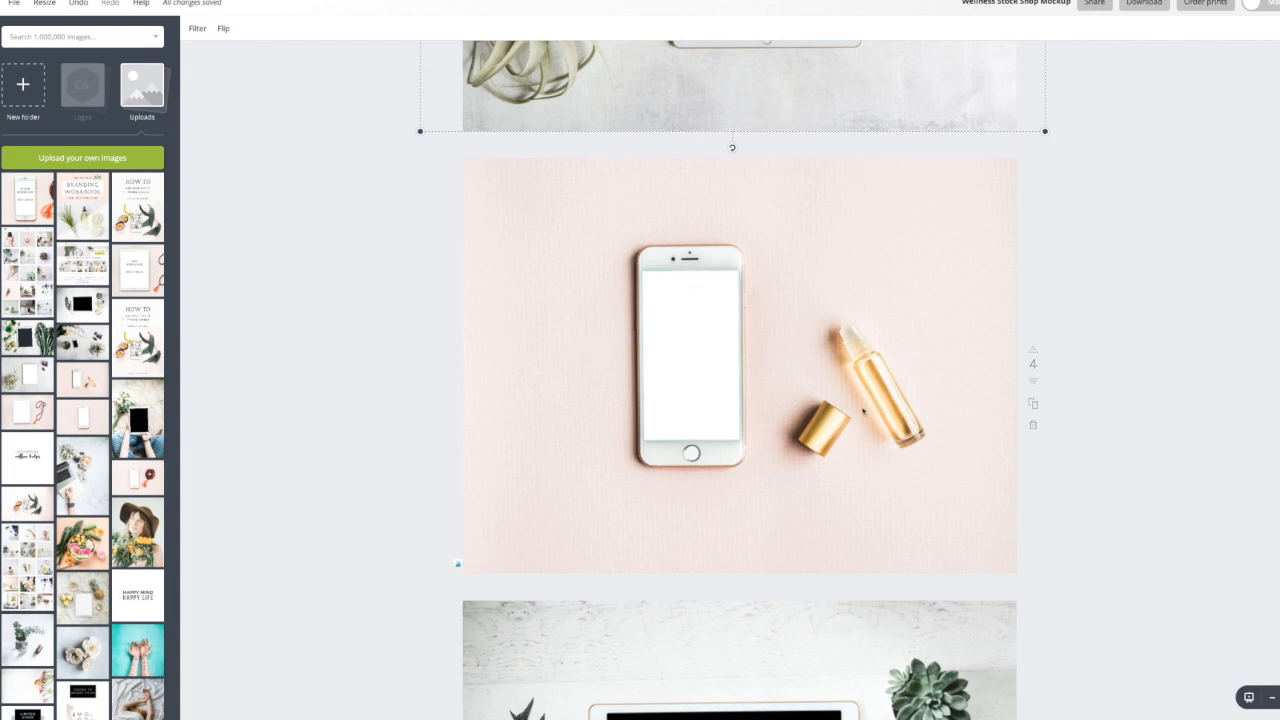
scroll(down, 3)
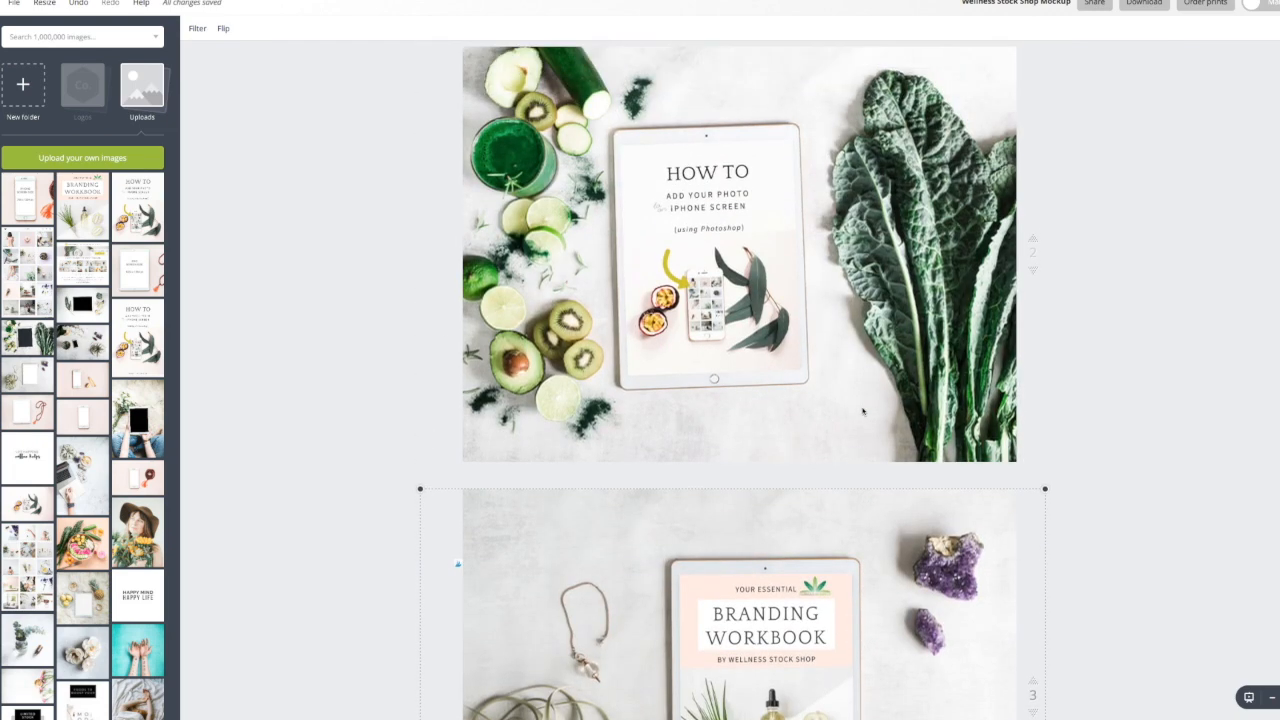
scroll(down, 3)
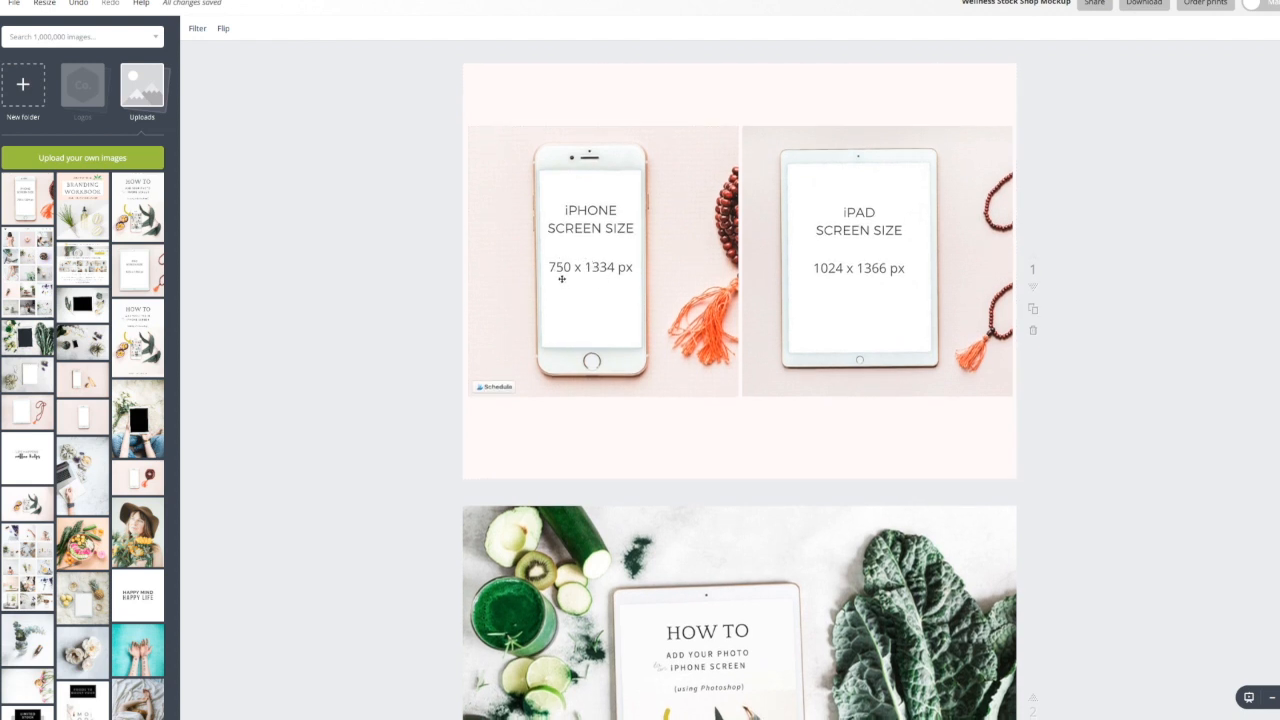
mouse_move(555, 179)
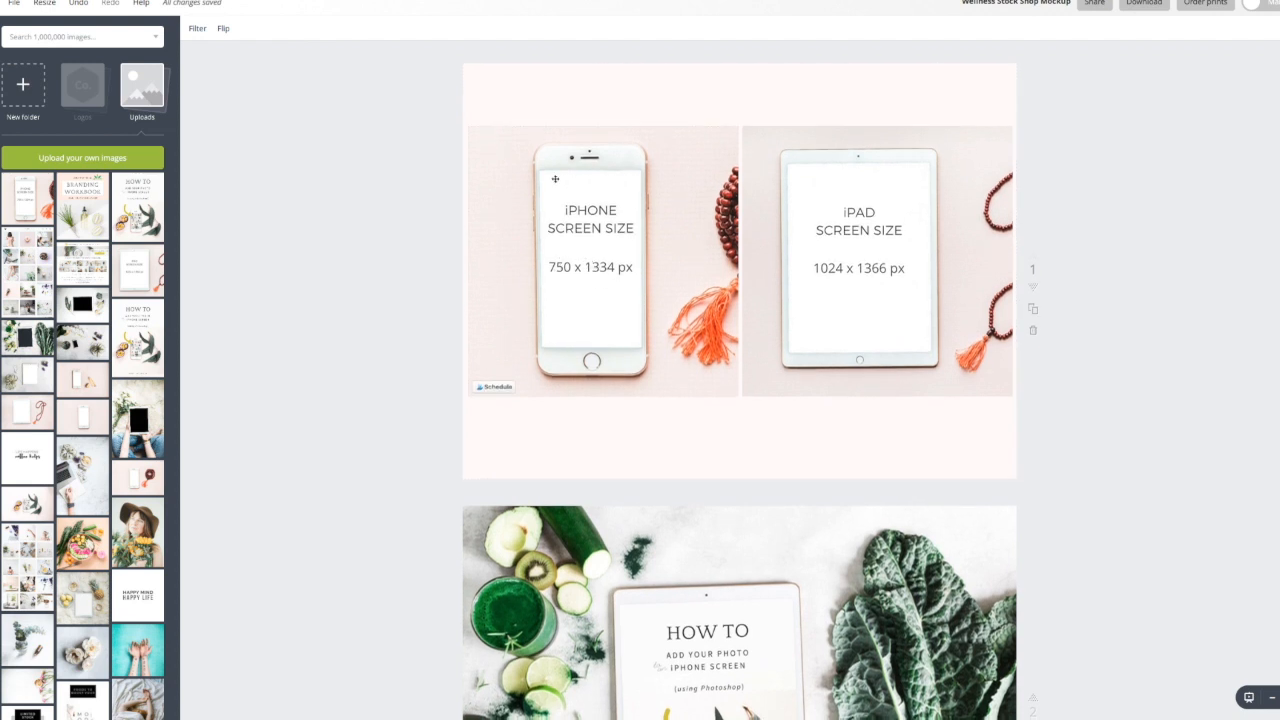
mouse_move(634, 339)
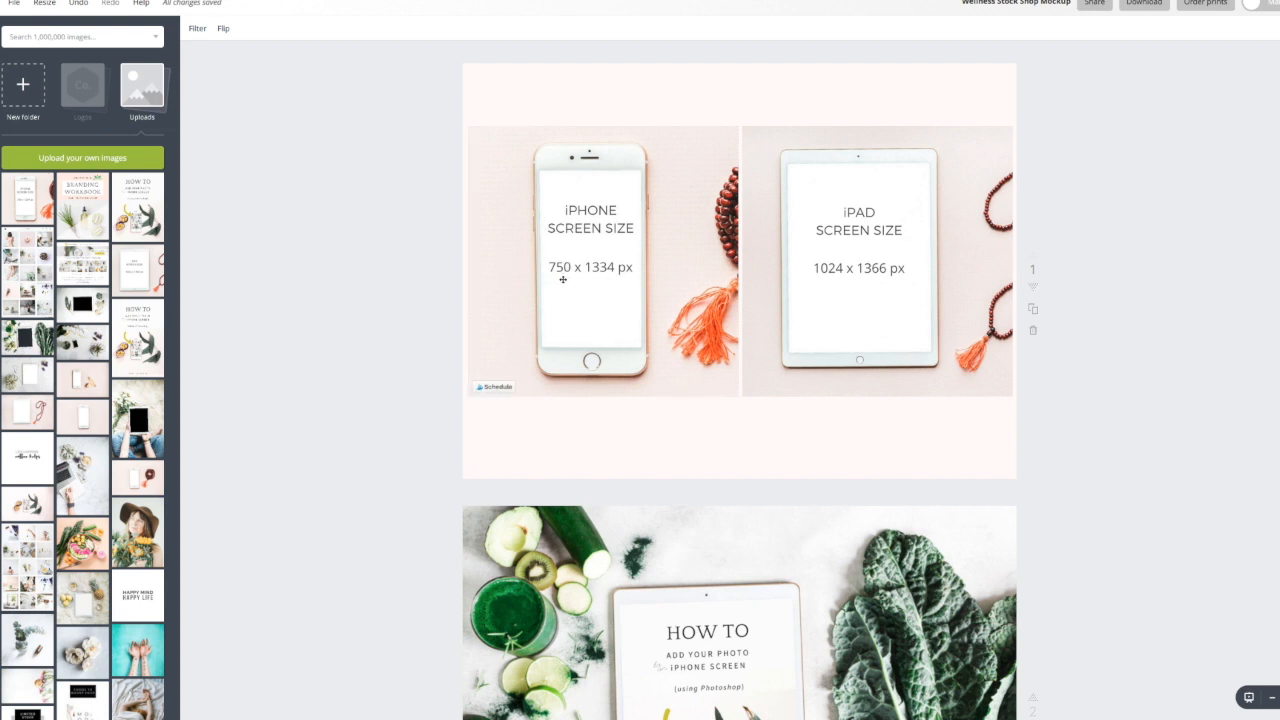
mouse_move(562, 280)
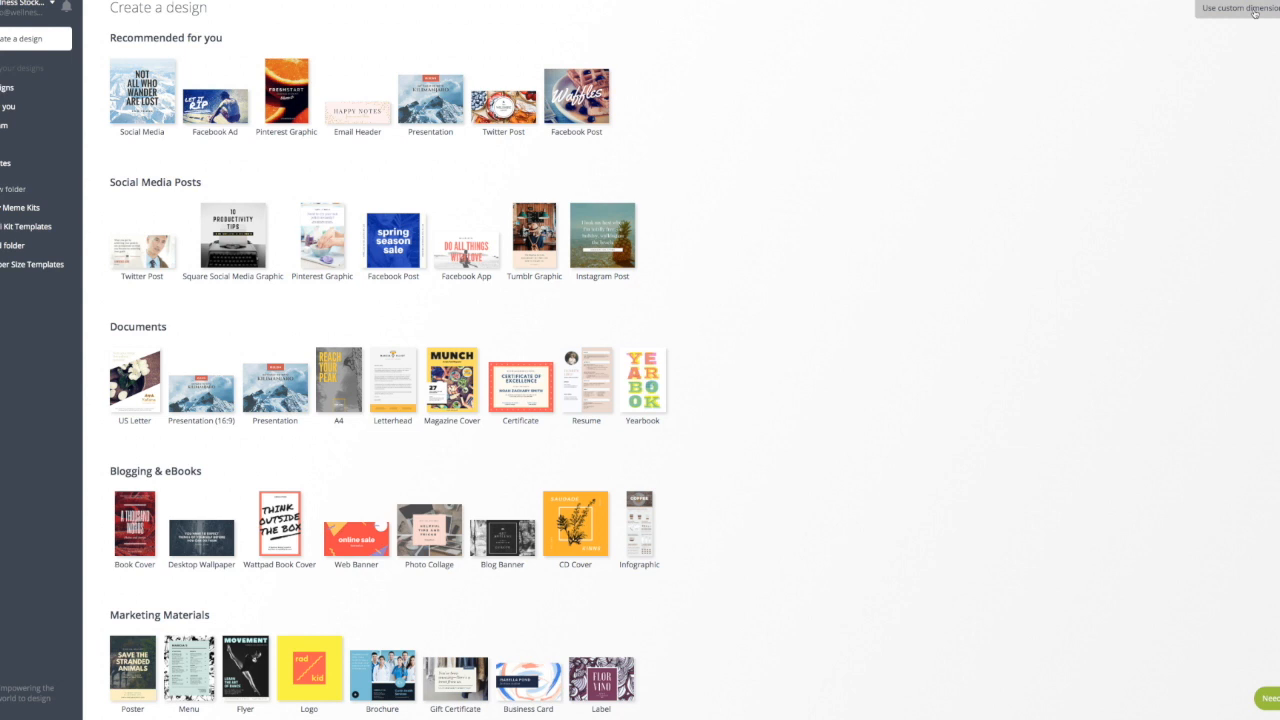
Step: Create a custom-size design of 750 × 1334 px
click(1235, 8)
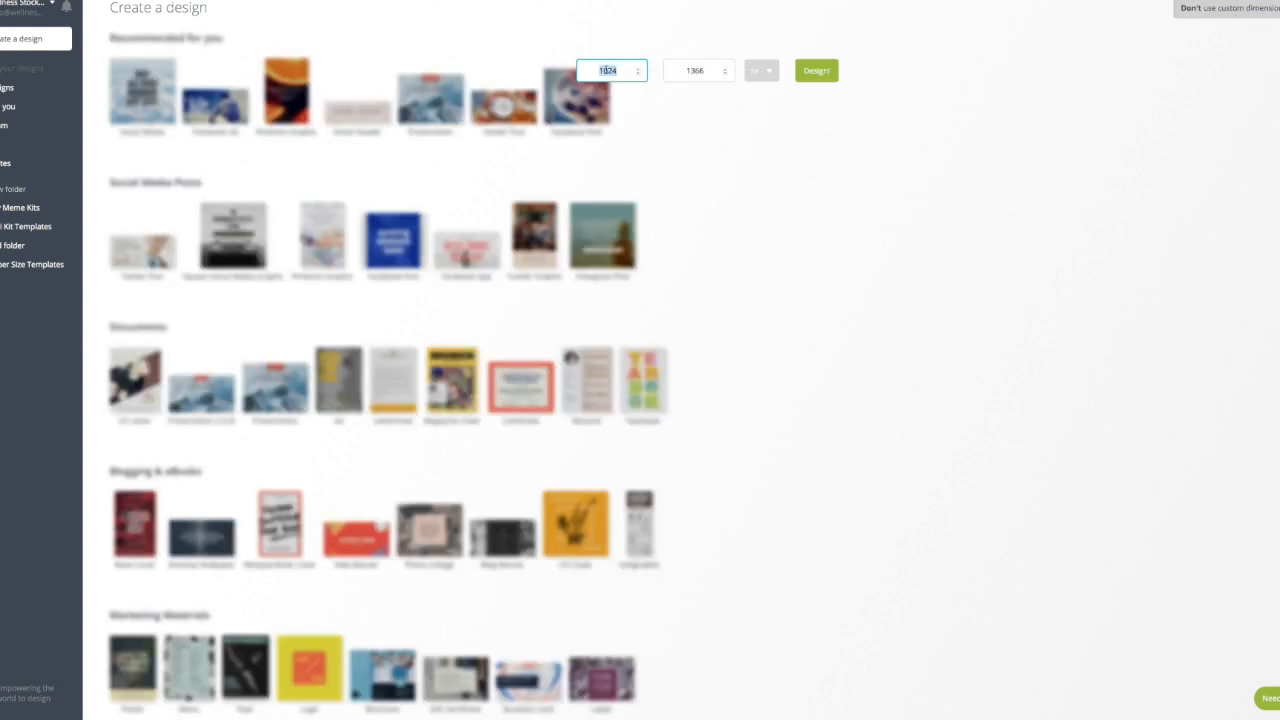
text(750)
click(699, 70)
text(133)
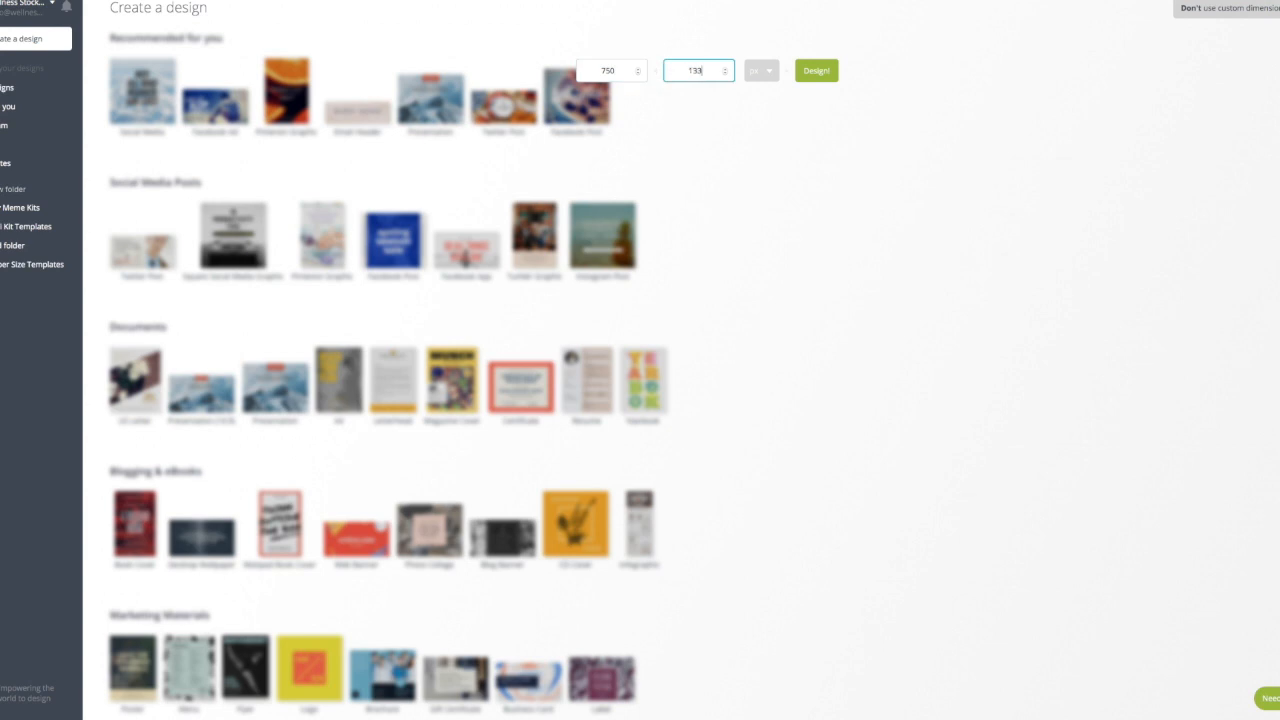
click(816, 70)
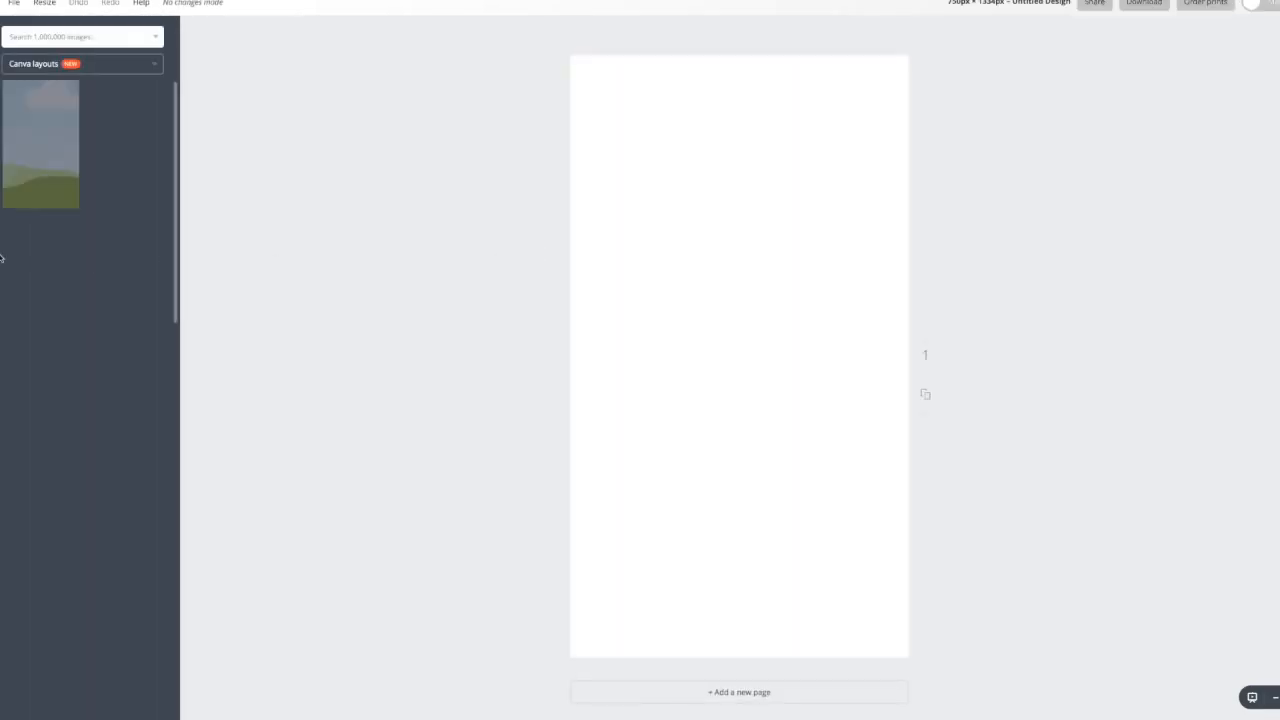
Step: Stretch the uploaded Instagram feed screenshot over the iPhone-sized page and download it as PNG
click(142, 90)
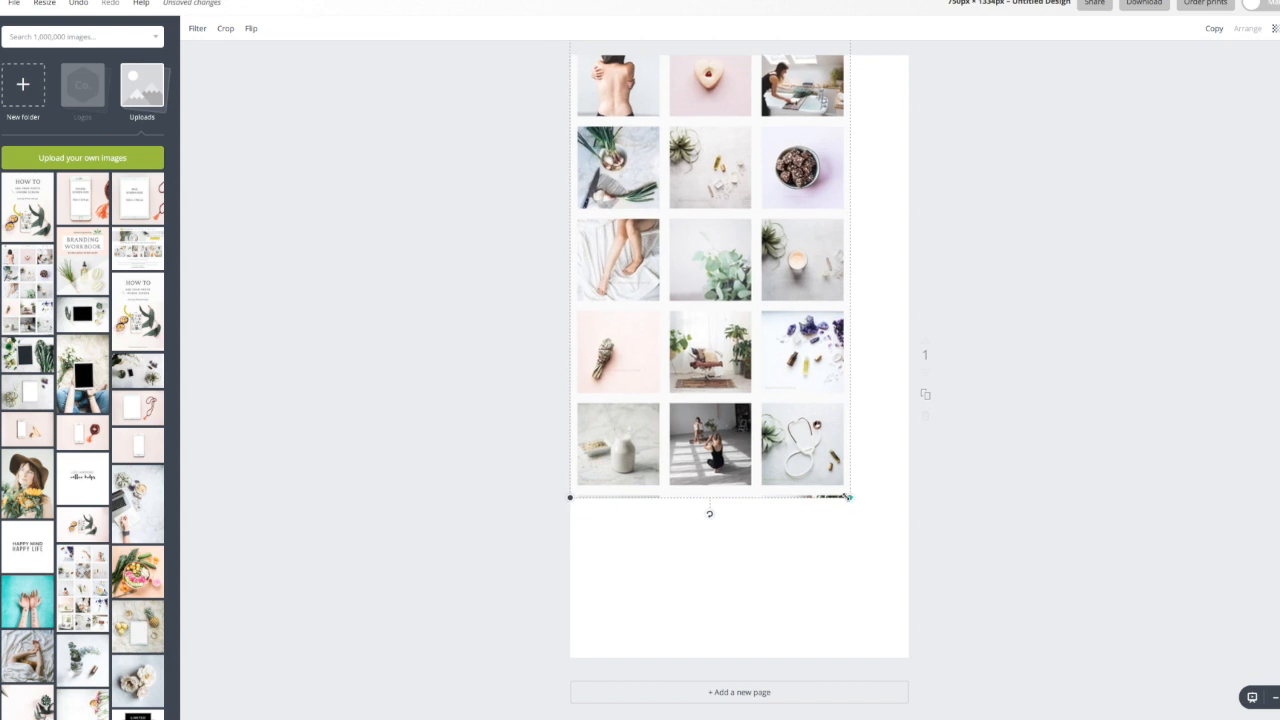
drag(850, 497, 930, 638)
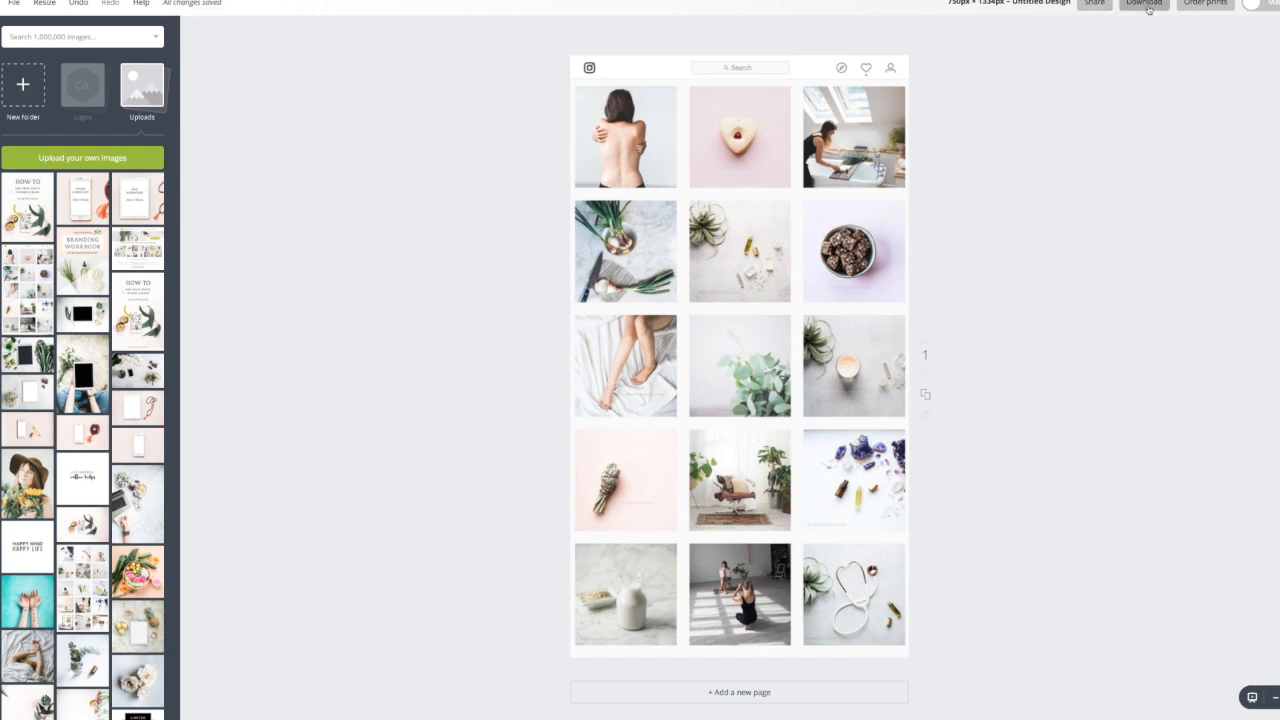
click(1144, 4)
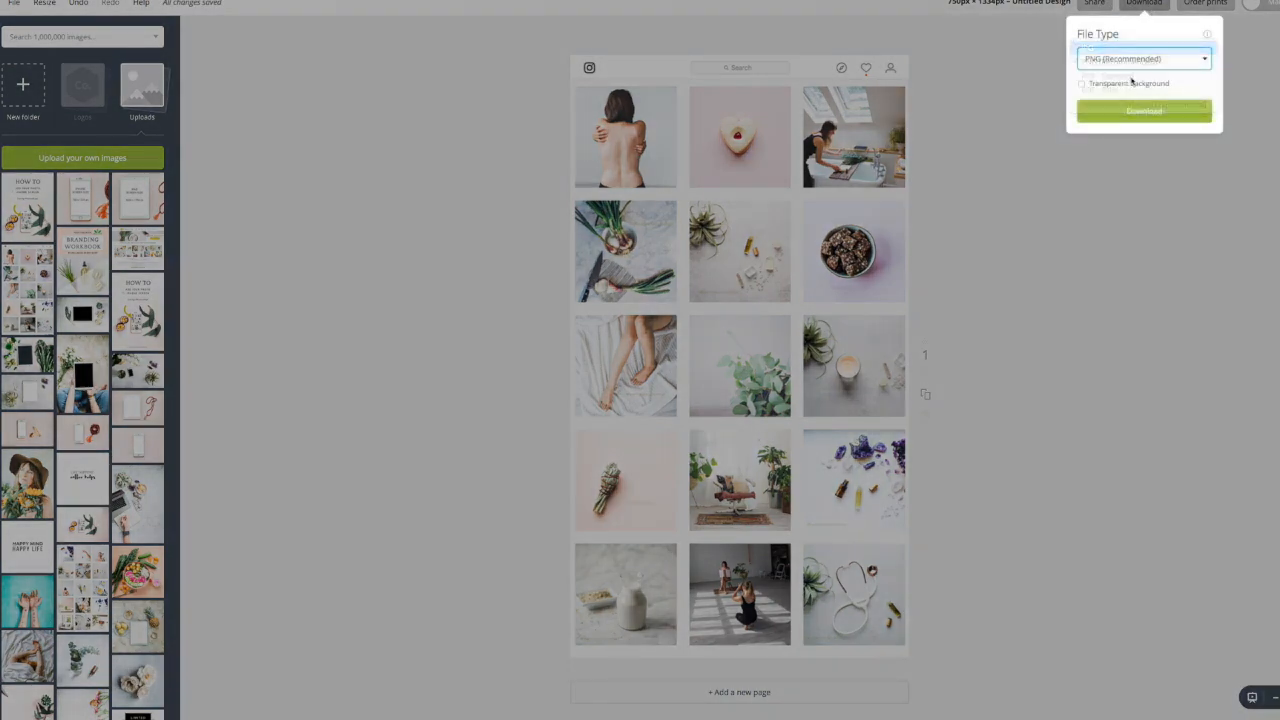
click(1143, 110)
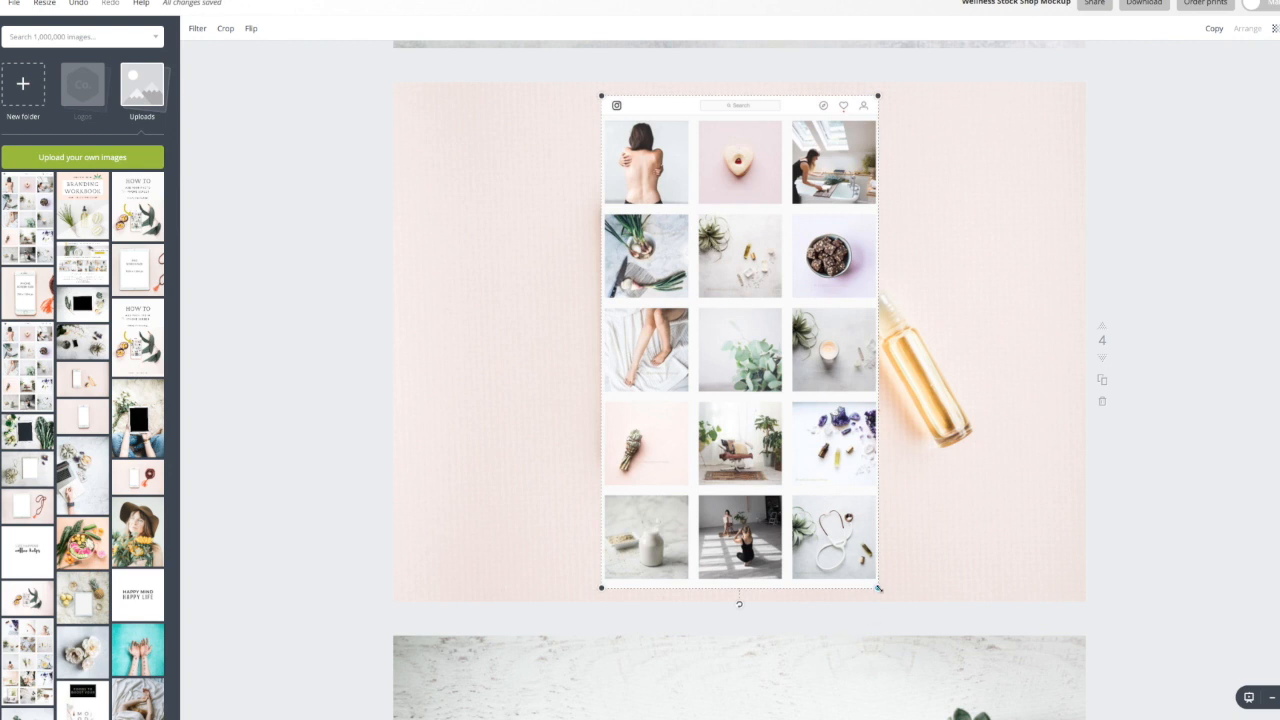
Step: Shrink the feed image by its corner to fit page 4's iPhone screen
drag(878, 588, 753, 368)
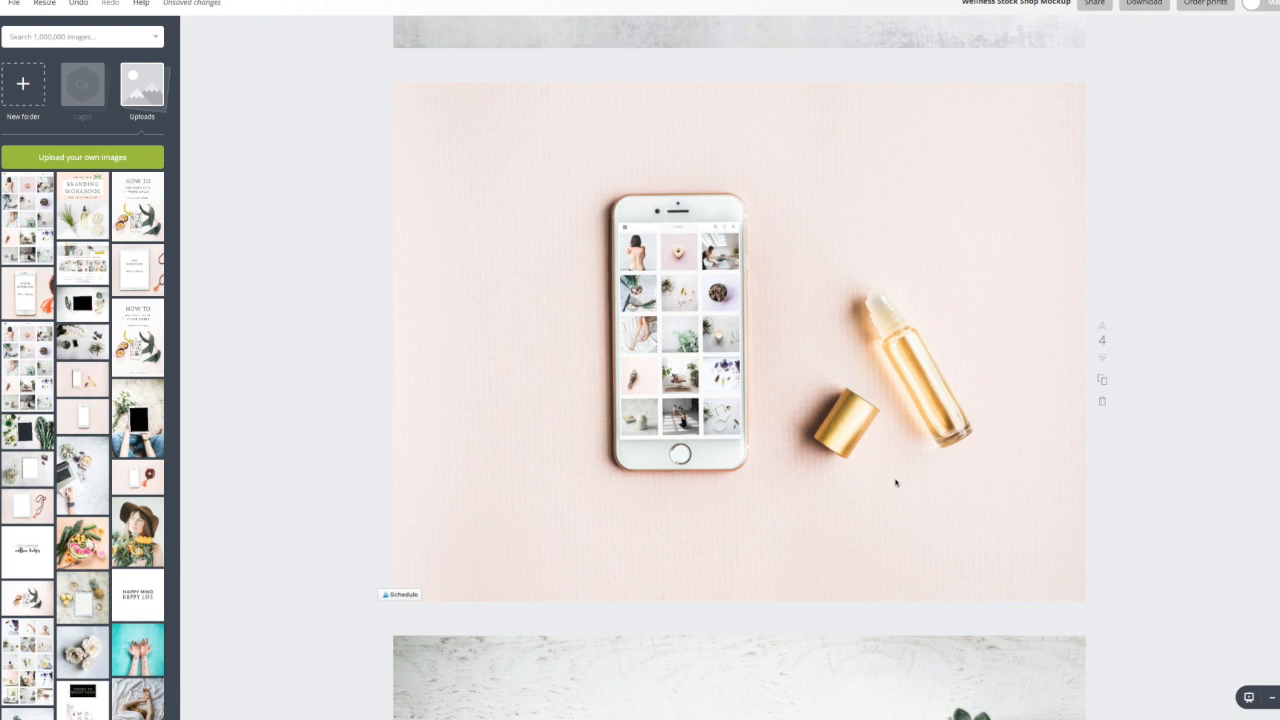
mouse_move(716, 576)
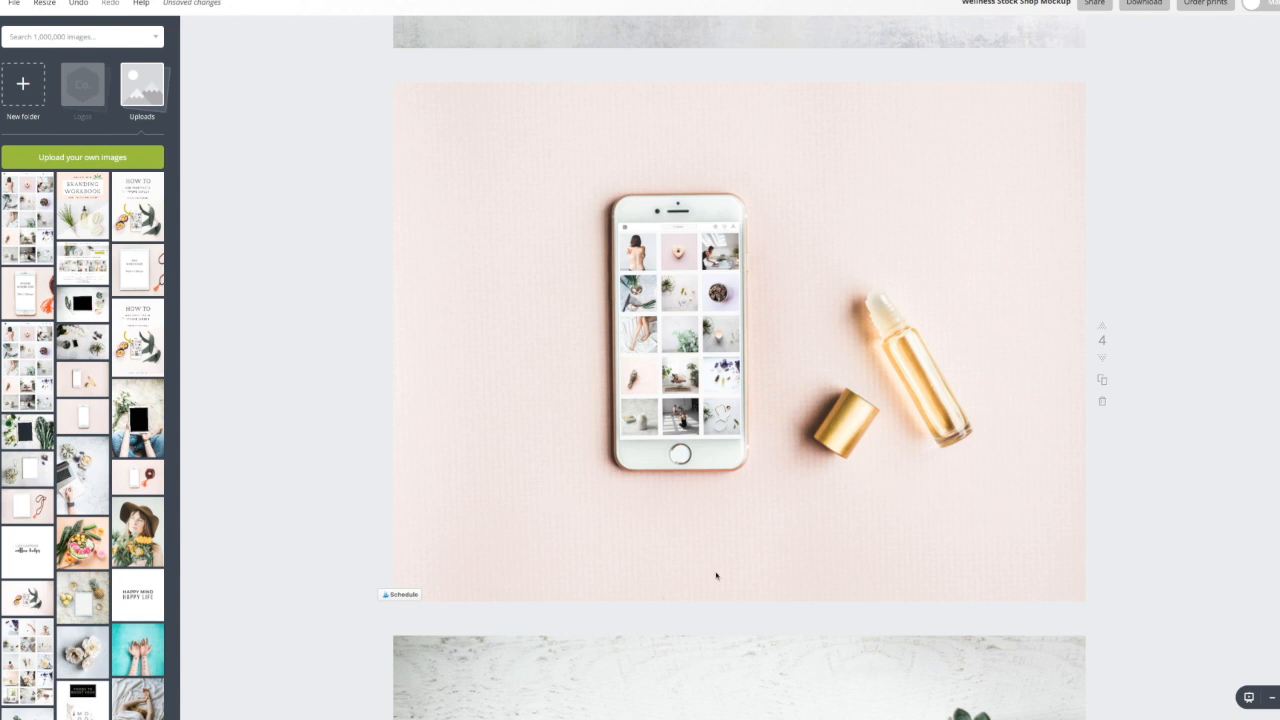
mouse_move(678, 530)
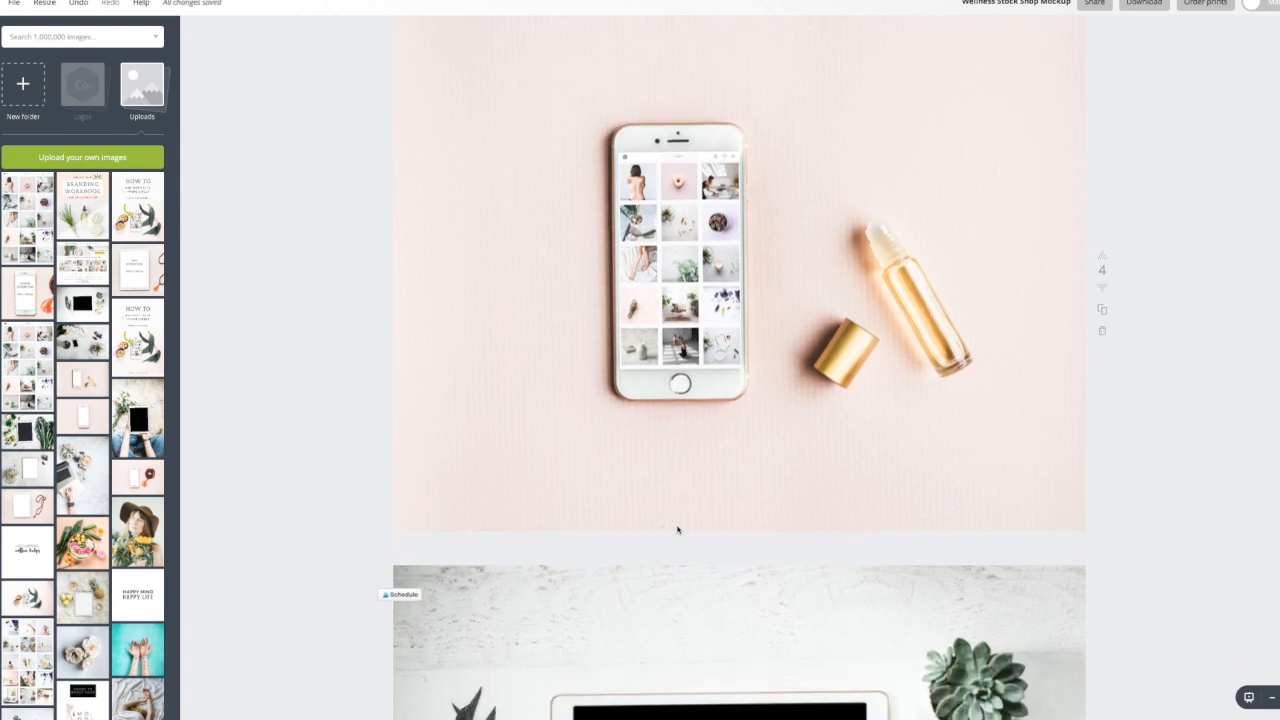
Step: Scroll down through the mockup to page 5's horizontal iPad
scroll(down, 3)
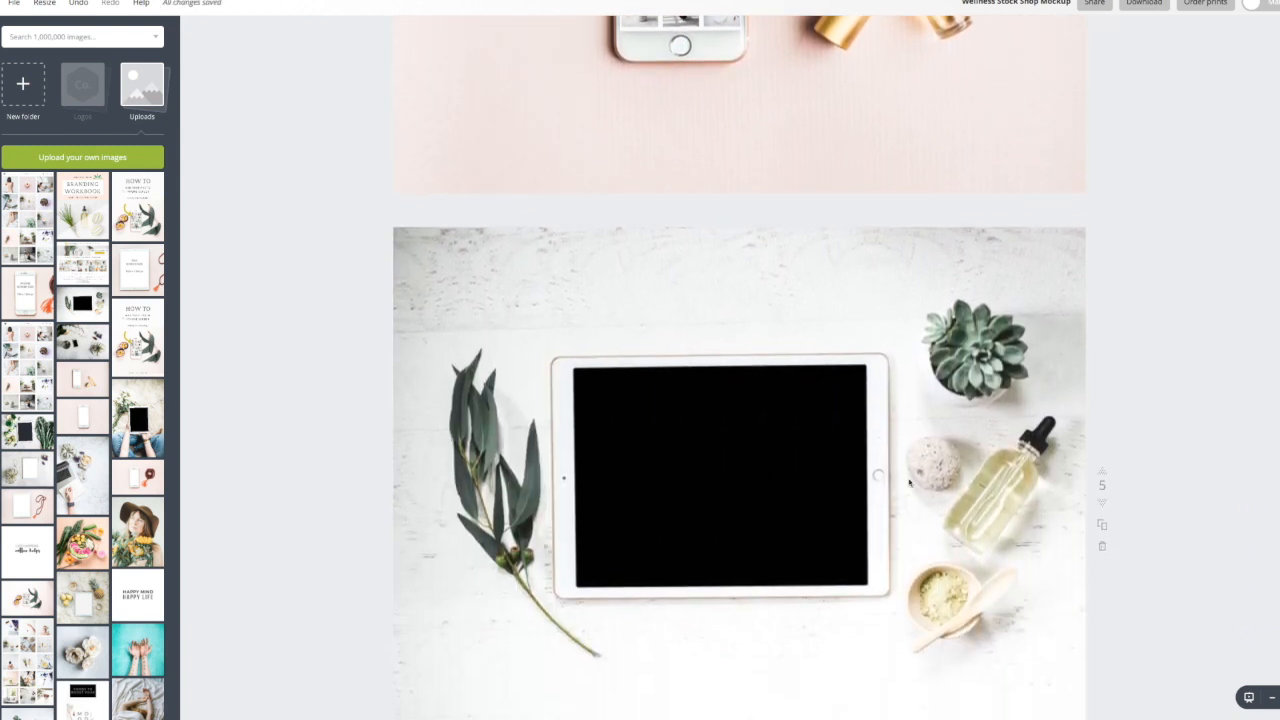
scroll(down, 3)
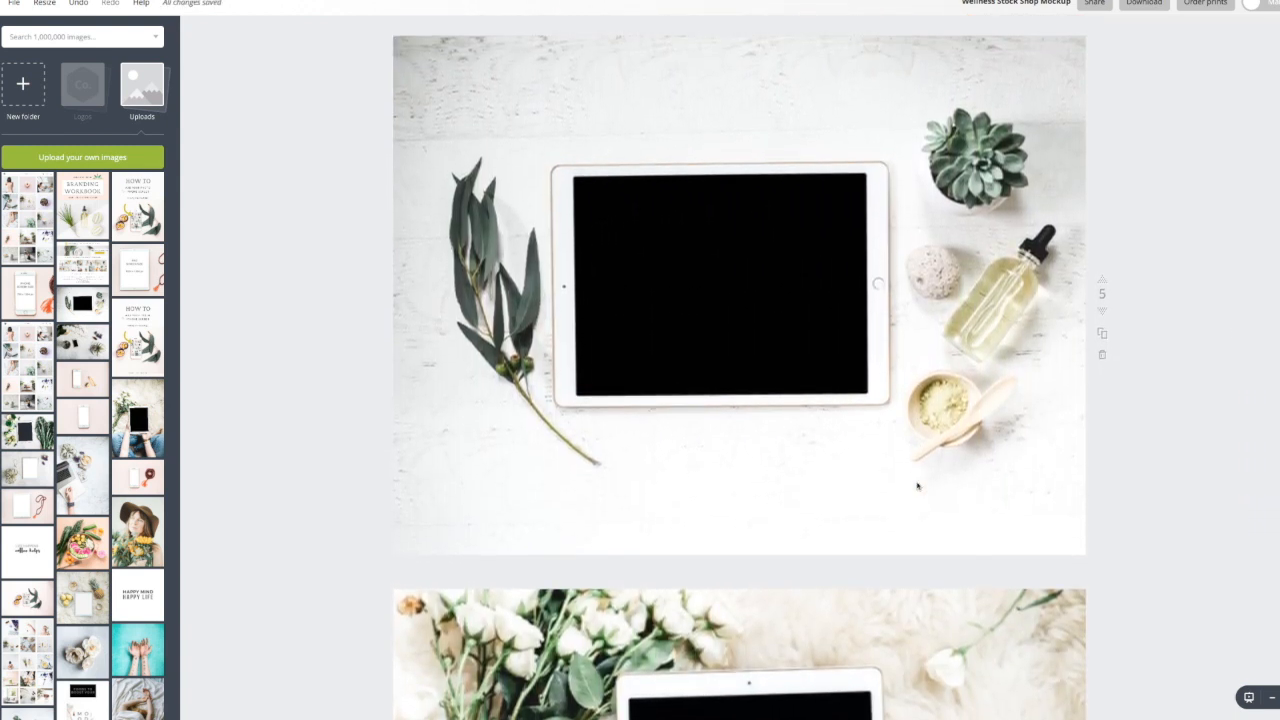
scroll(down, 3)
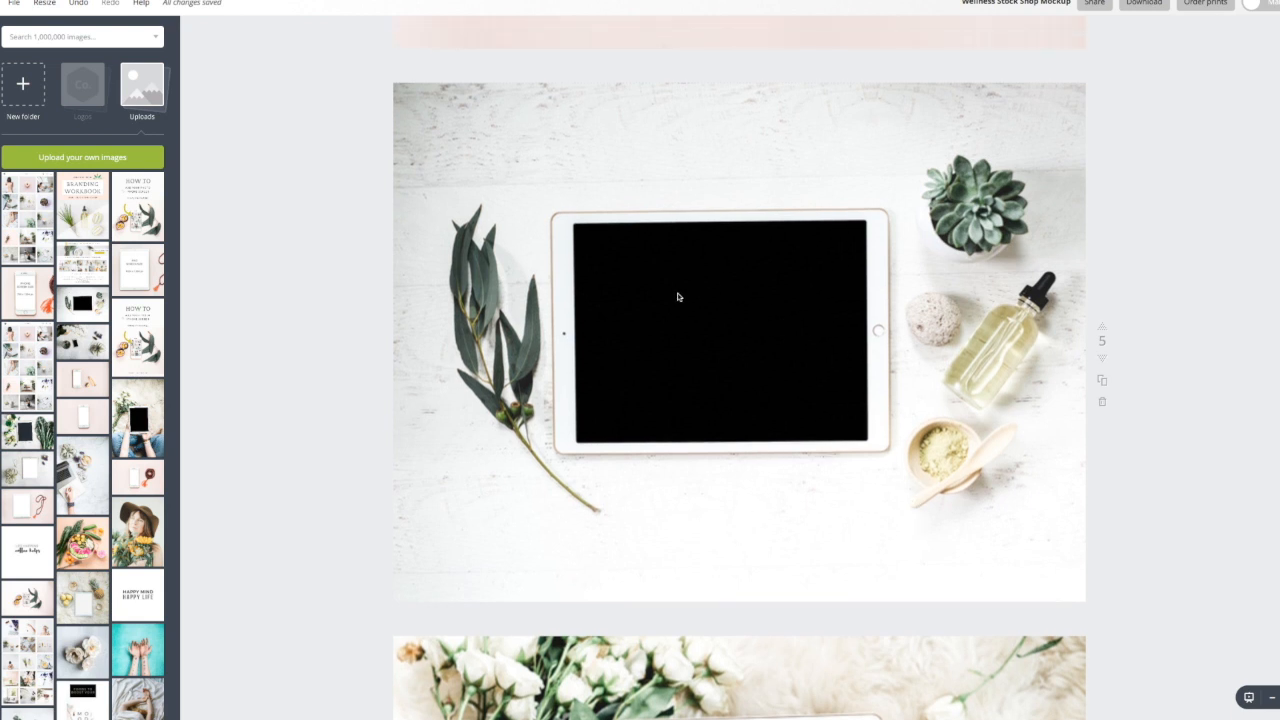
mouse_move(652, 383)
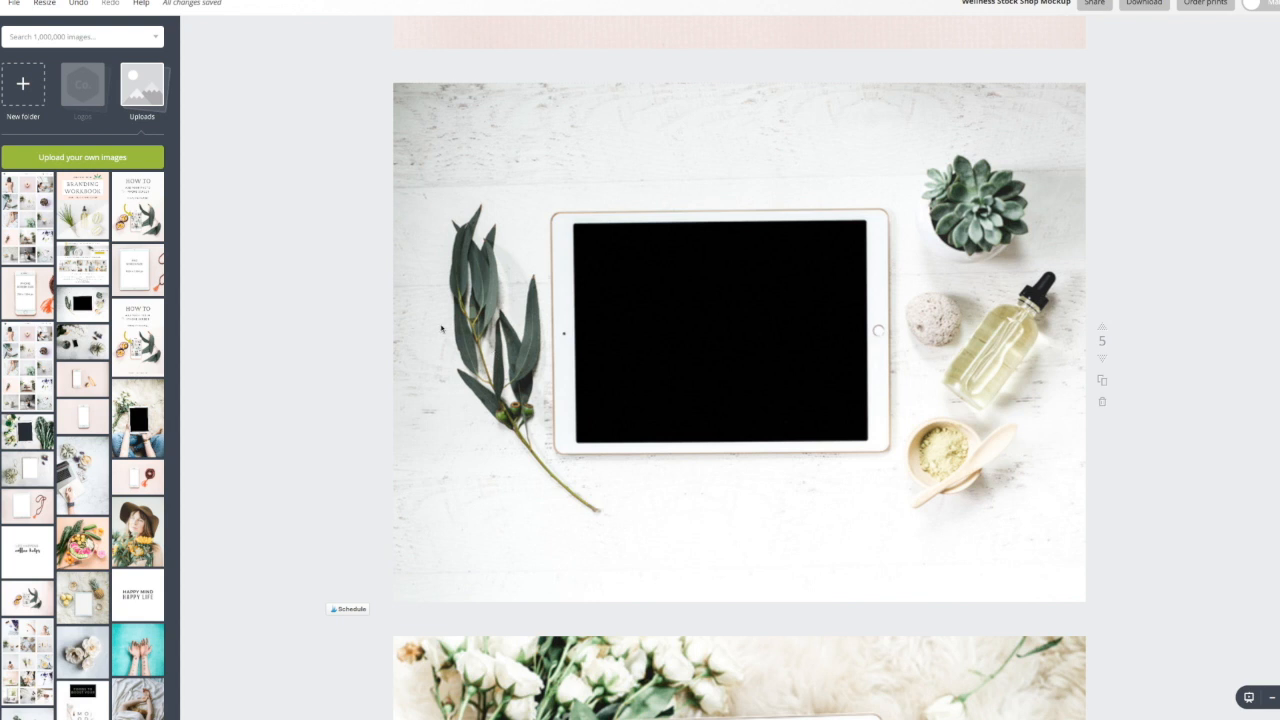
mouse_move(461, 325)
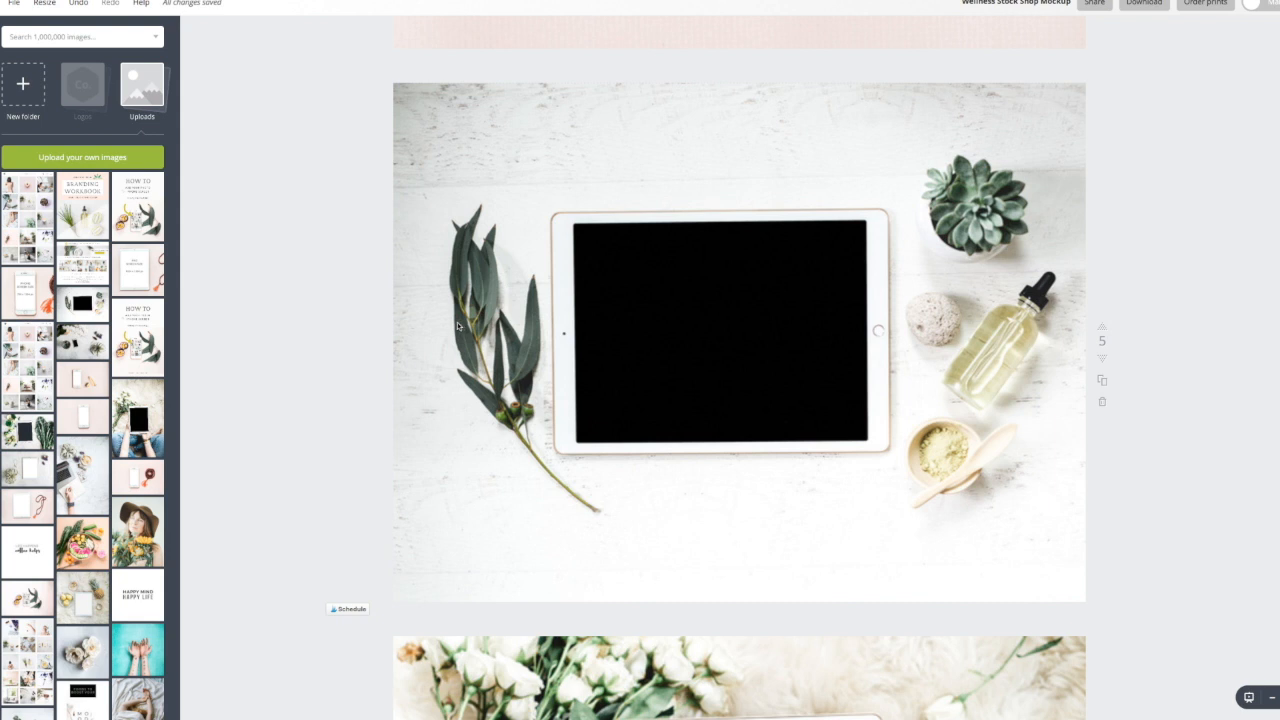
mouse_move(679, 239)
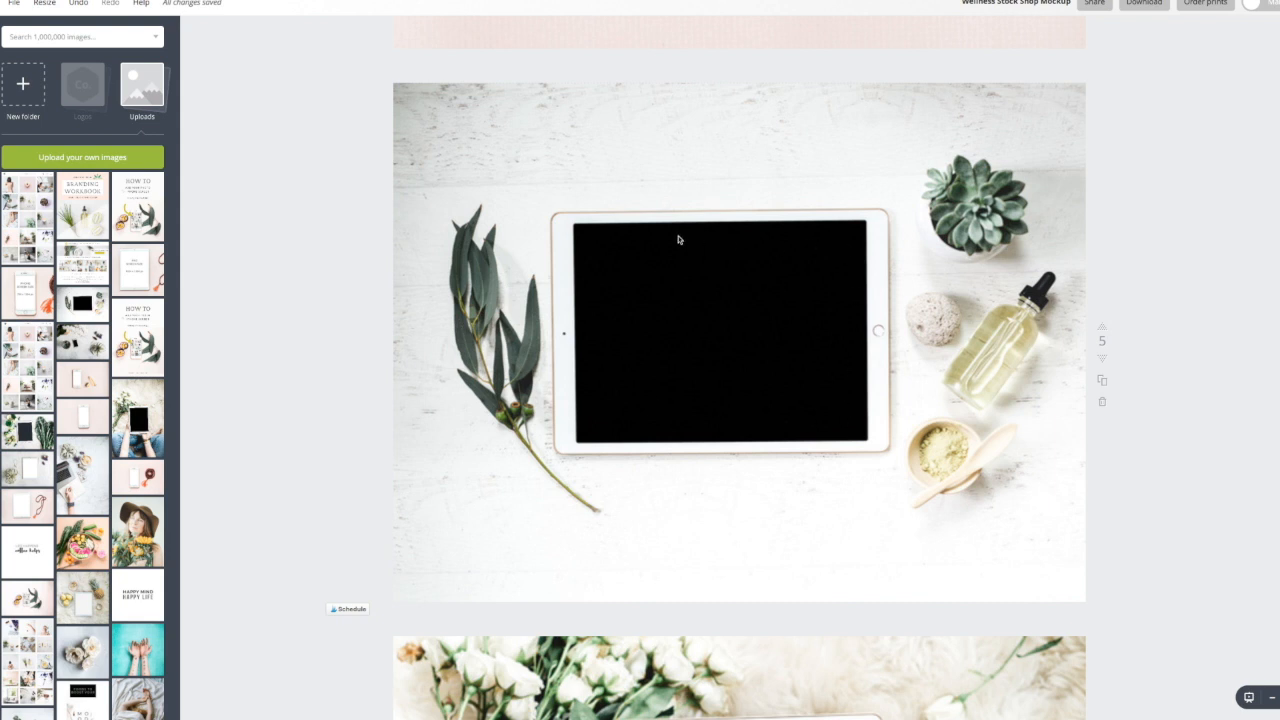
mouse_move(547, 408)
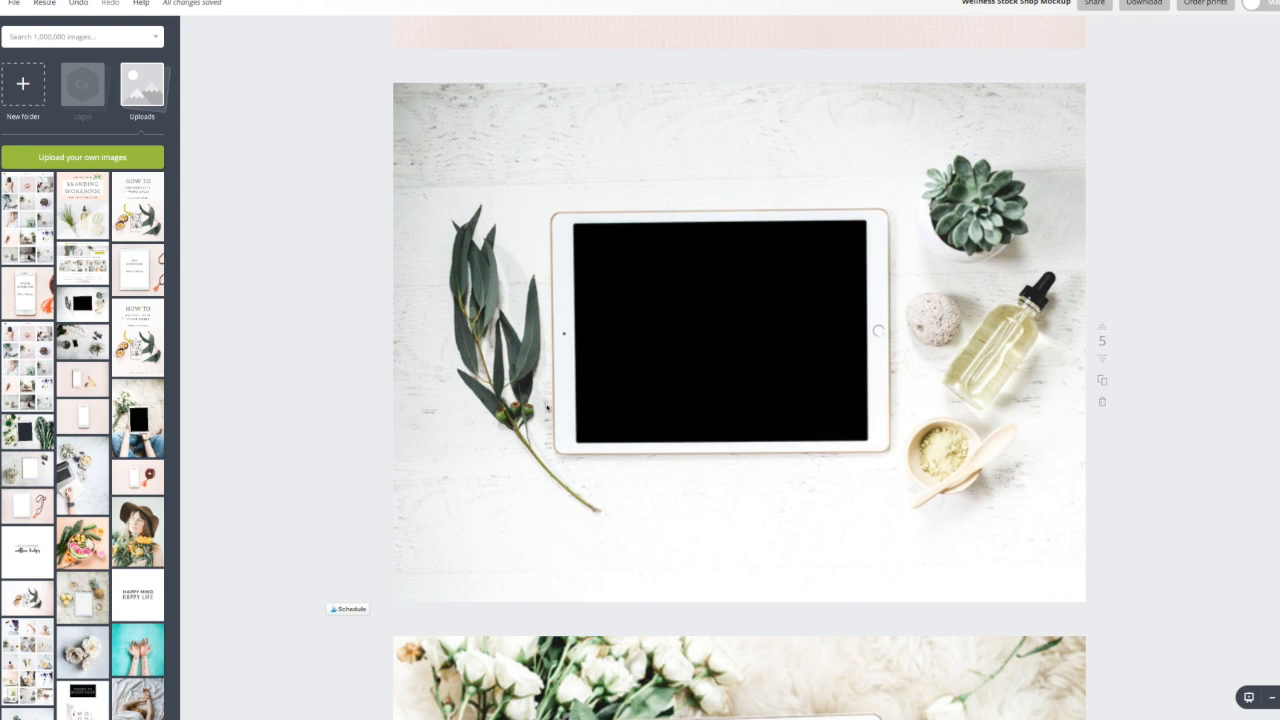
mouse_move(673, 375)
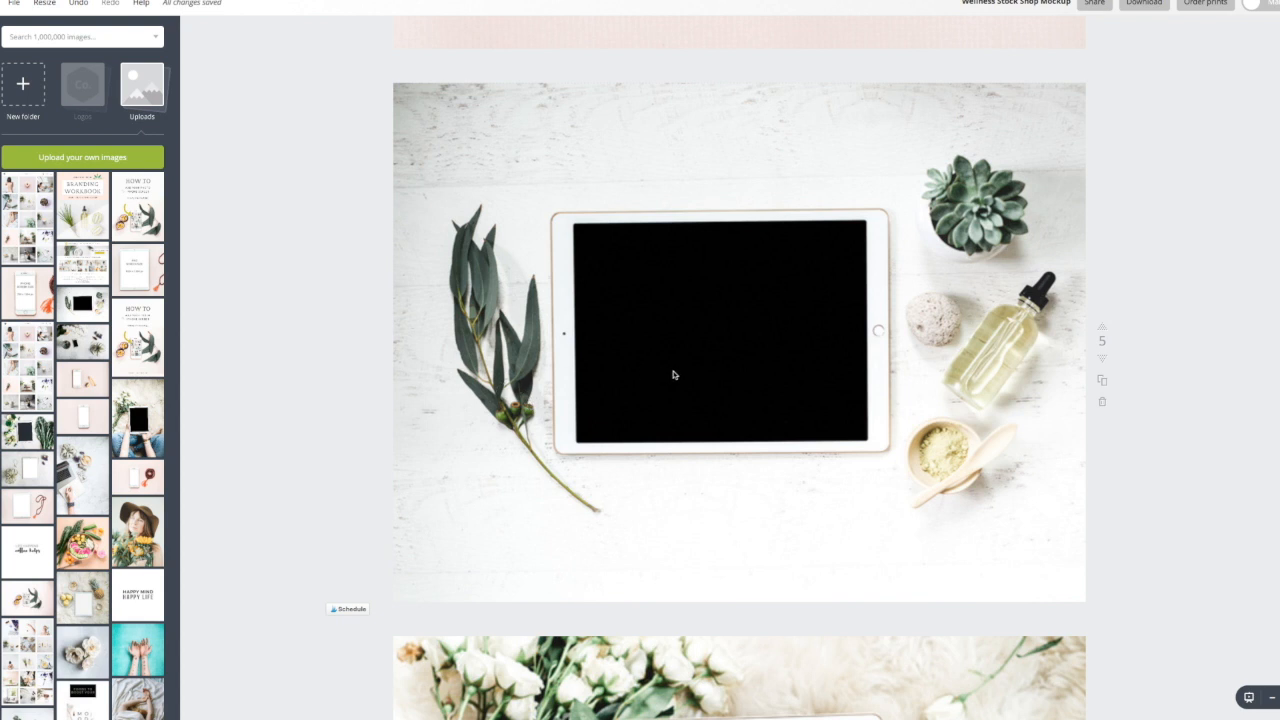
mouse_move(810, 307)
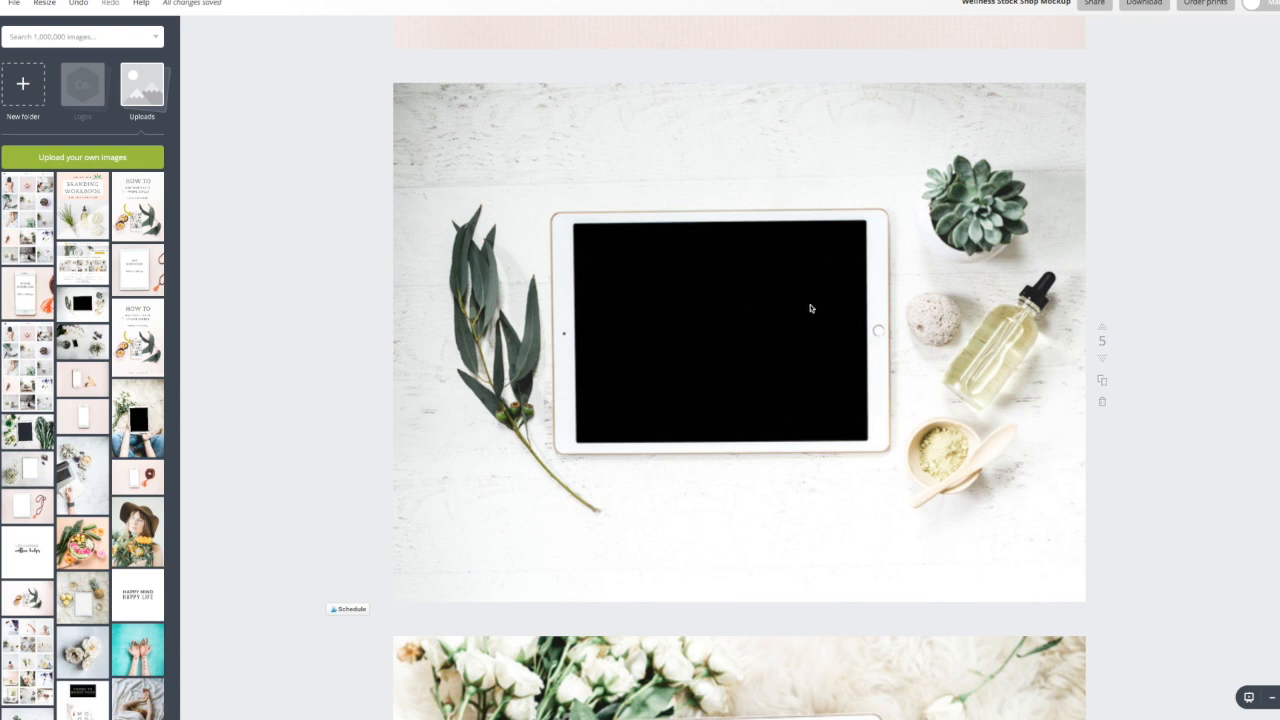
mouse_move(957, 335)
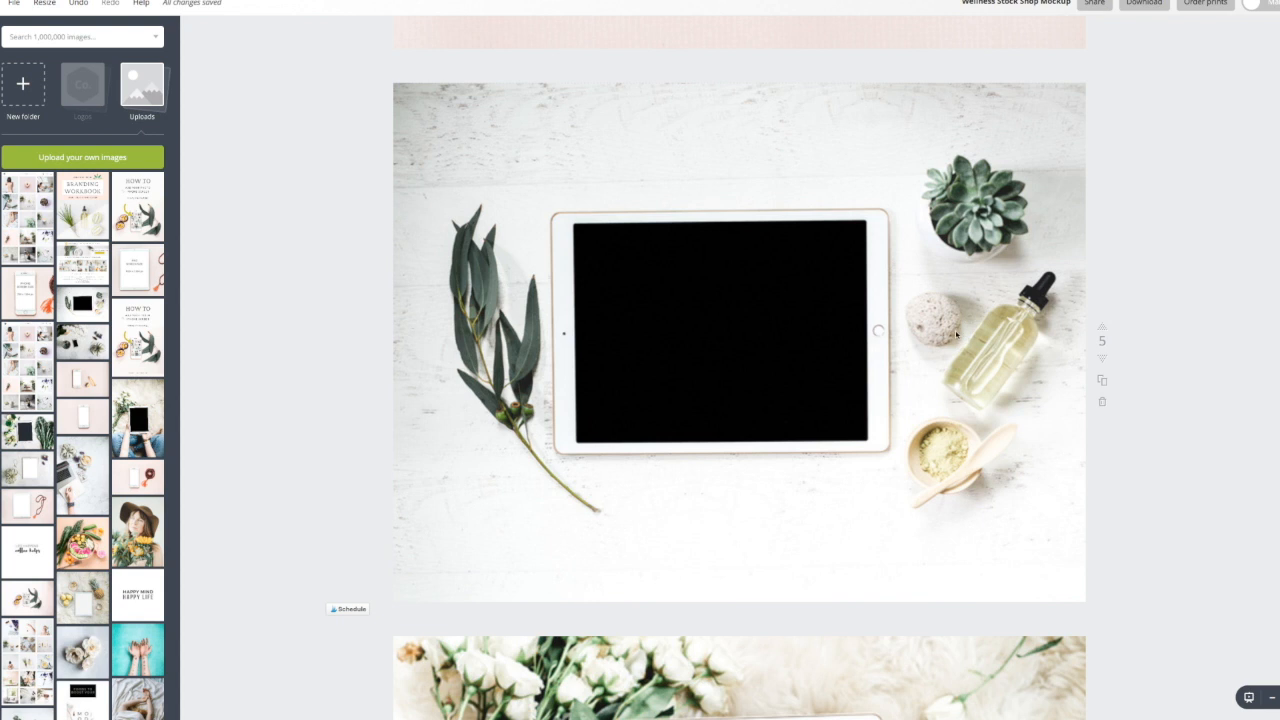
mouse_move(1003, 190)
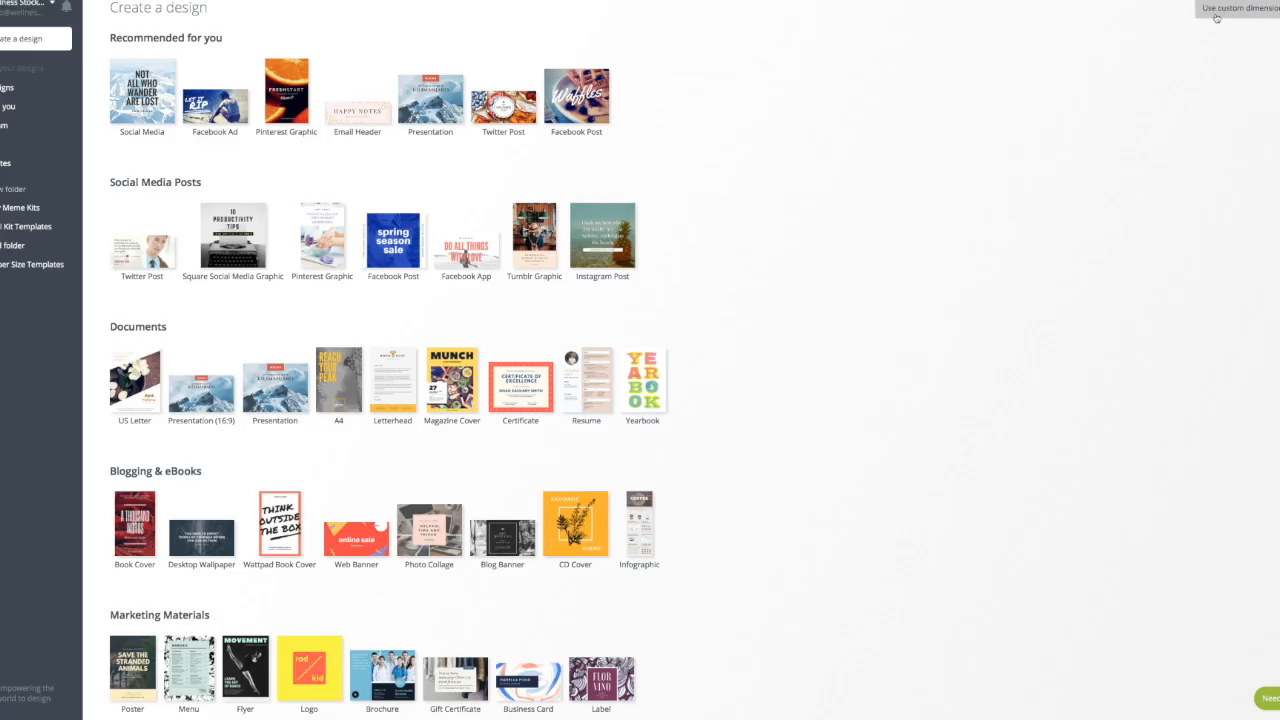
Step: Create a new custom design 1366 px wide by 1024 px tall
click(1230, 8)
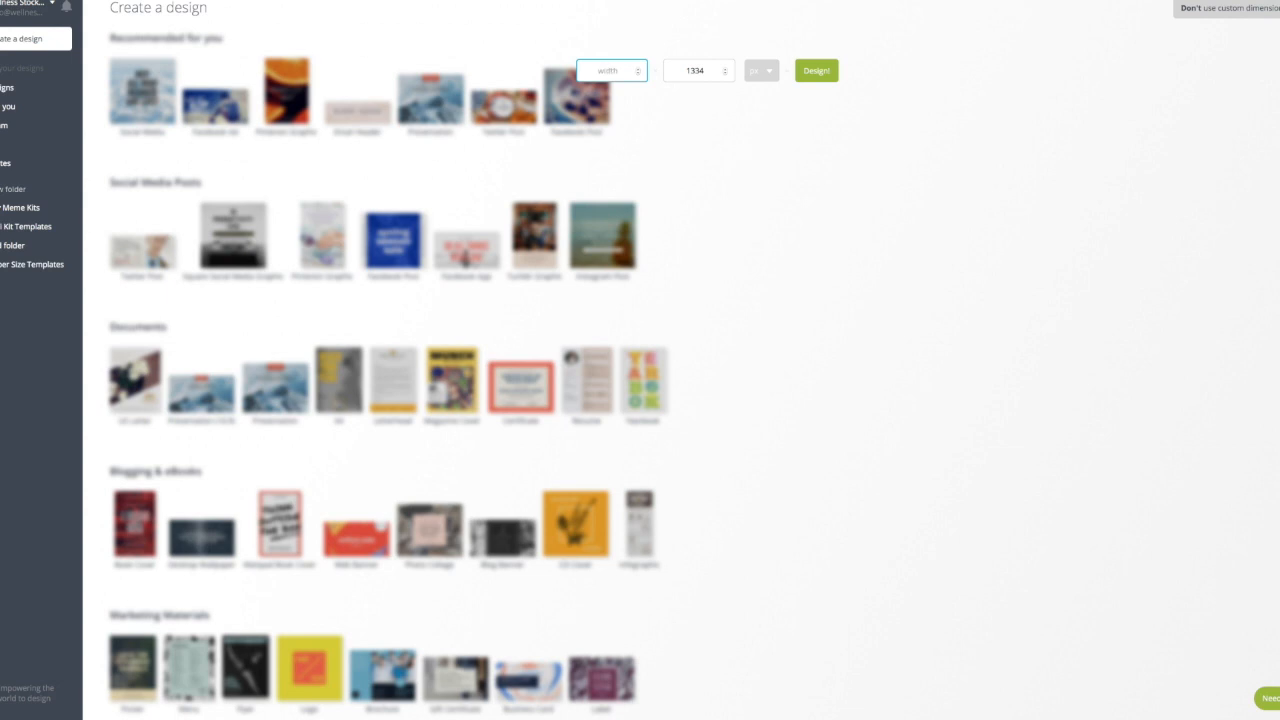
text(1366)
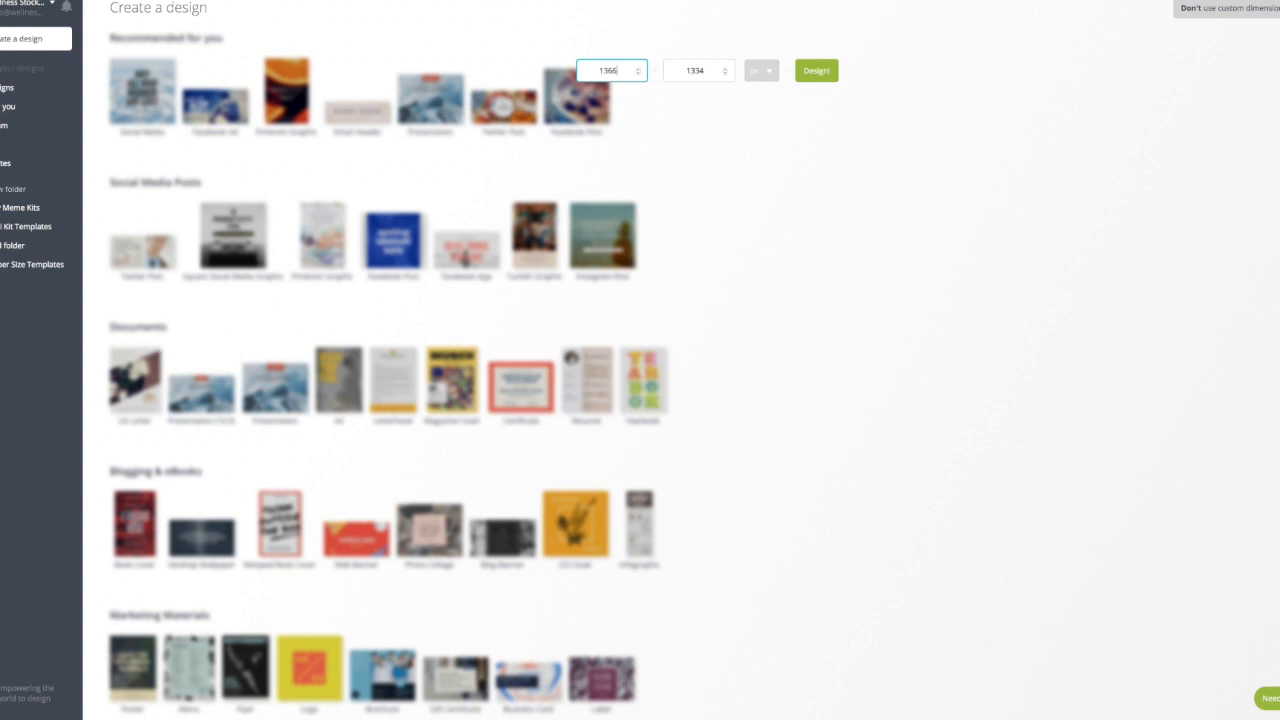
click(698, 70)
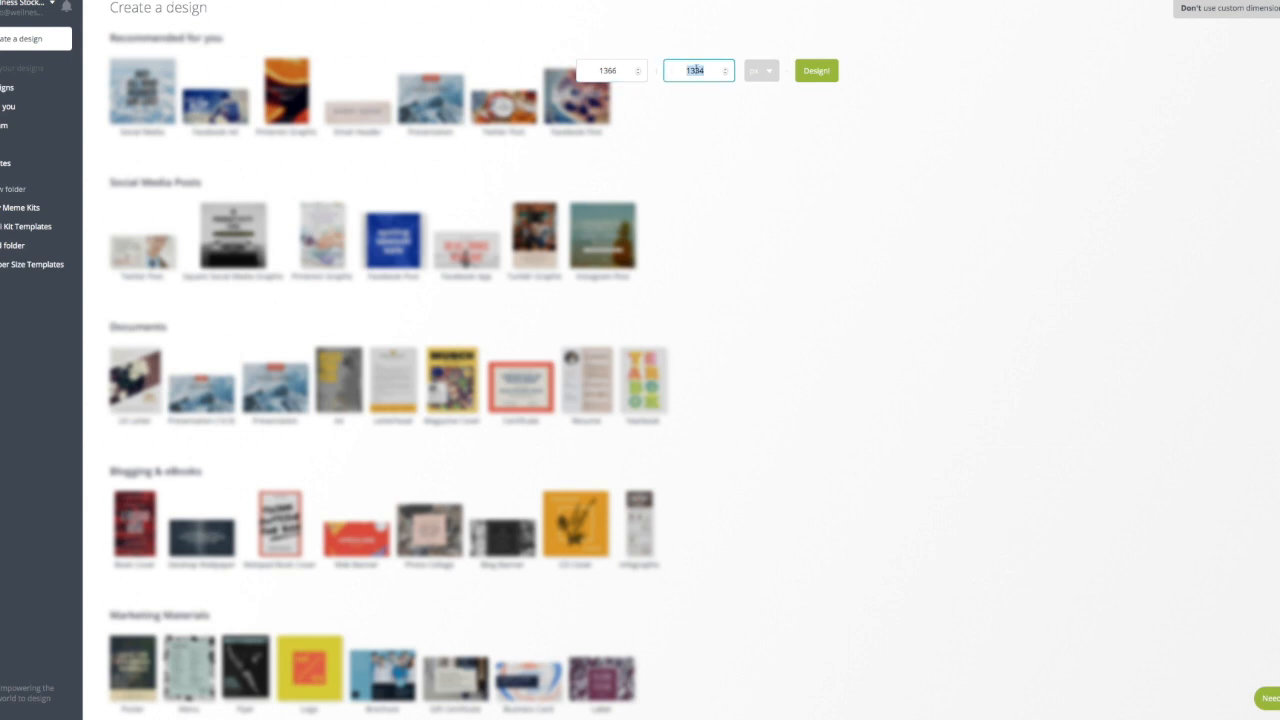
text(1024)
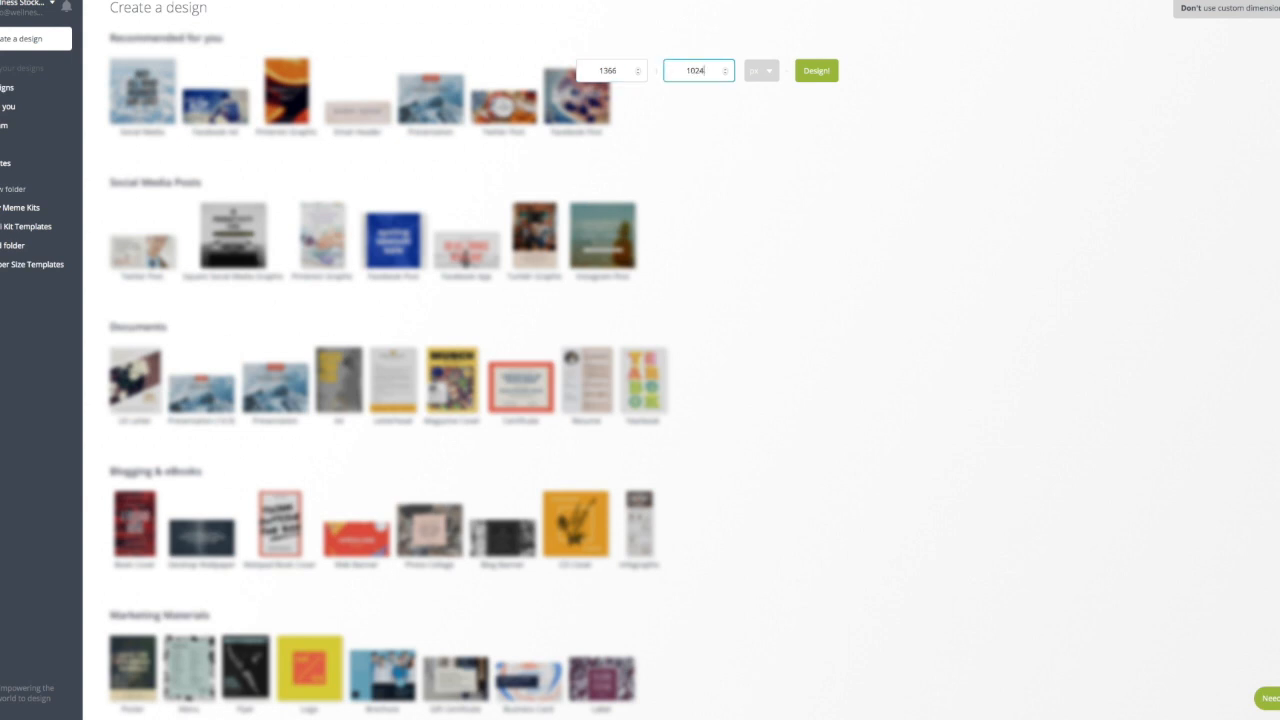
click(816, 70)
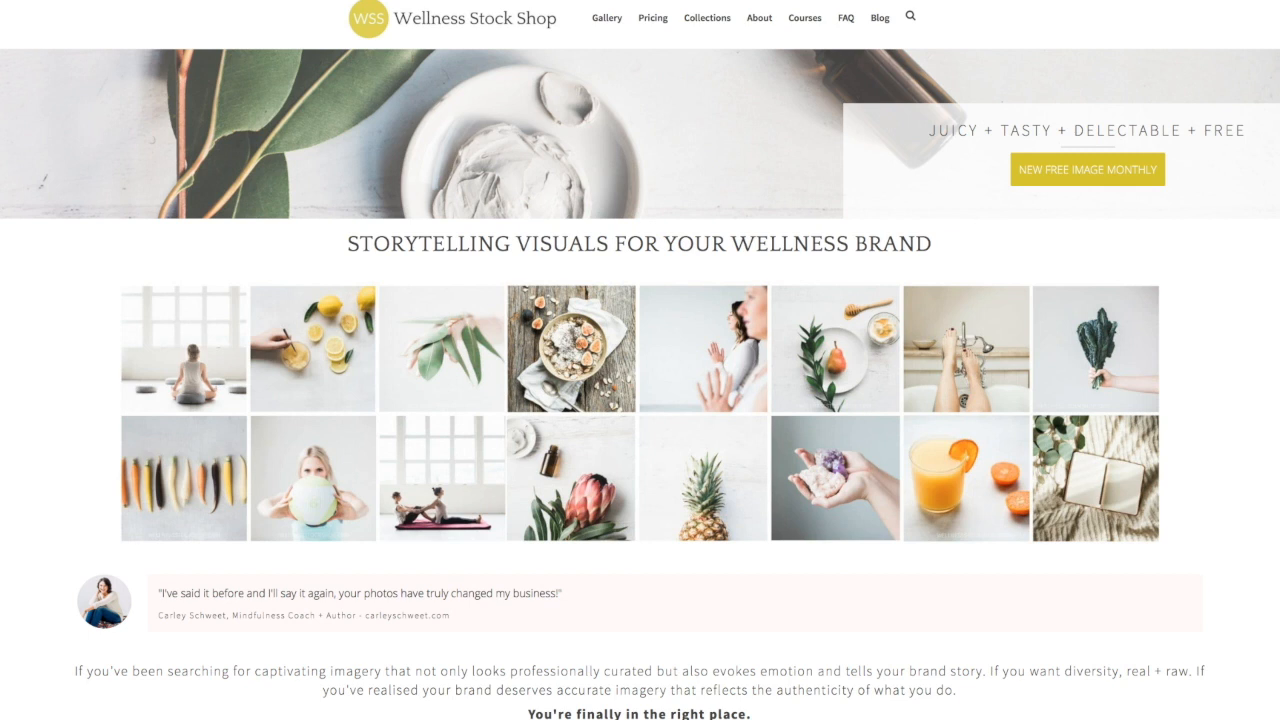
mouse_move(160, 104)
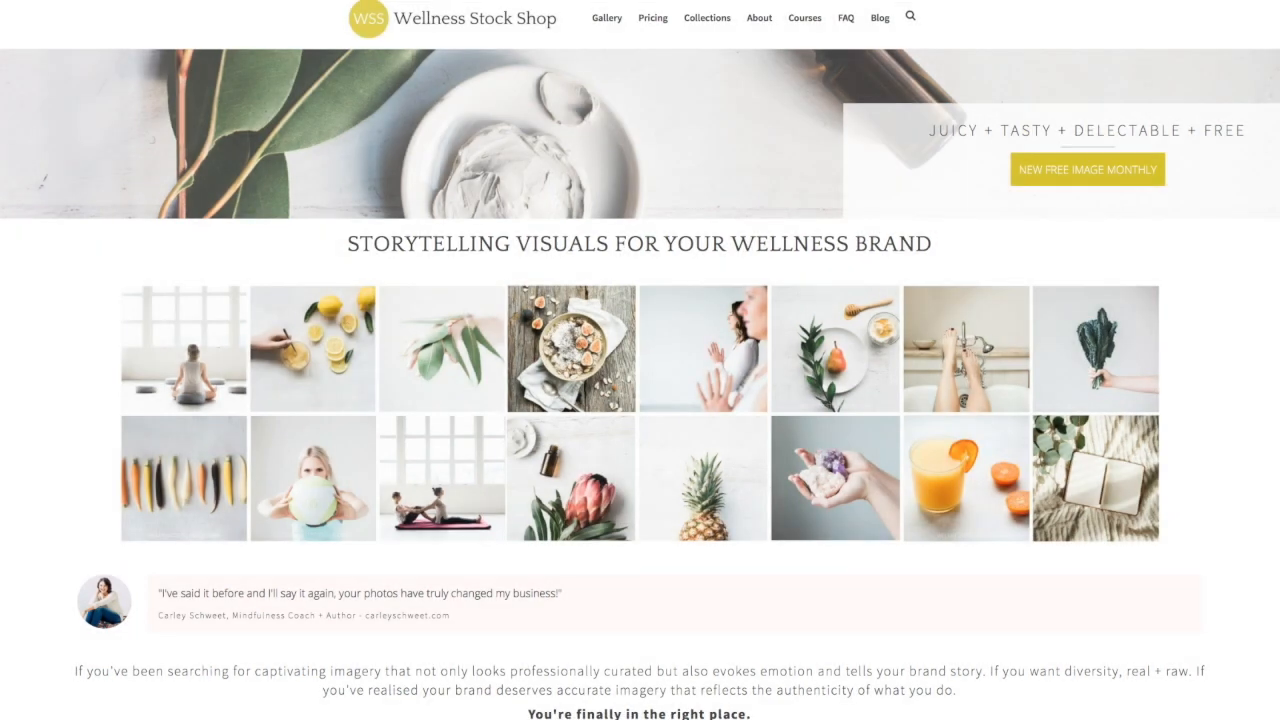
mouse_move(1116, 588)
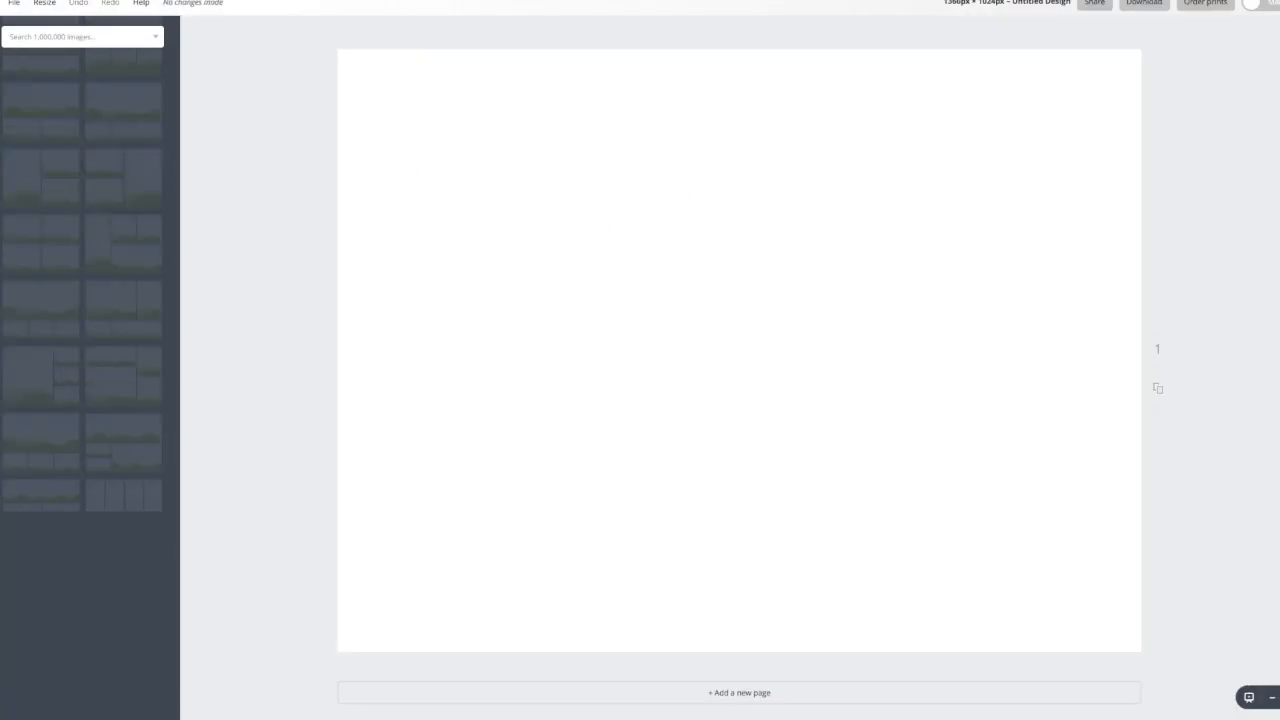
Step: Open Uploads to get the Wellness Stock Shop homepage screenshot
click(142, 85)
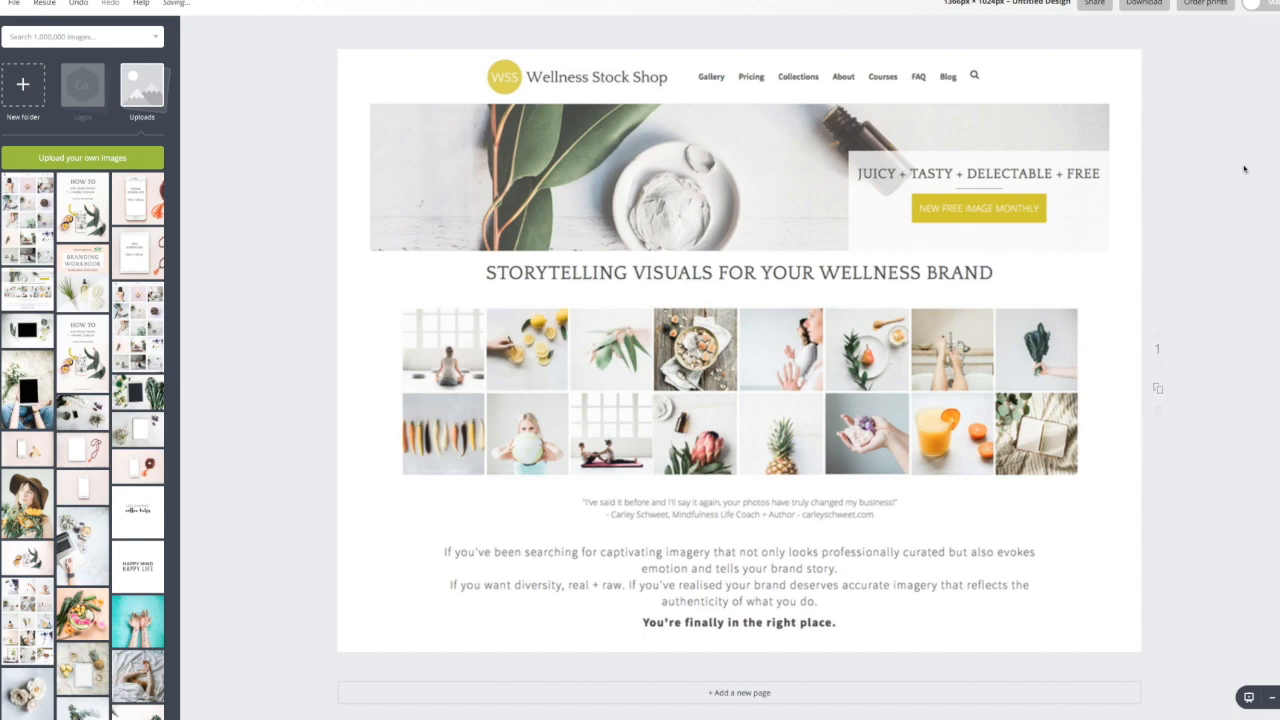
Step: Download the homepage screenshot design as a JPG file
click(1143, 4)
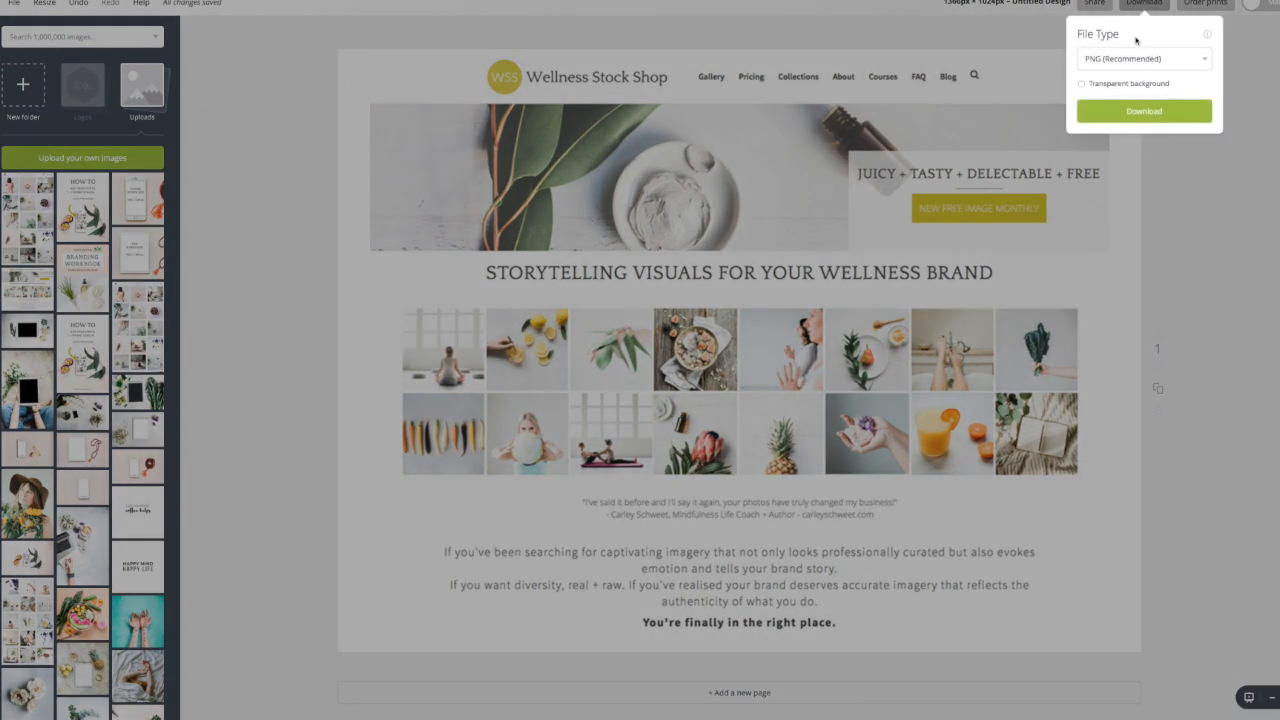
click(1143, 58)
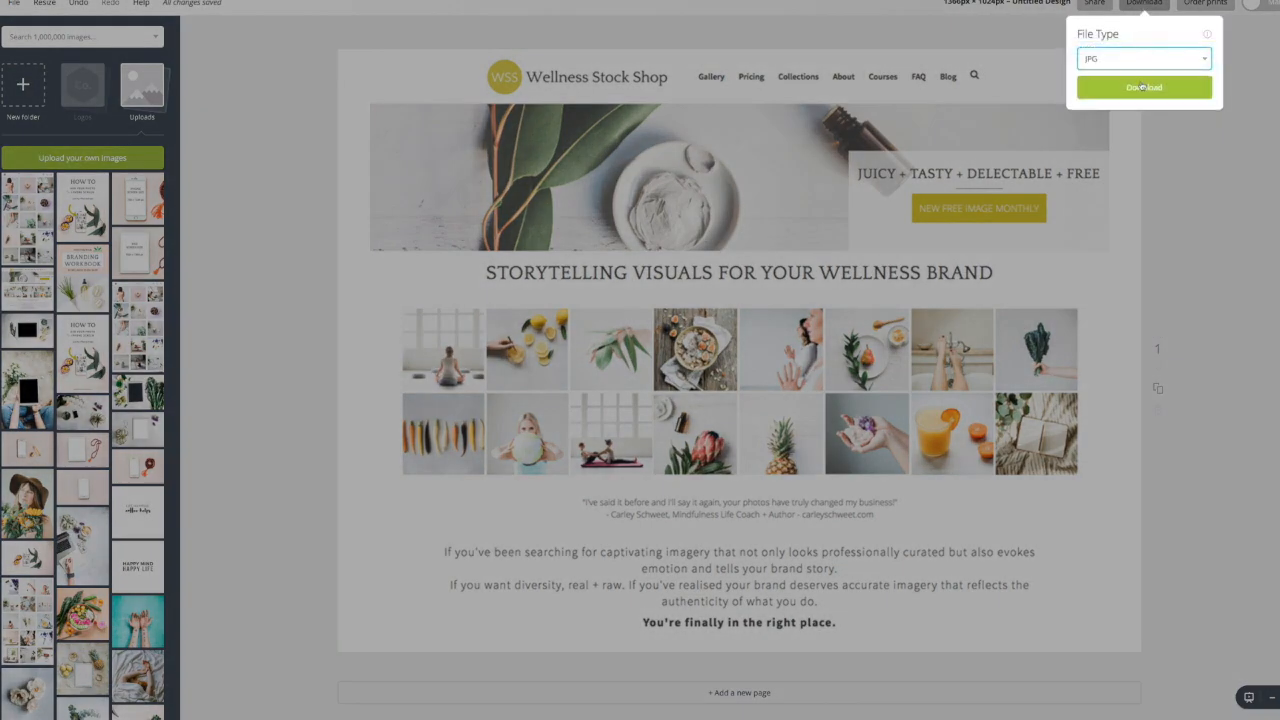
click(1143, 87)
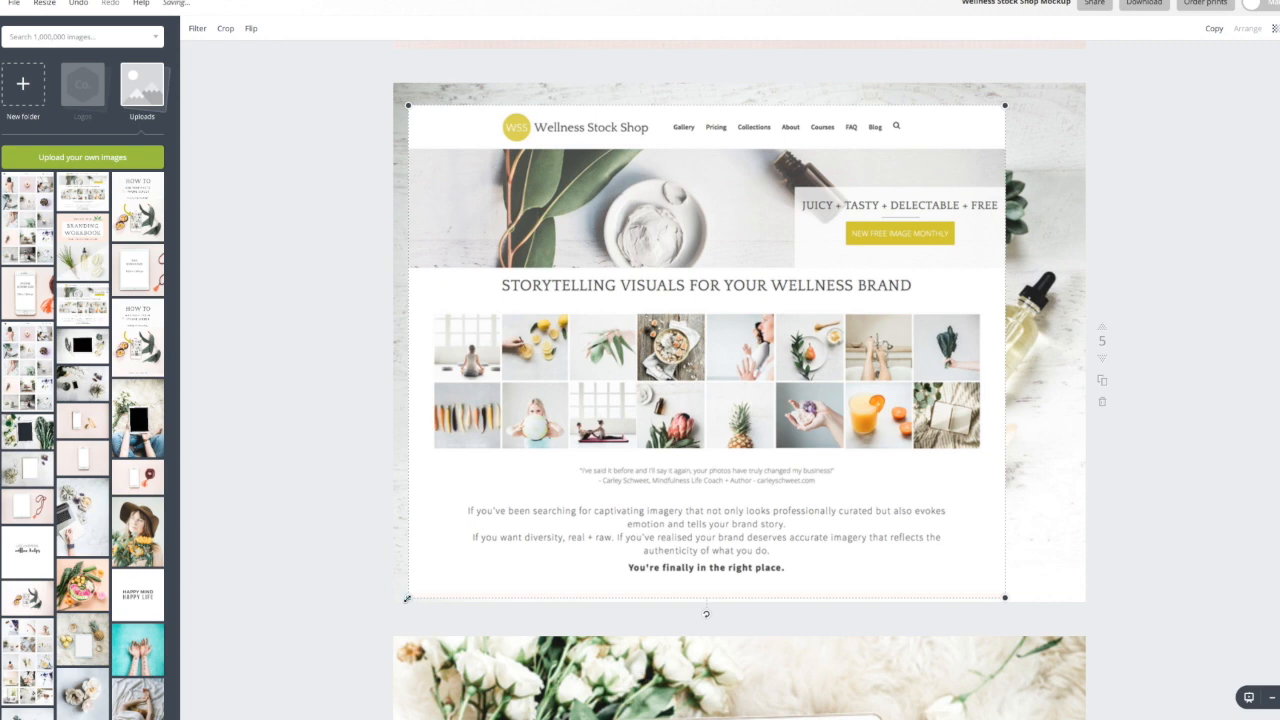
Step: Drag the website screenshot onto page 5's horizontal iPad screen
drag(407, 597, 575, 458)
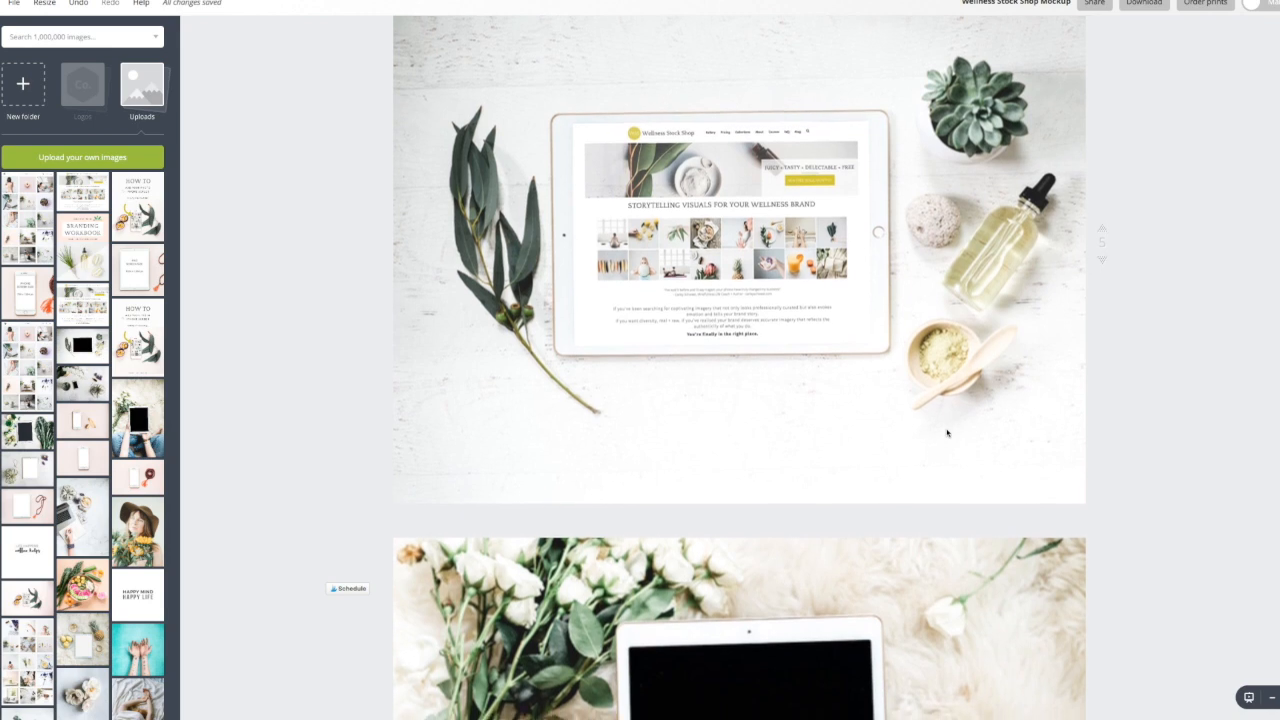
scroll(down, 3)
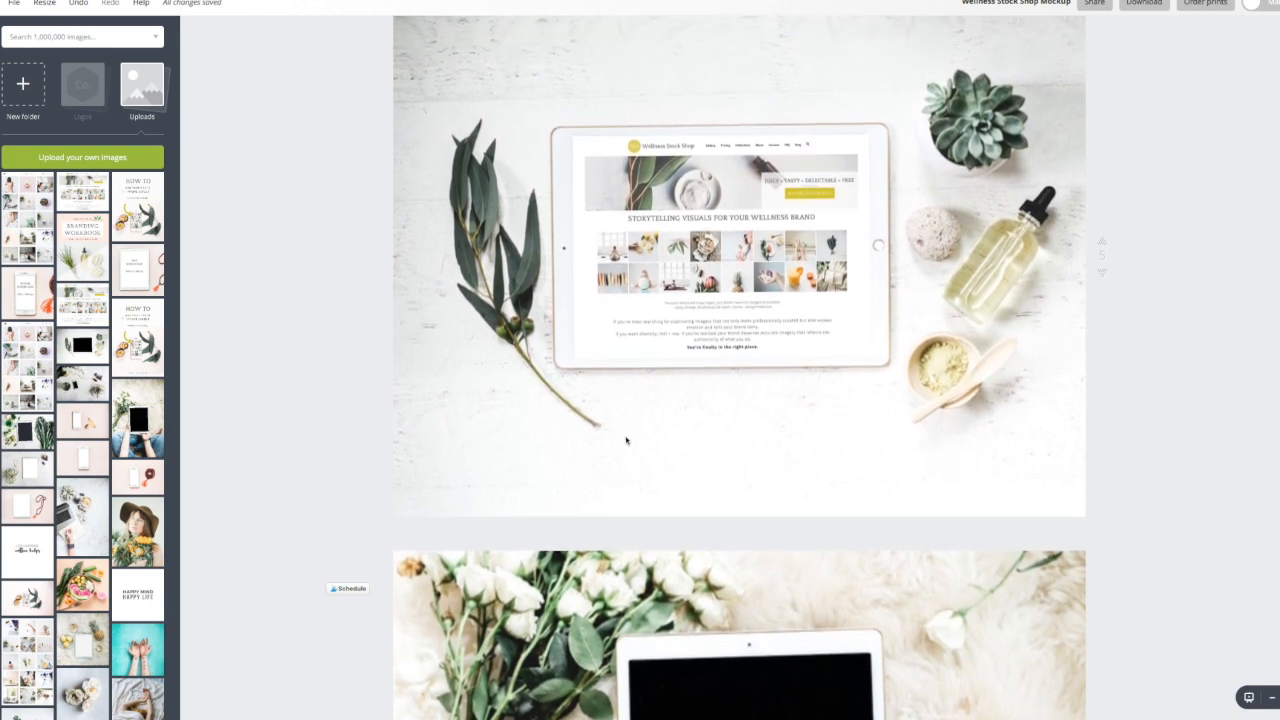
mouse_move(470, 415)
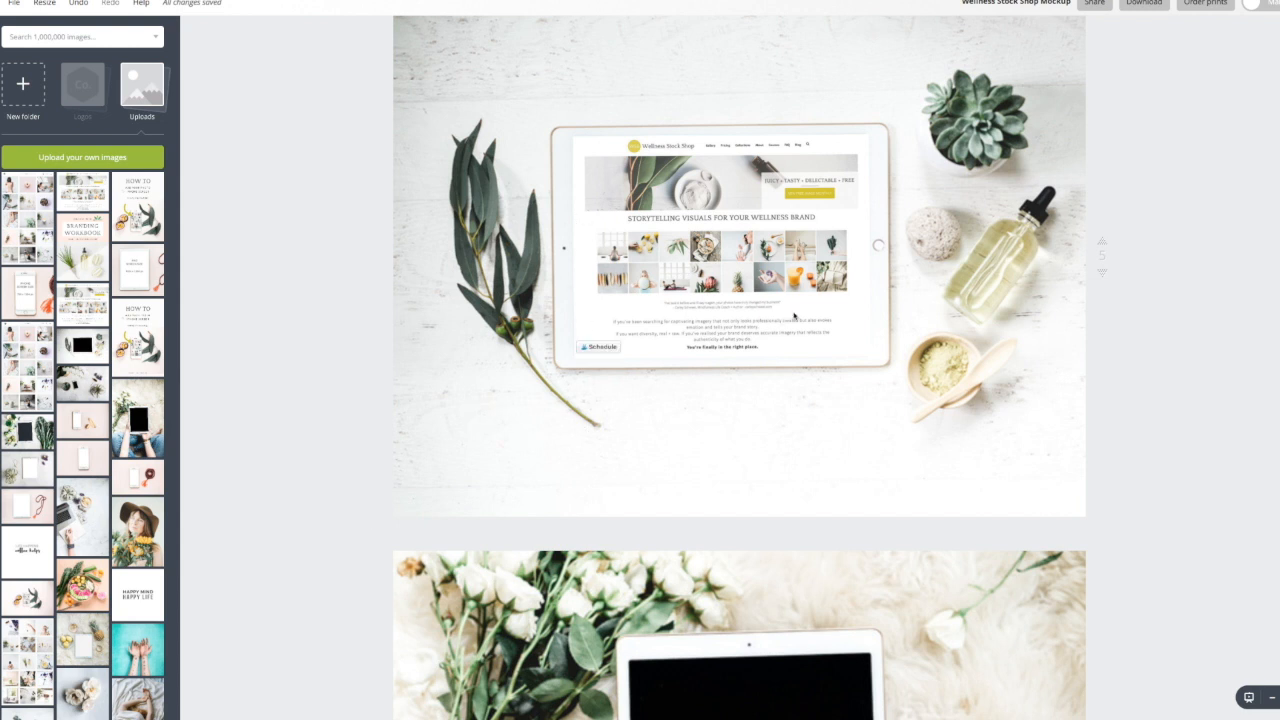
mouse_move(795, 317)
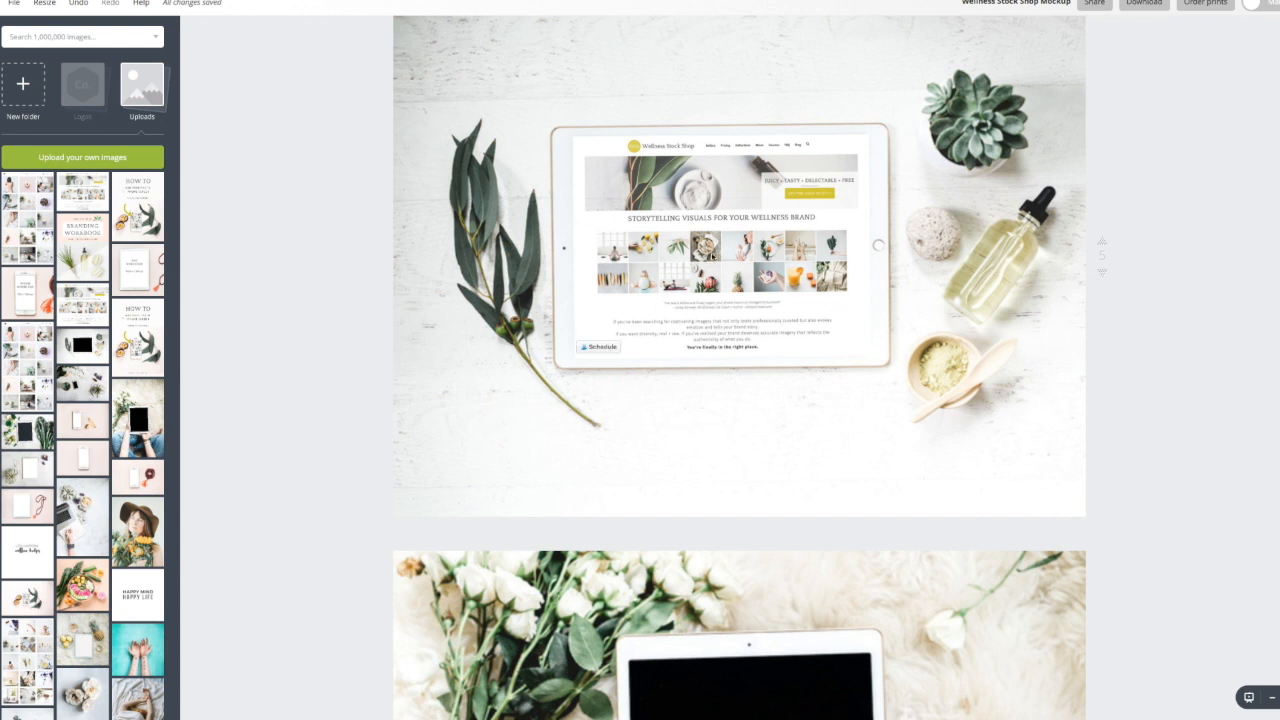
mouse_move(810, 293)
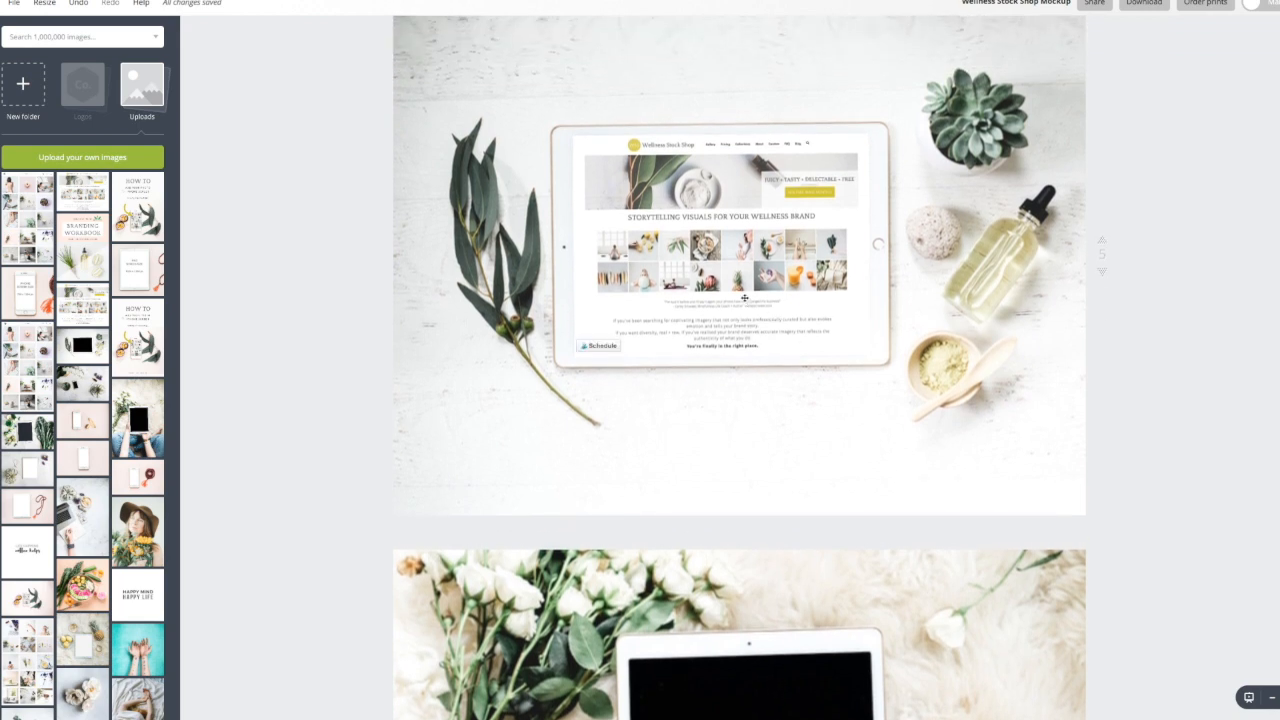
click(740, 250)
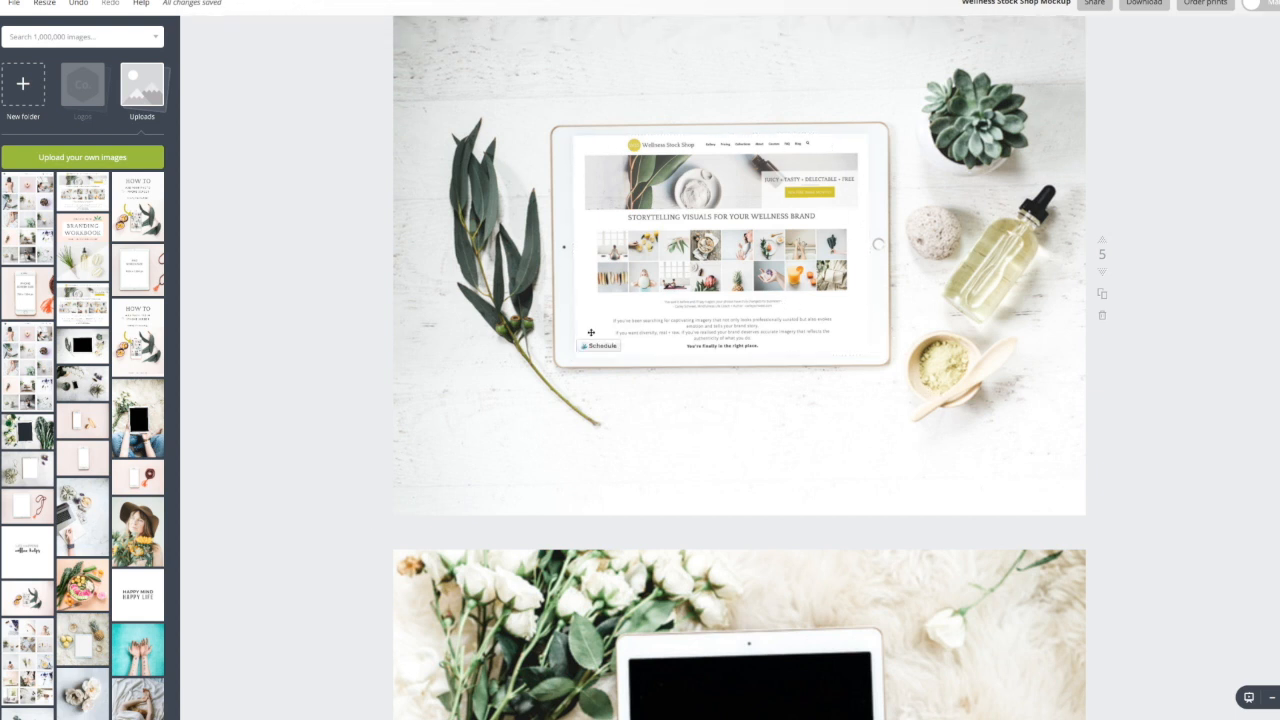
scroll(down, 3)
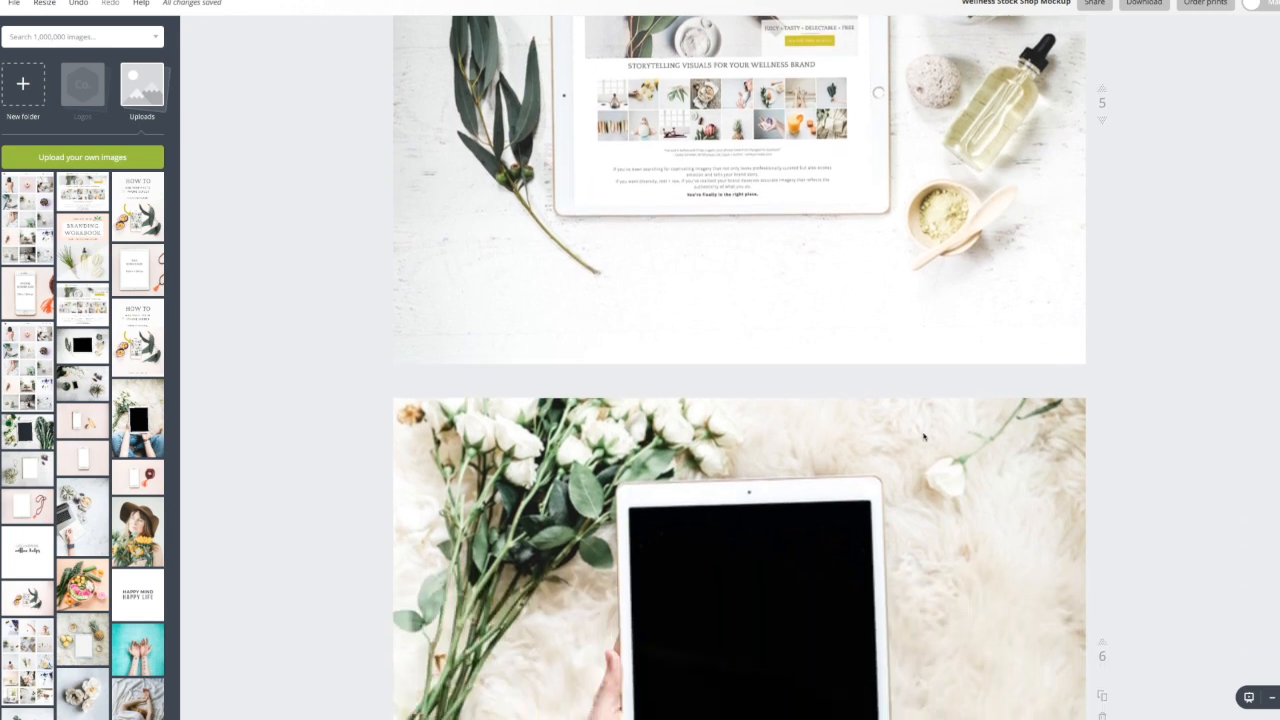
Step: Scroll down to page 6's hand-held iPad with the blank screen
scroll(down, 3)
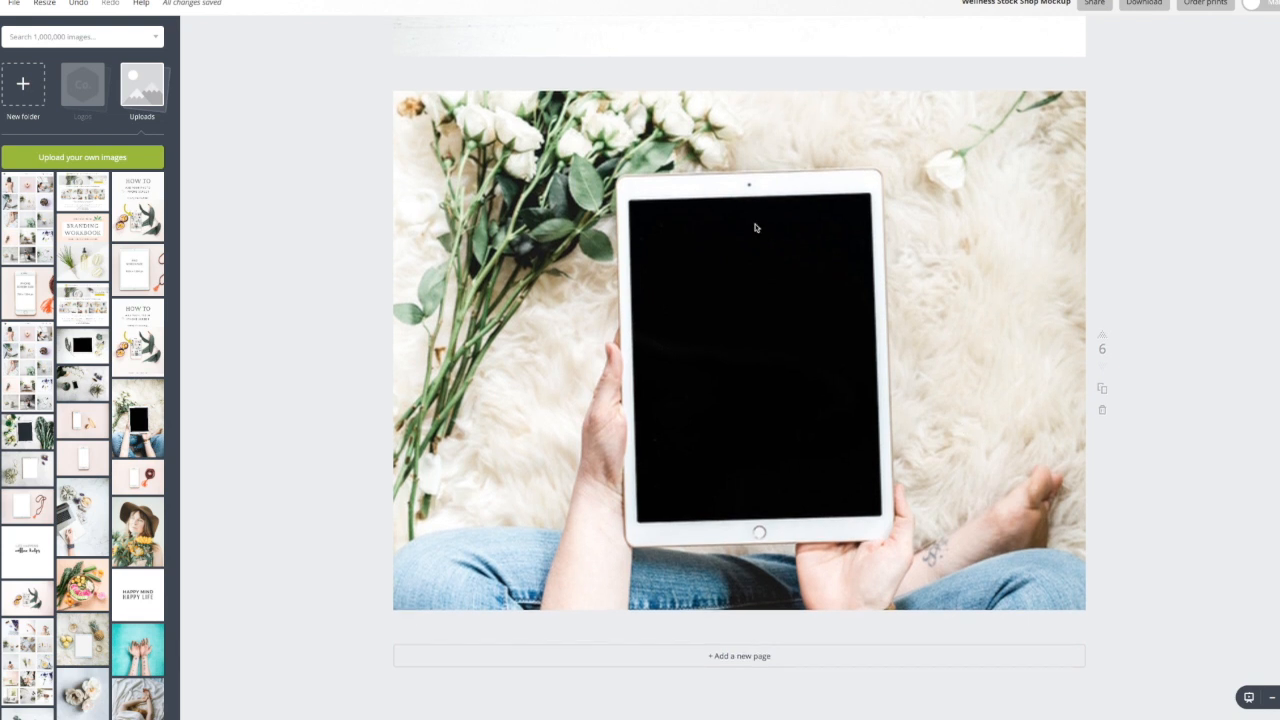
mouse_move(725, 403)
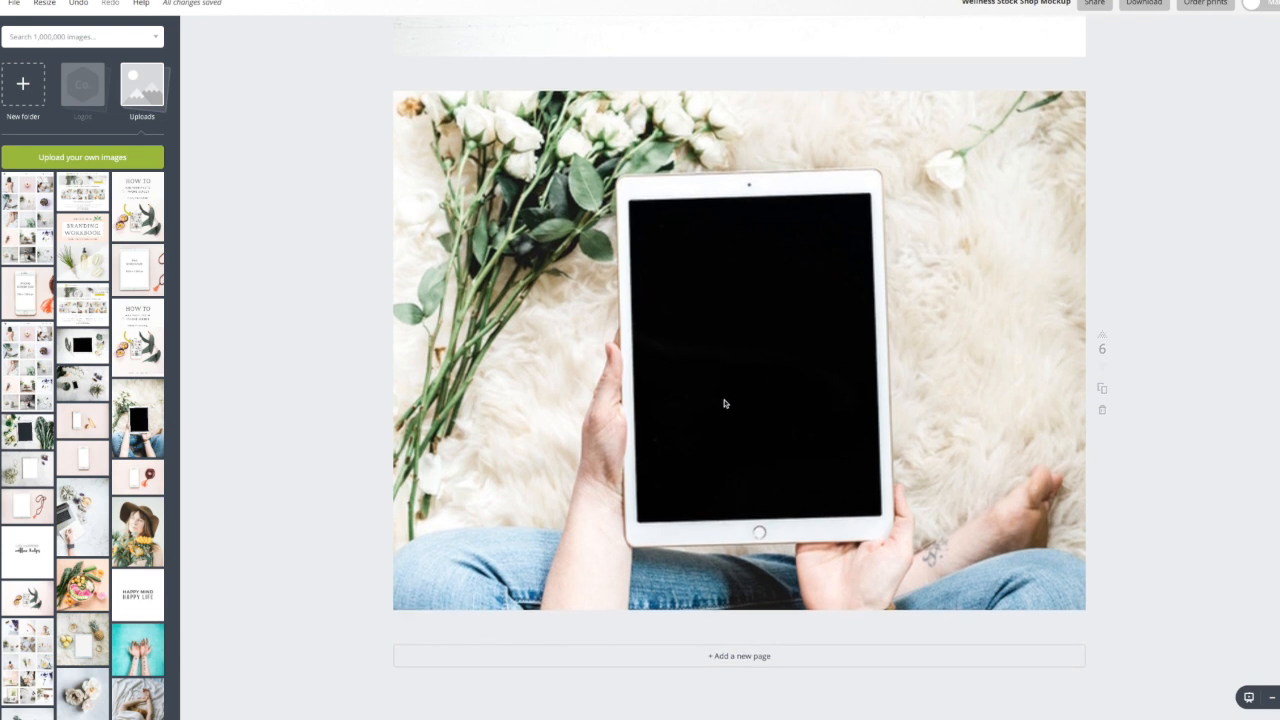
mouse_move(730, 335)
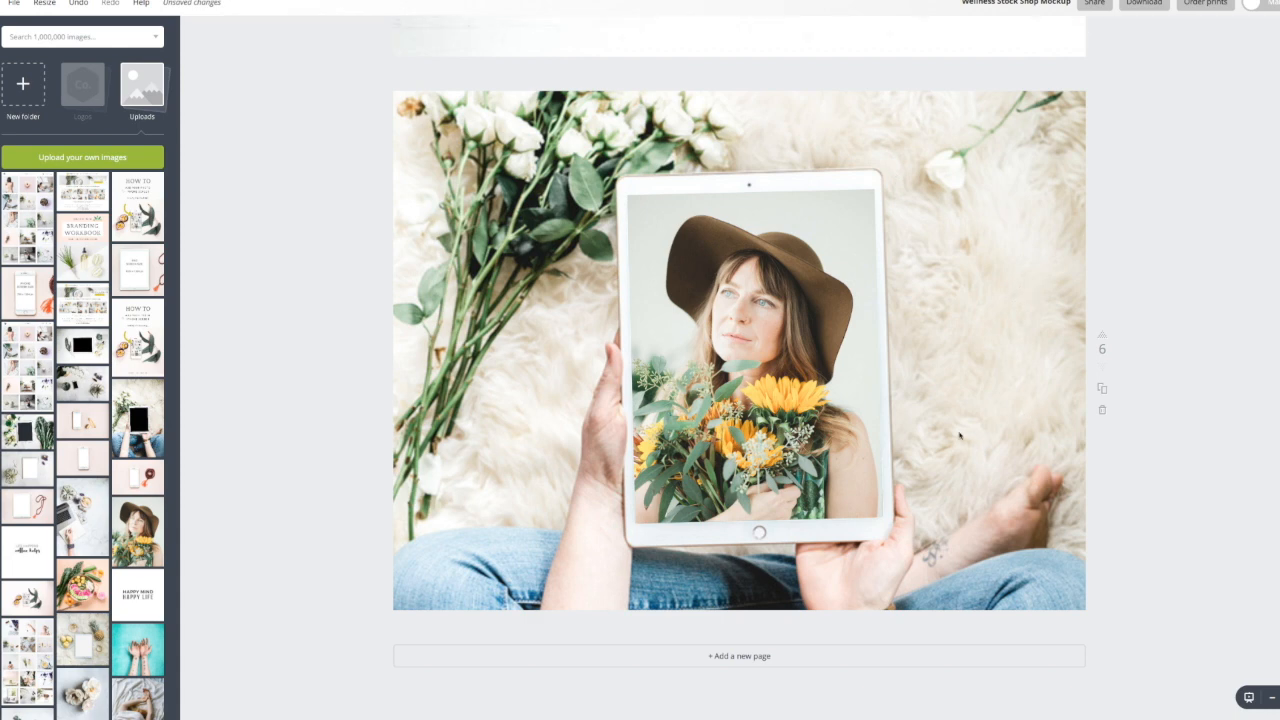
mouse_move(1059, 431)
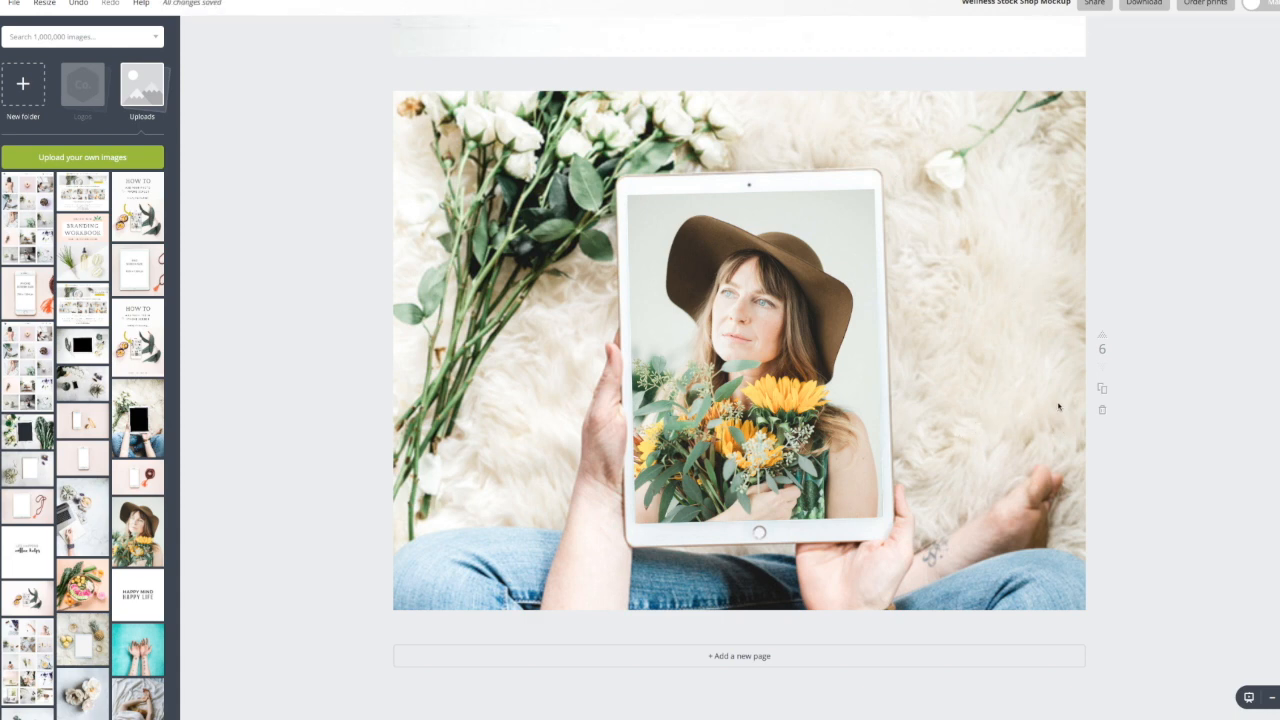
mouse_move(1065, 425)
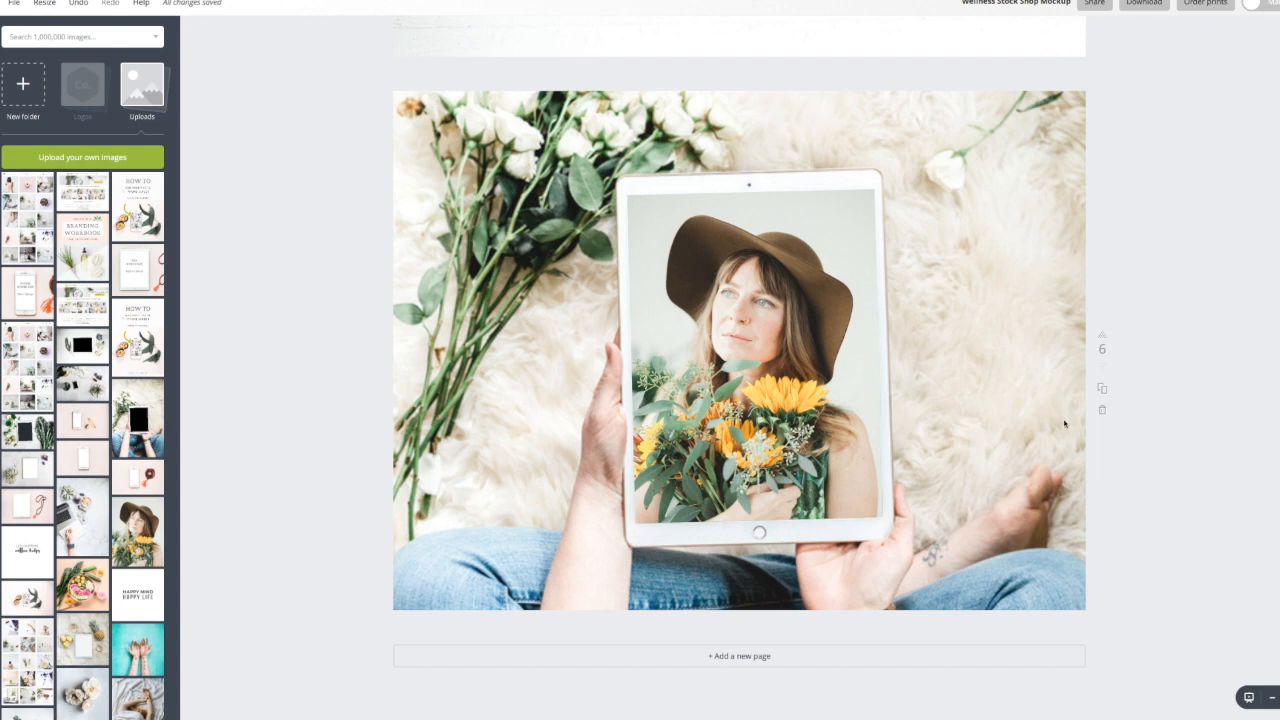
mouse_move(1063, 432)
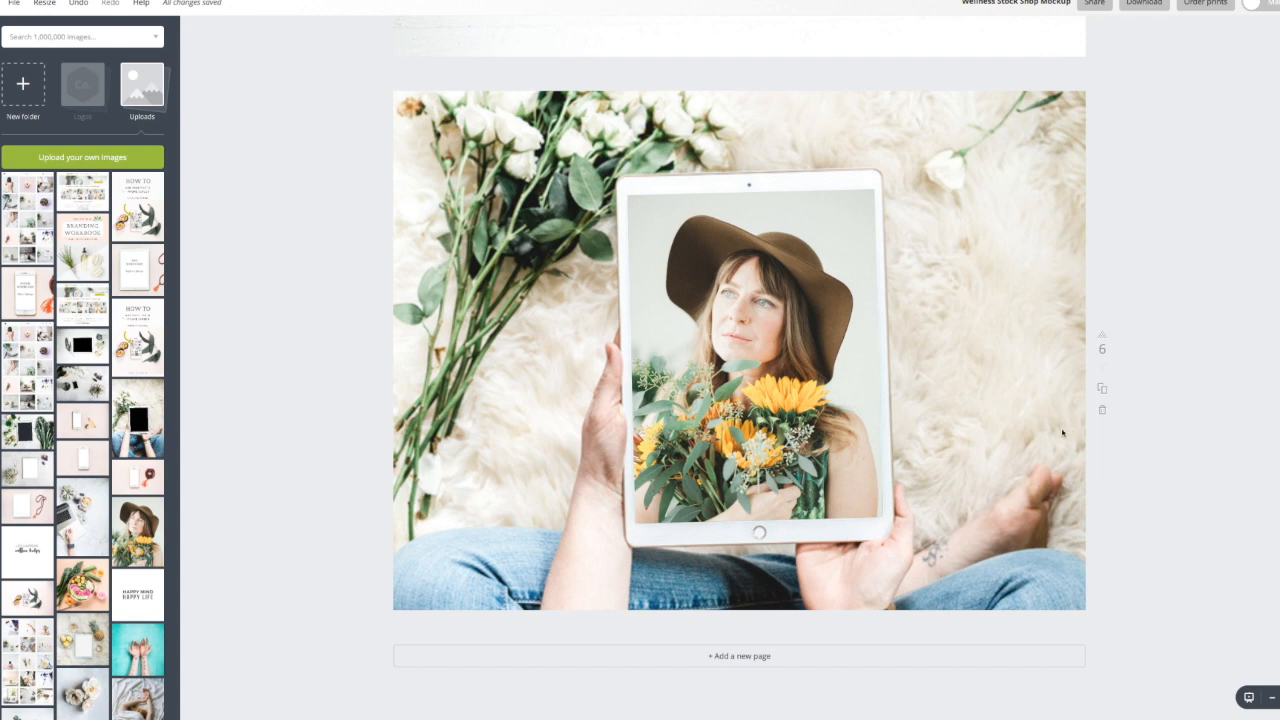
mouse_move(1058, 428)
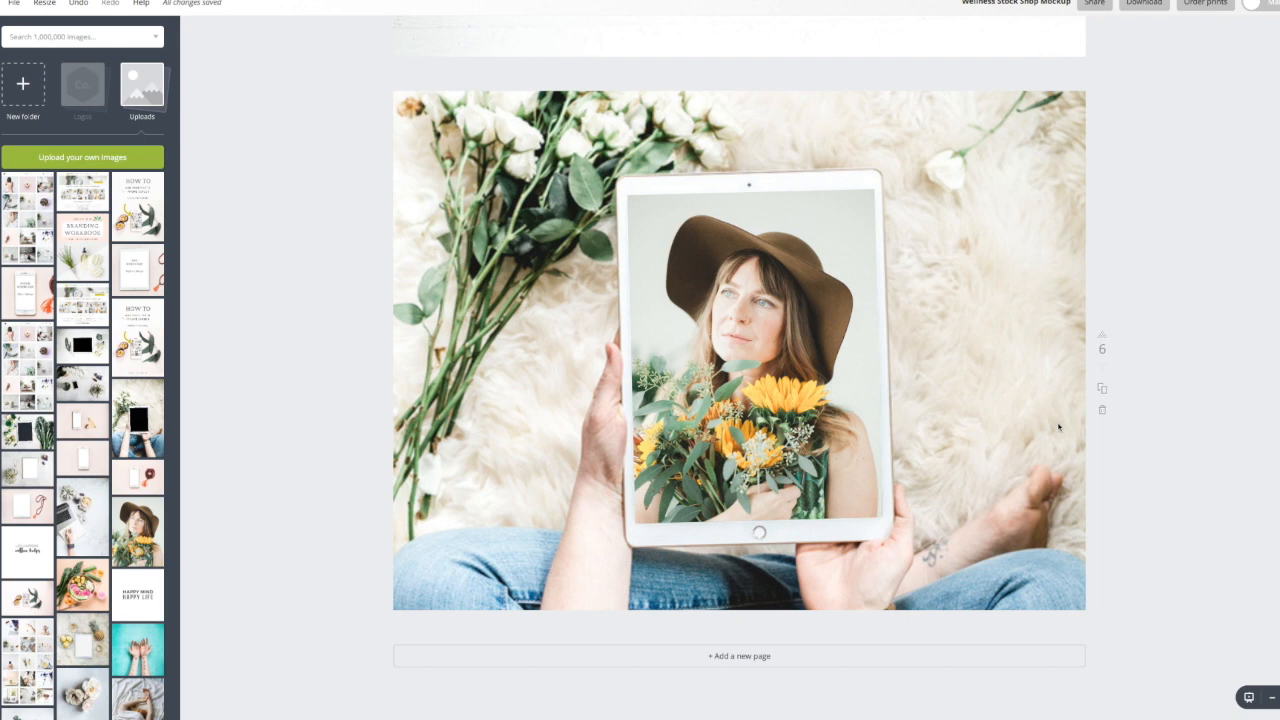
mouse_move(1012, 456)
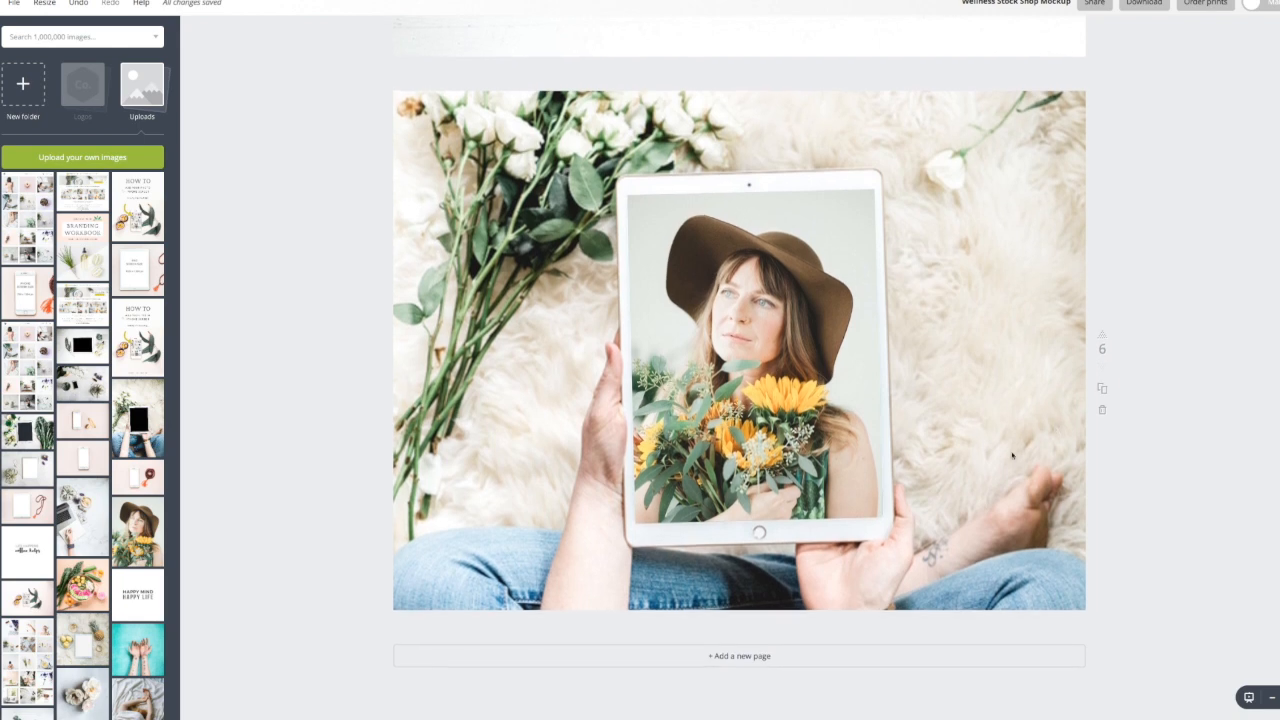
scroll(down, 3)
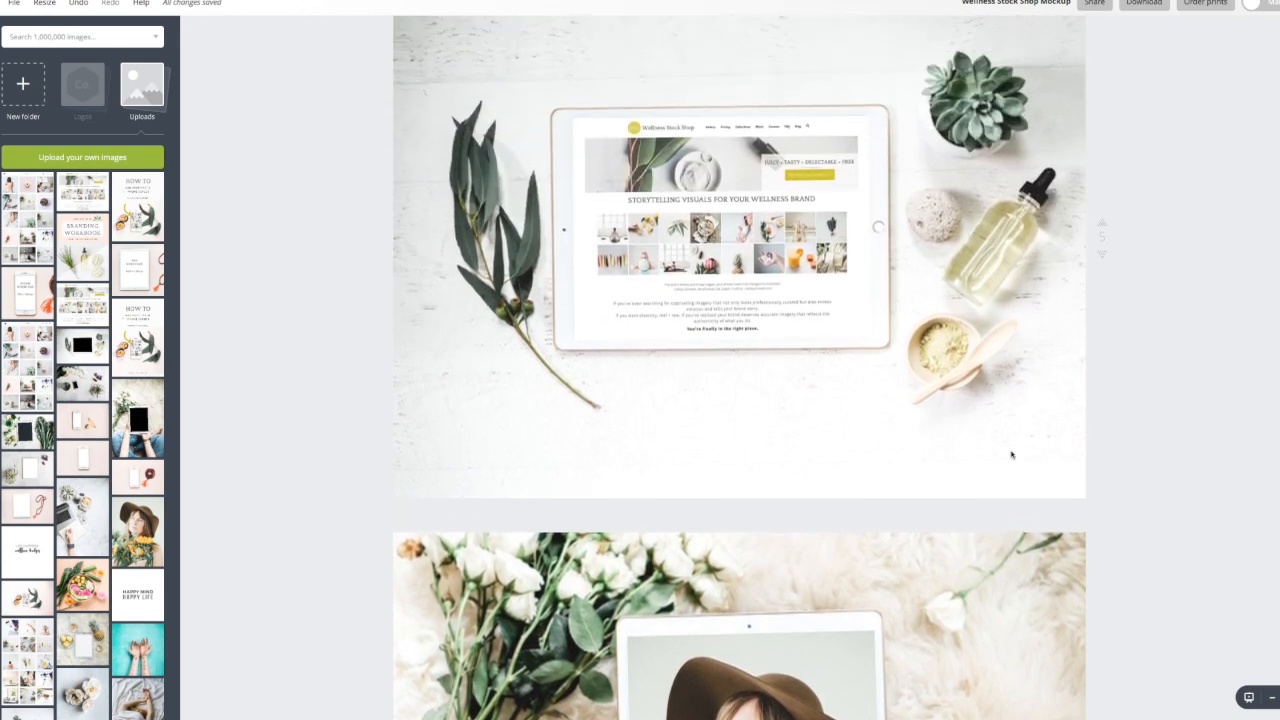
Step: Scroll the mockup to bring page 4's iPhone feed into view
scroll(down, 3)
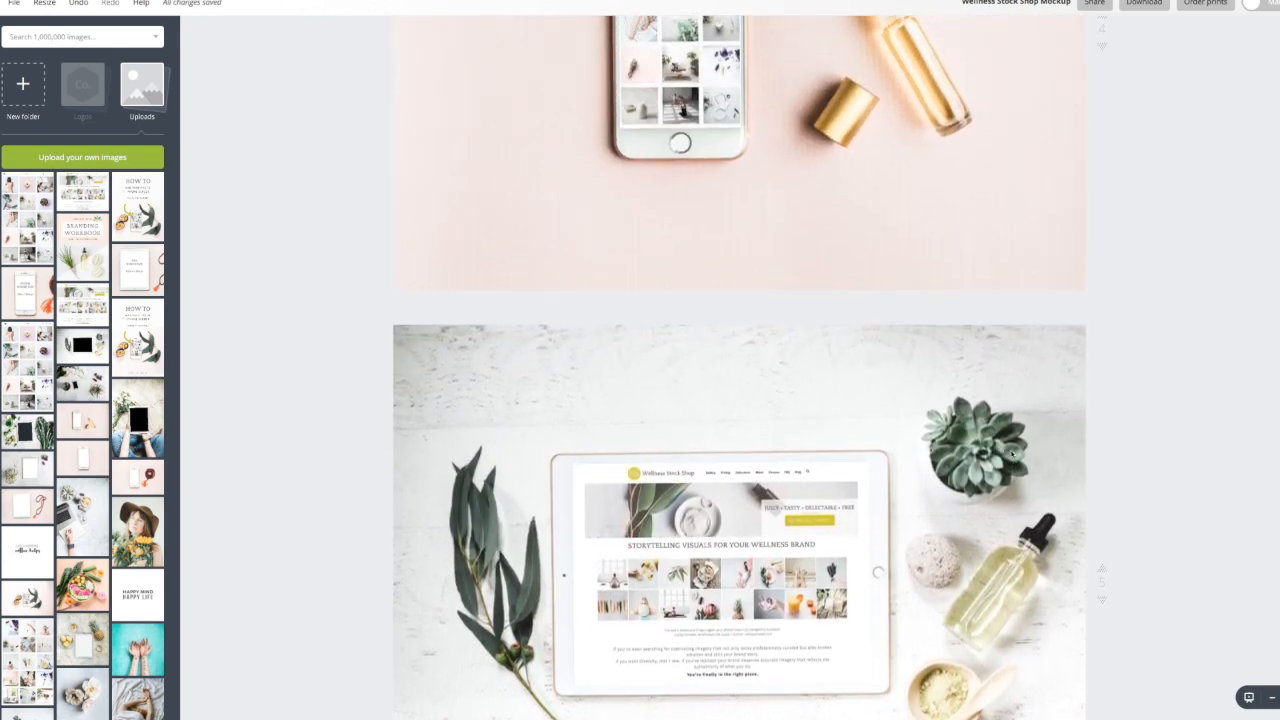
scroll(up, 3)
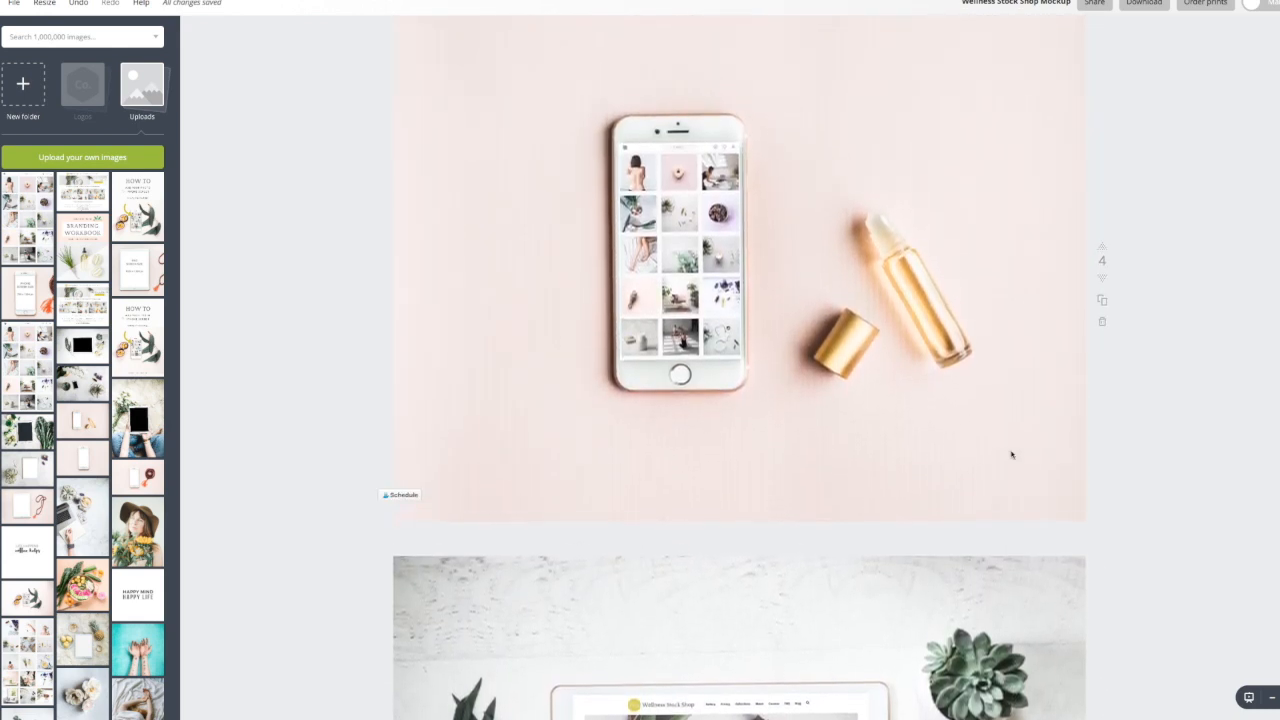
scroll(down, 3)
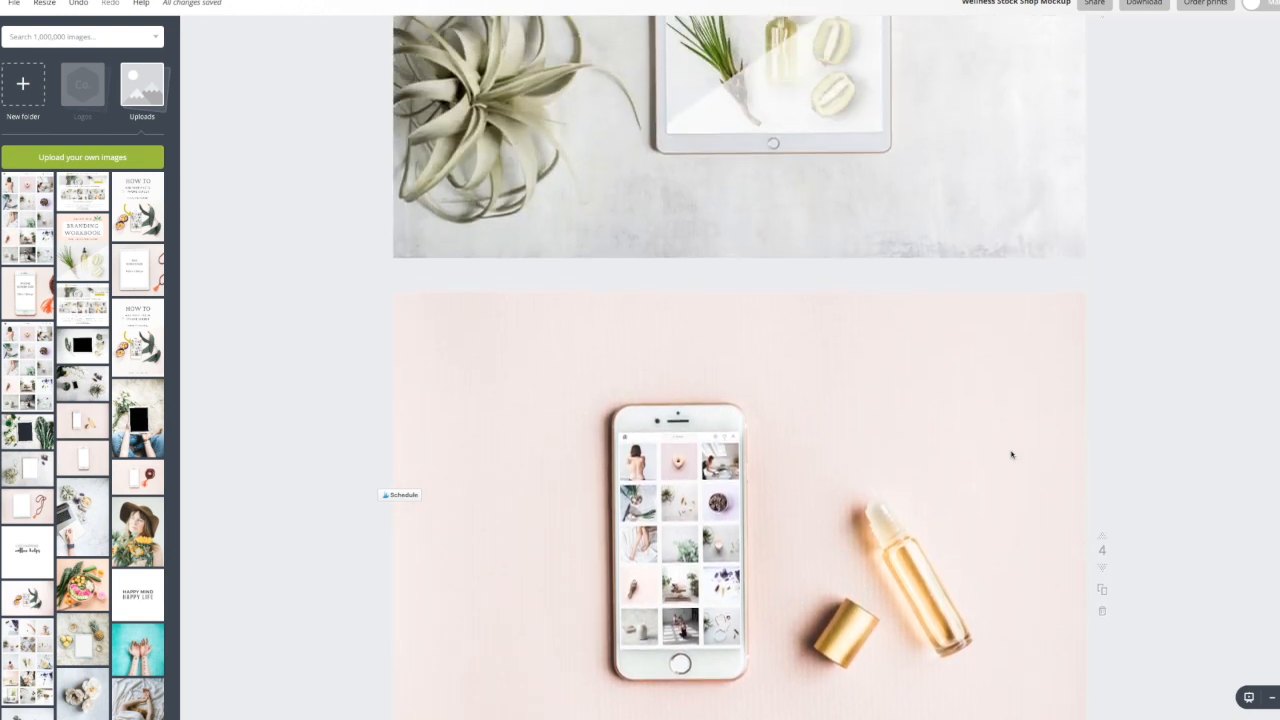